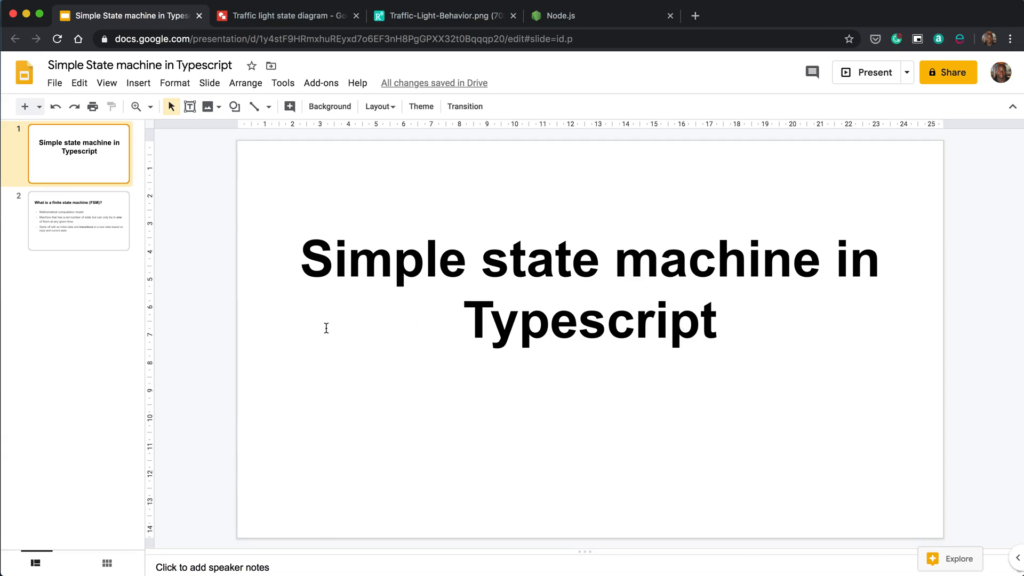
Step: Present the finite state machine slide and move on to the traffic light state diagram drawing
click(78, 219)
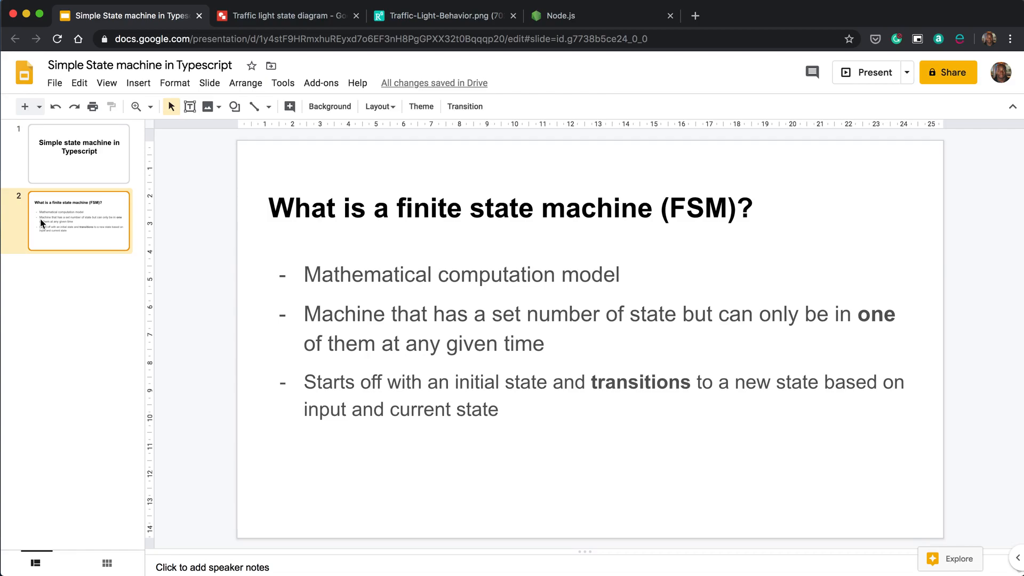
click(286, 15)
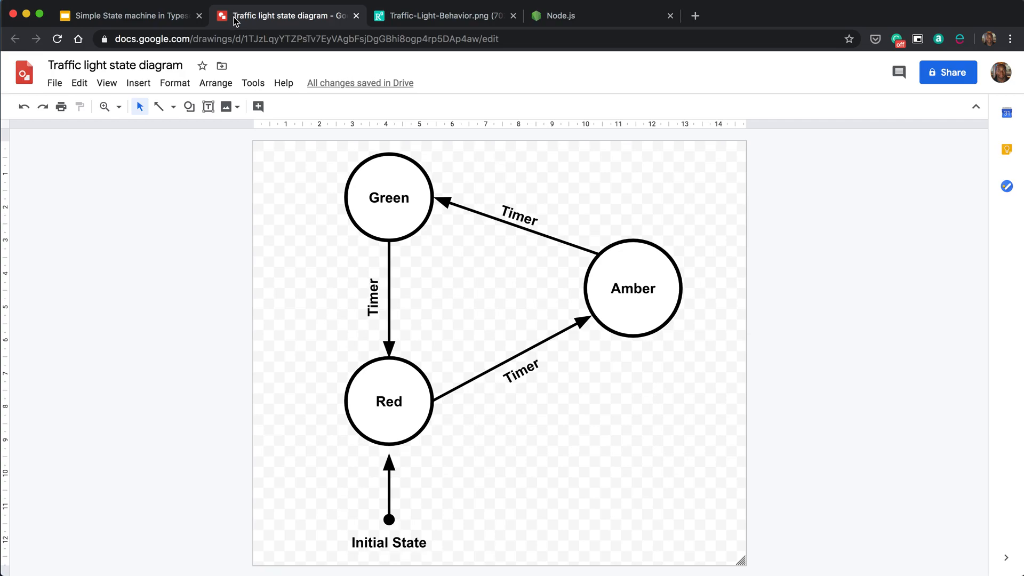
mouse_move(314, 148)
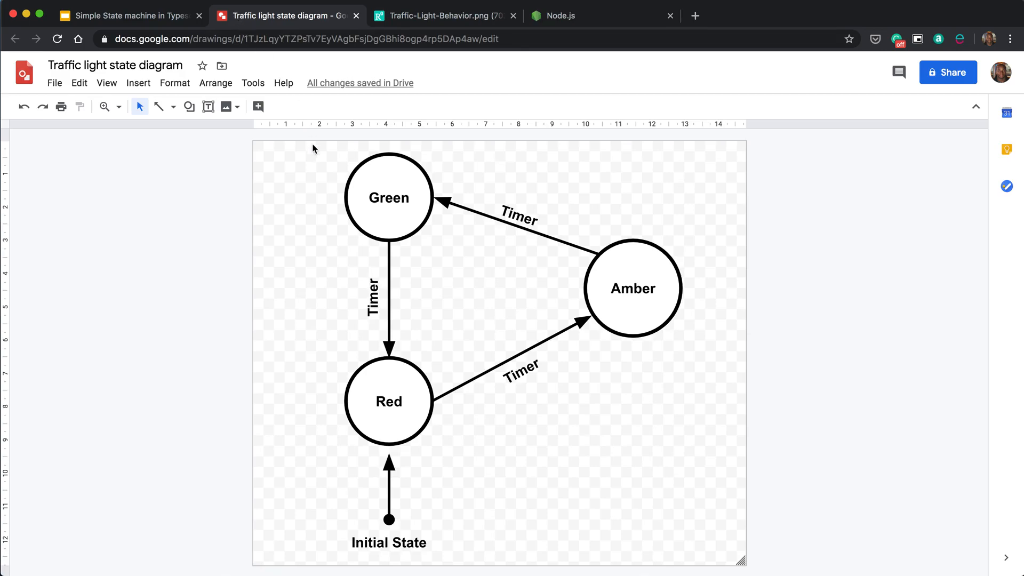
mouse_move(353, 493)
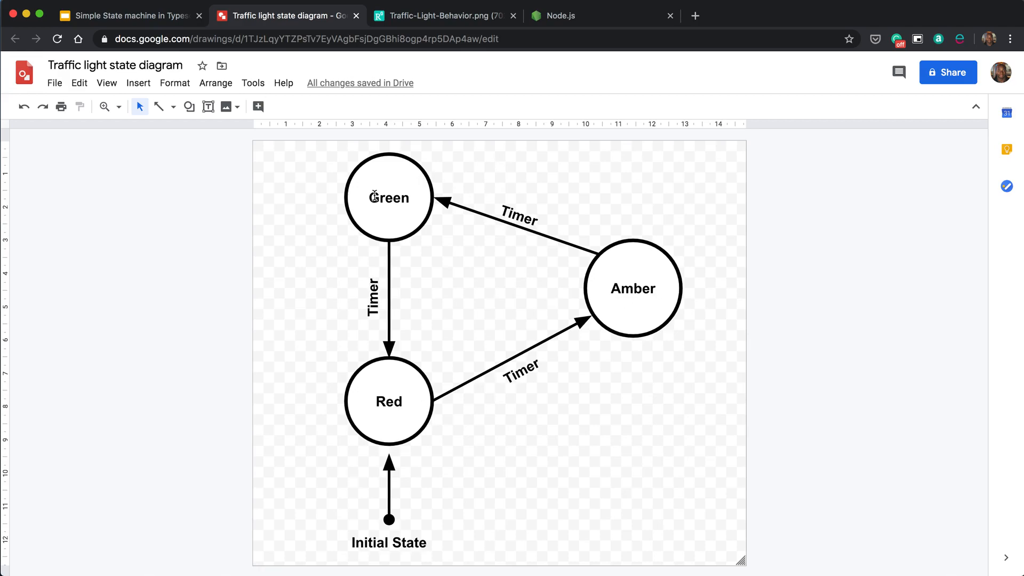
mouse_move(375, 415)
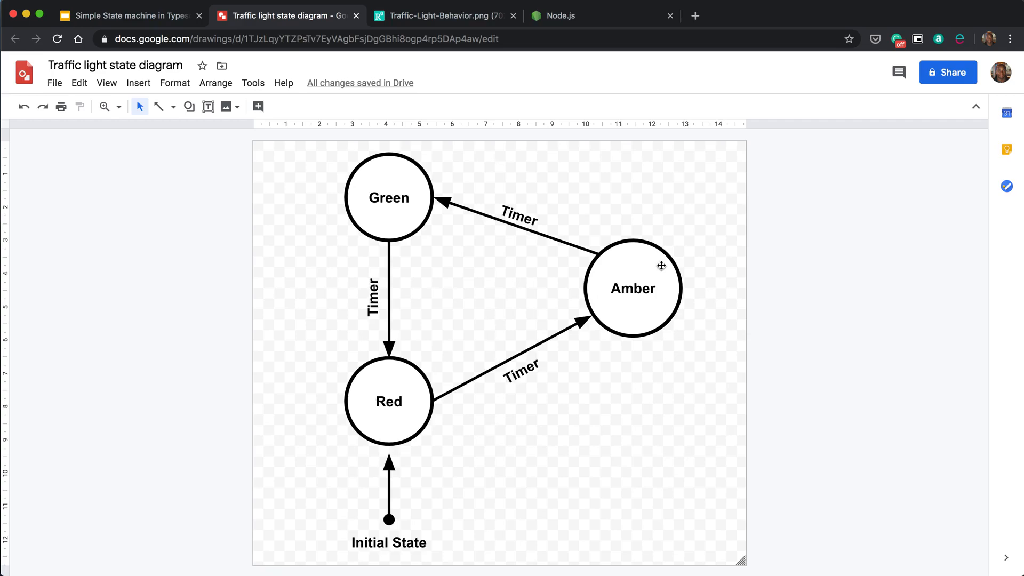
mouse_move(373, 191)
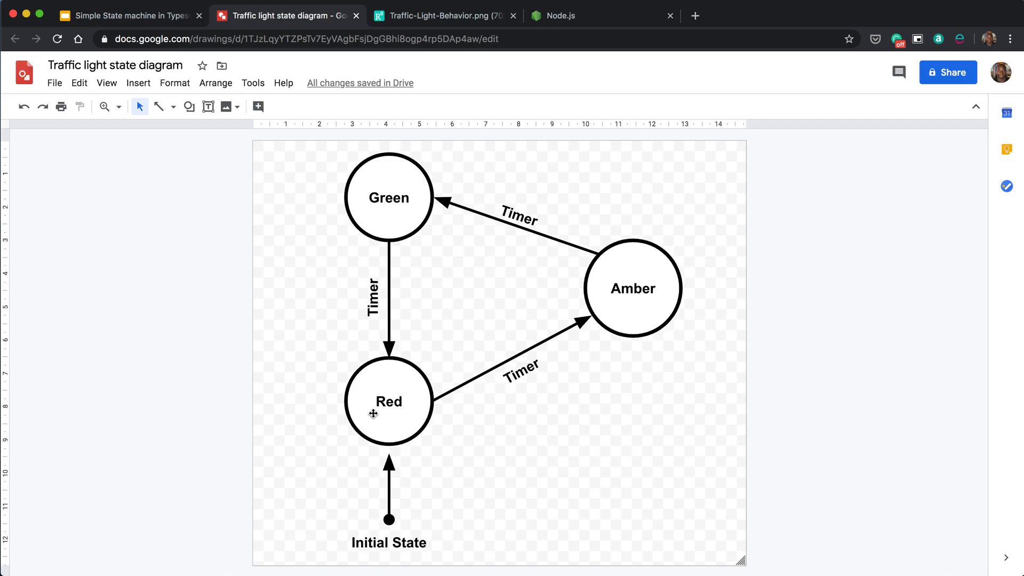
mouse_move(362, 309)
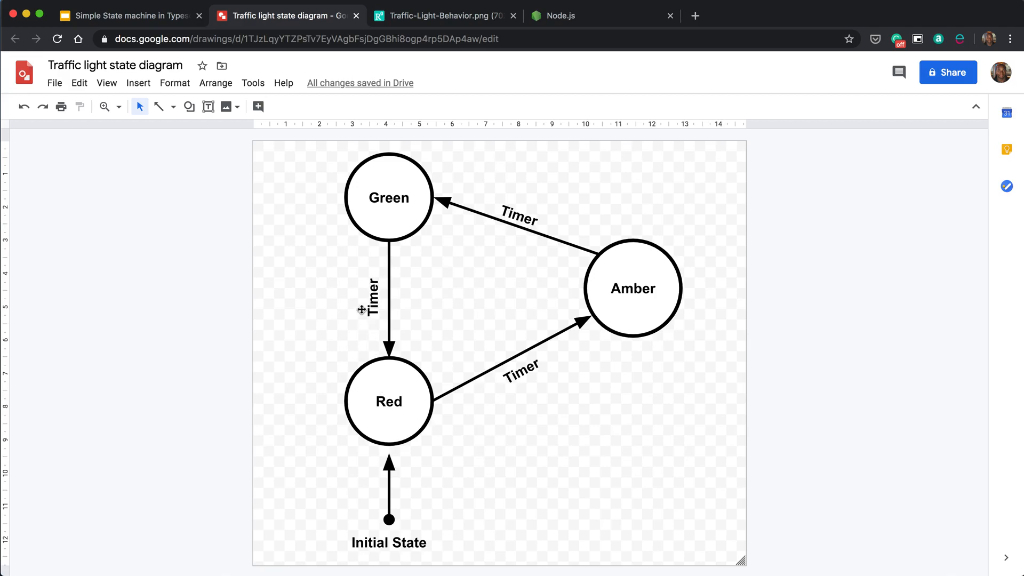
click(444, 15)
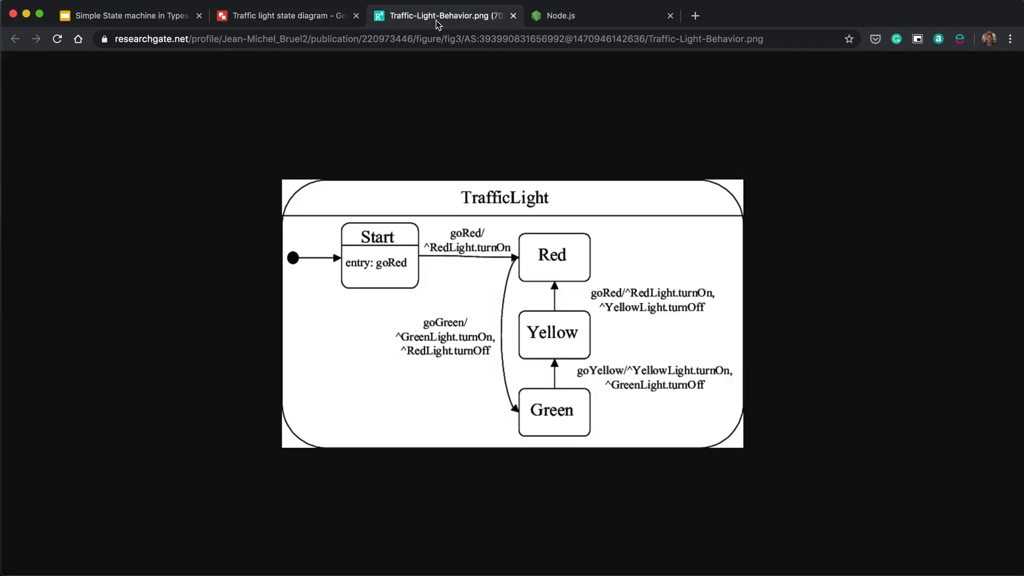
mouse_move(519, 280)
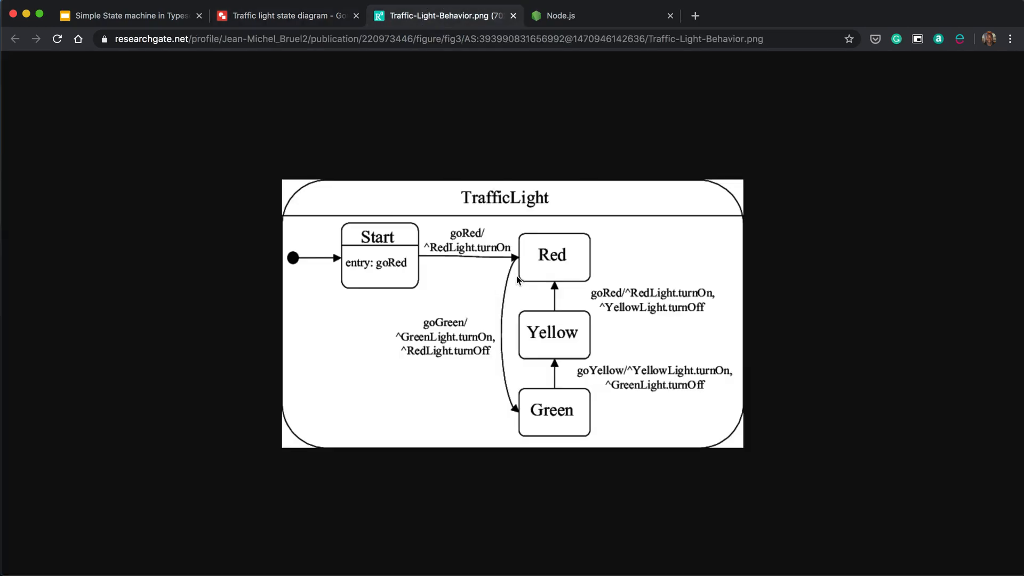
mouse_move(527, 237)
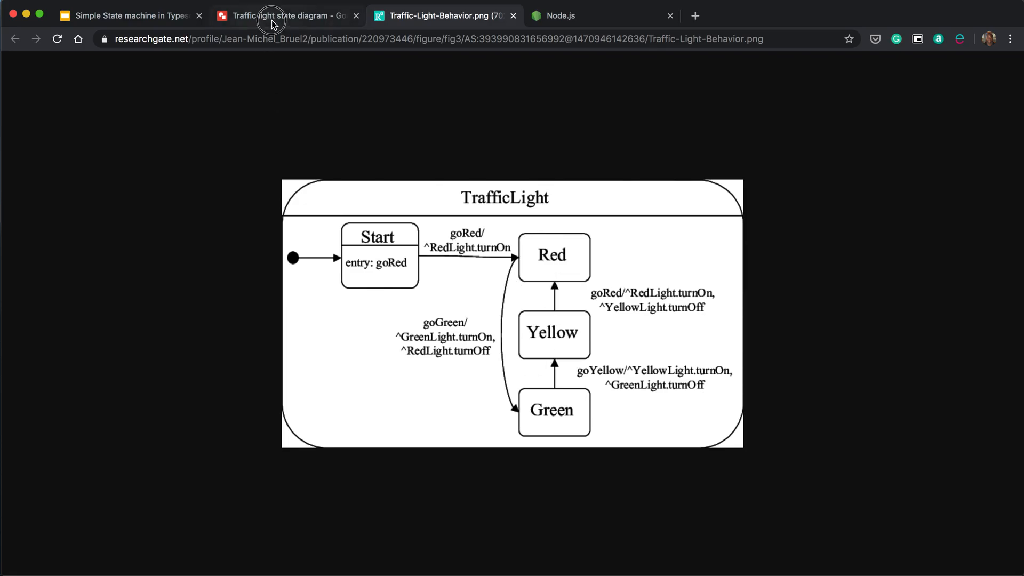
click(287, 15)
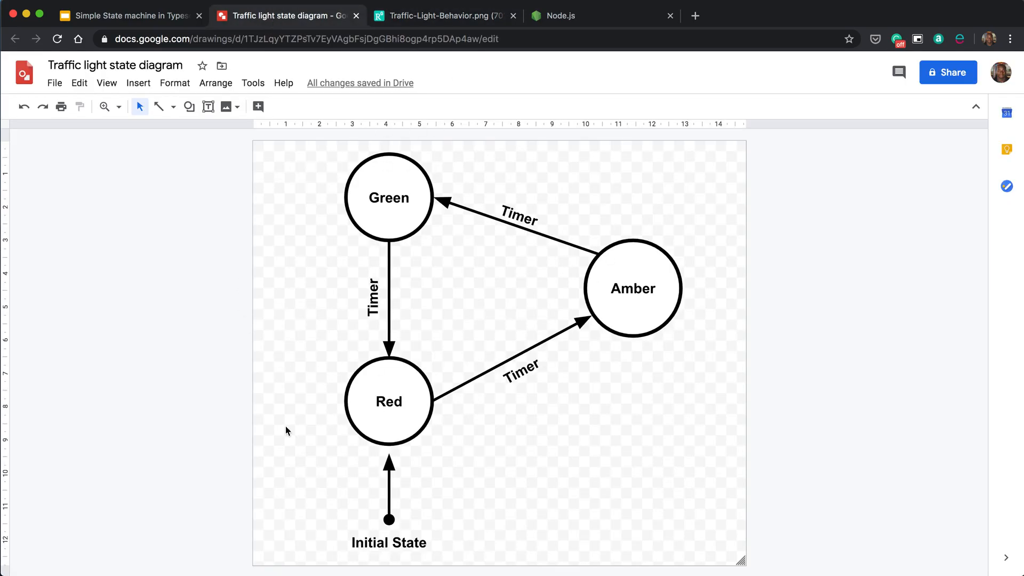
click(444, 15)
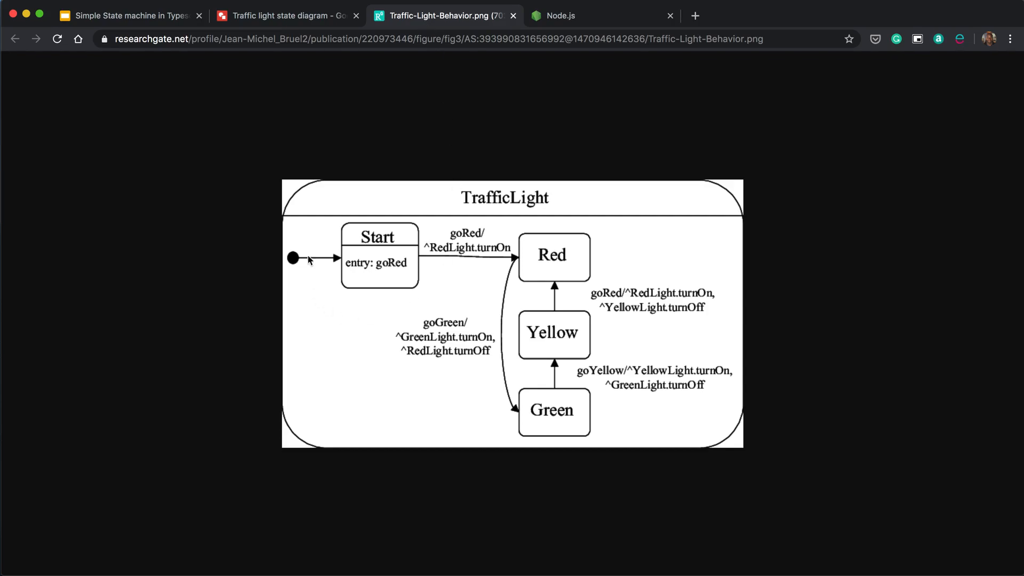
mouse_move(356, 374)
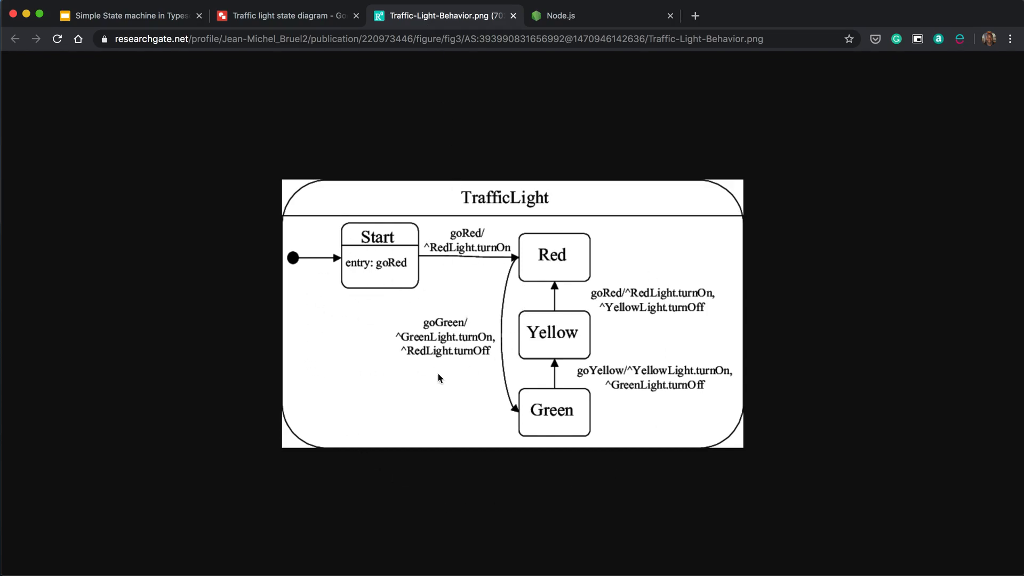
mouse_move(345, 28)
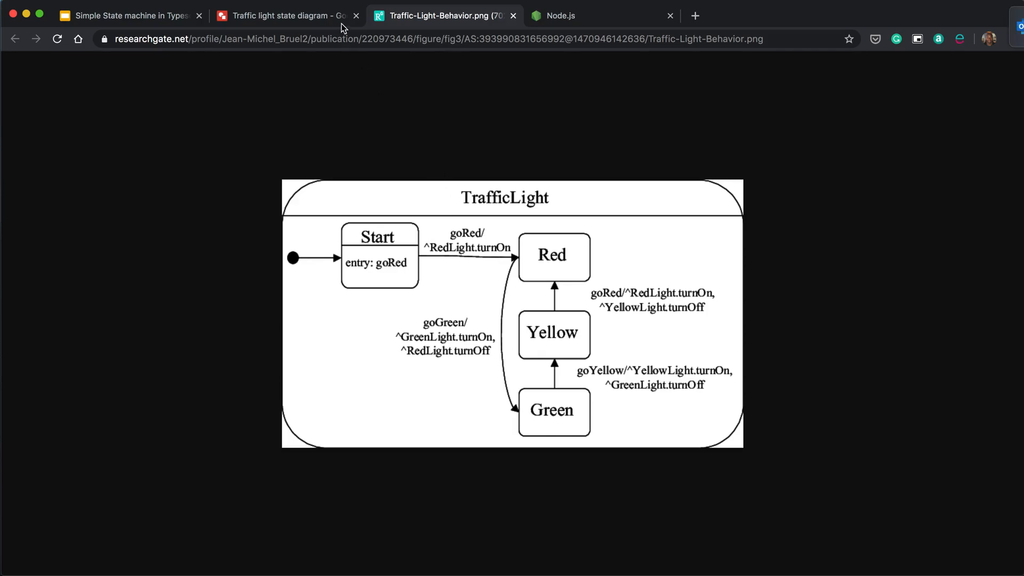
click(287, 15)
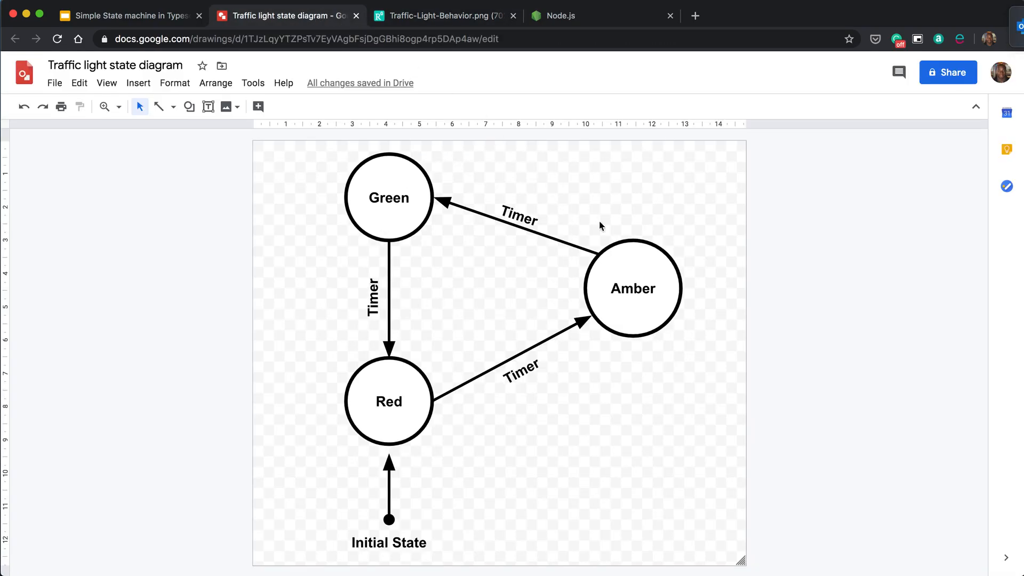
mouse_move(394, 329)
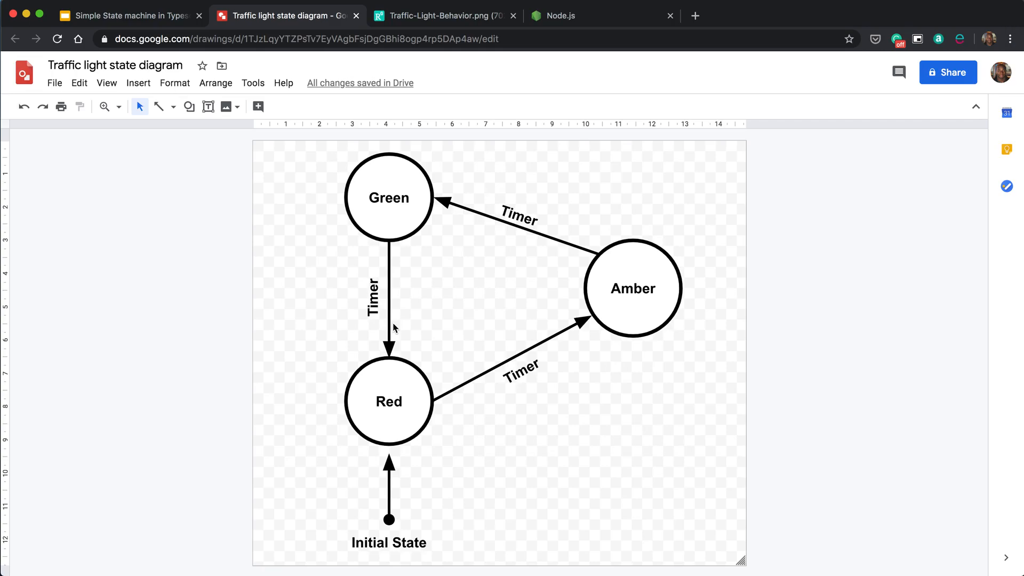
Step: Switch to the Node.js homepage browser tab showing the macOS download options
click(581, 15)
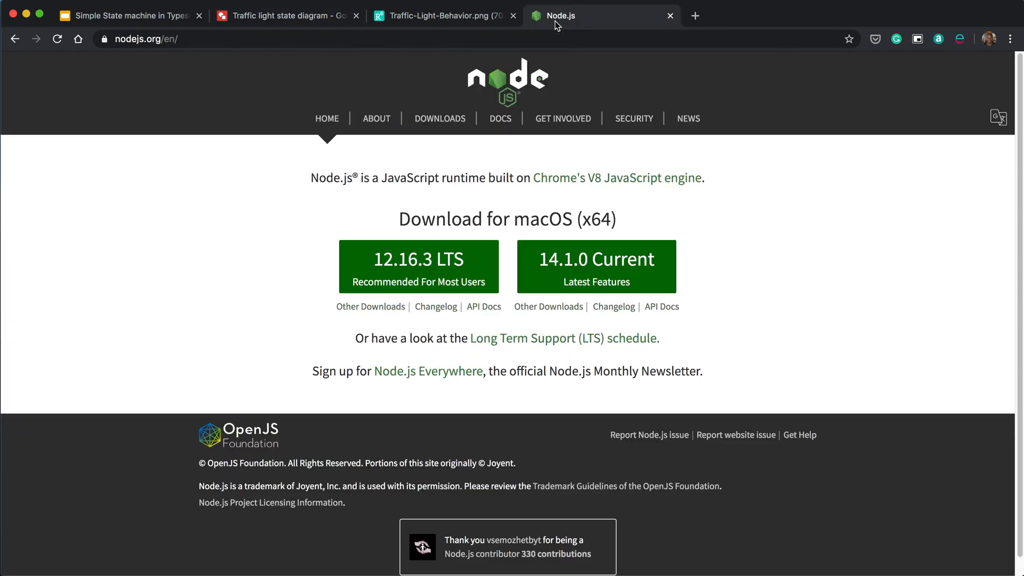
mouse_move(564, 427)
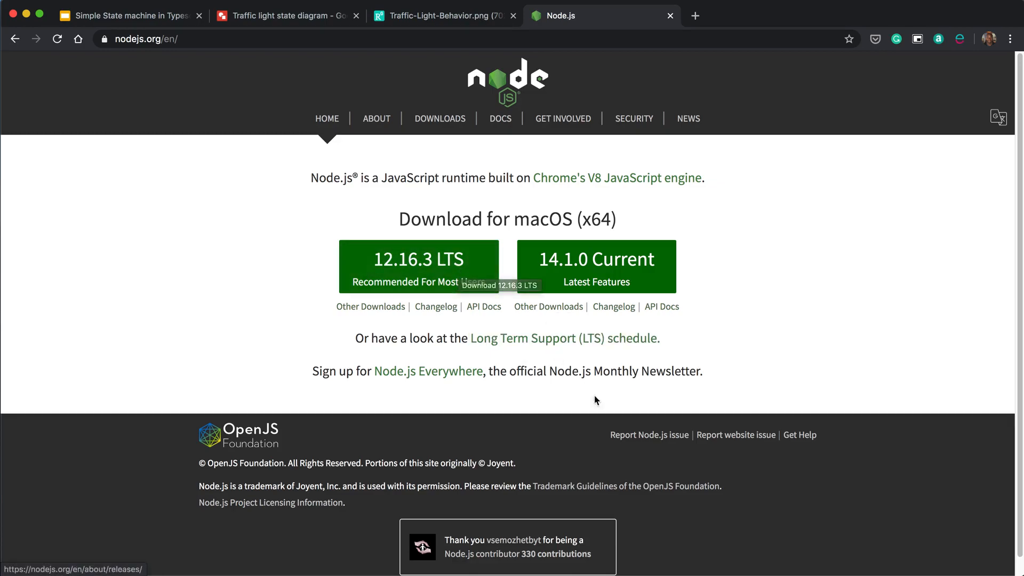
mouse_move(758, 378)
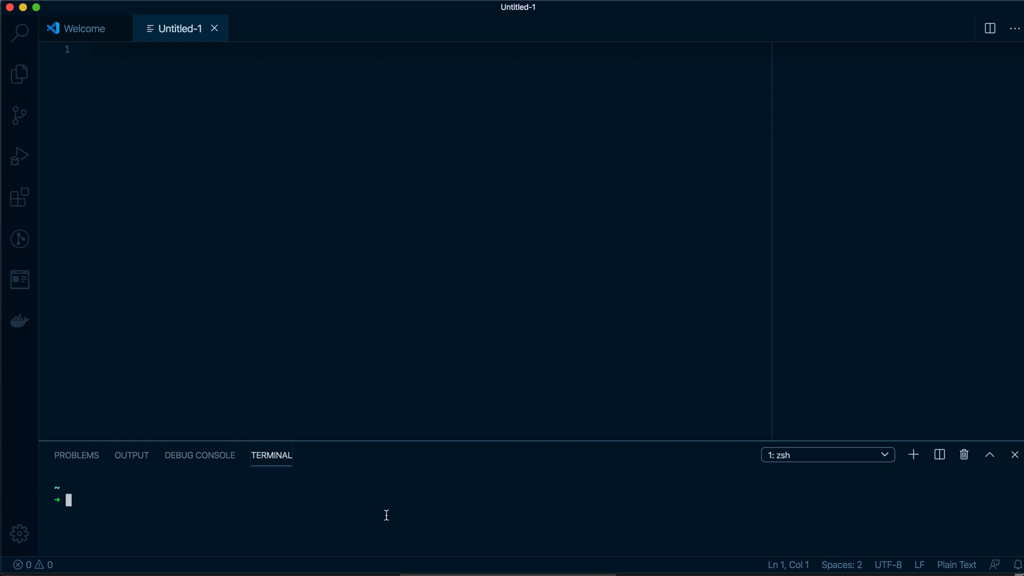
Step: Check Node v14.1.0 with node -v and run npm install -g typescript
text(node -v)
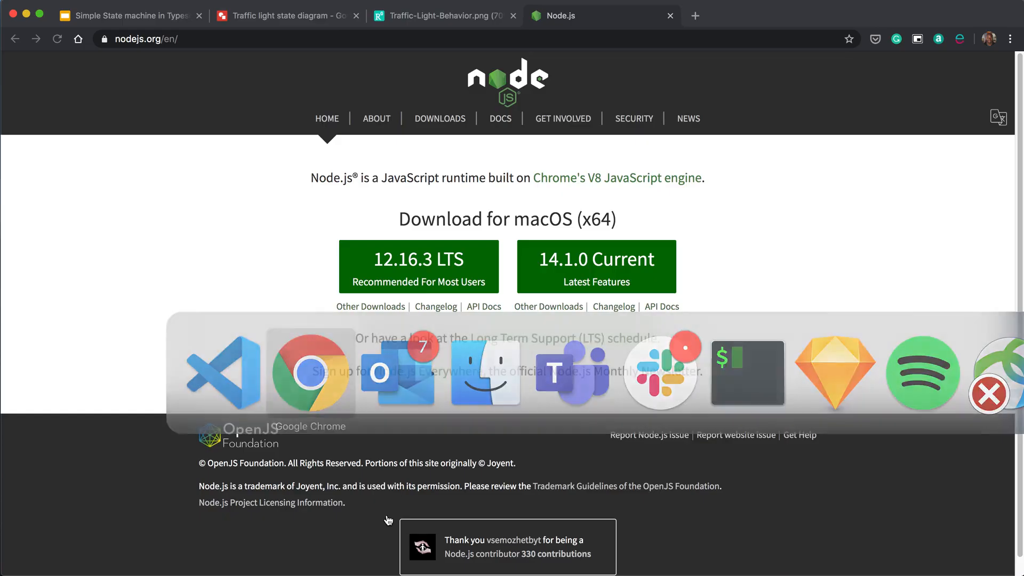
mouse_move(391, 275)
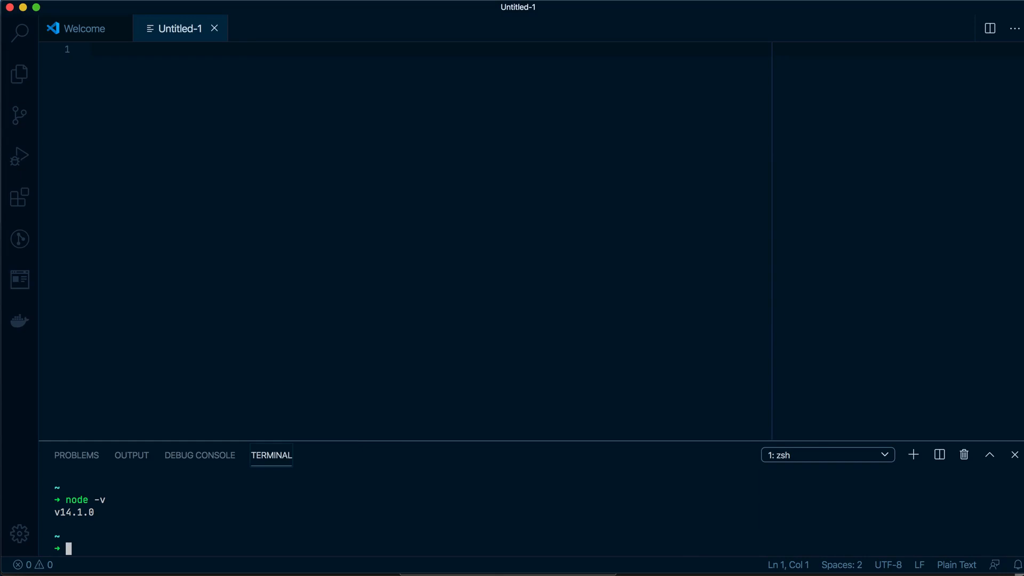
mouse_move(237, 507)
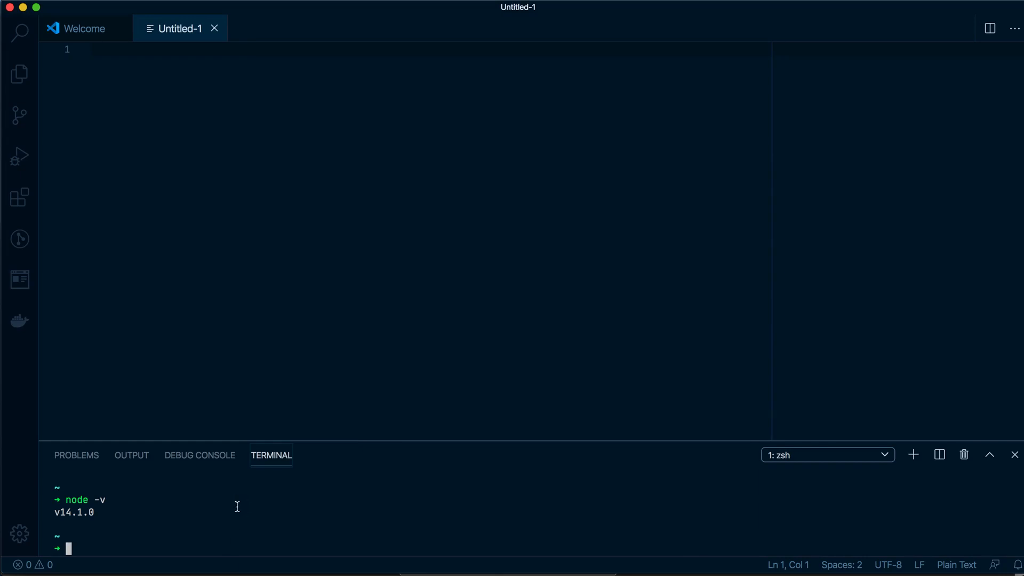
text(npm install -g npm)
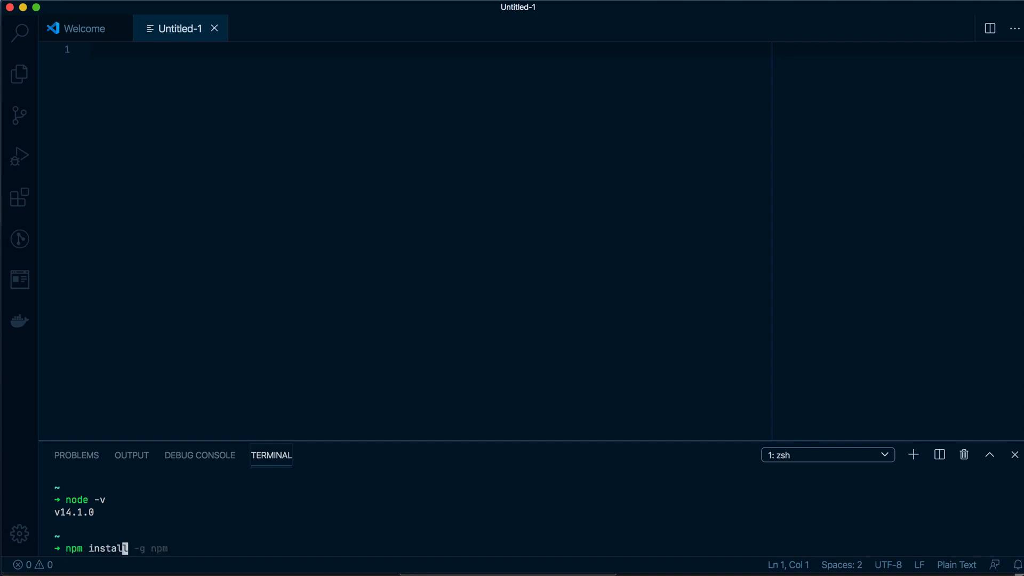
text(typescript)
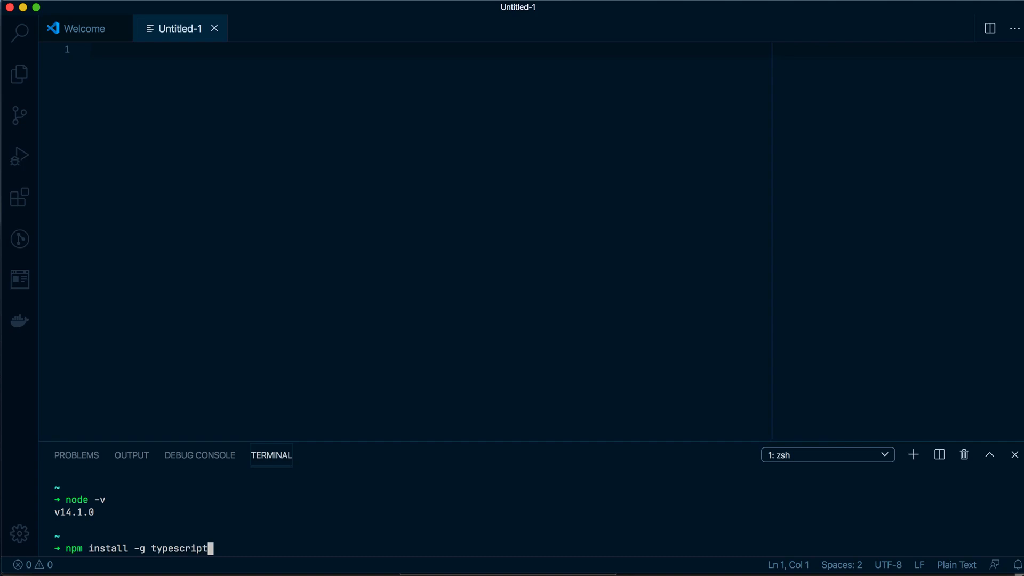
key(enter)
text(tsc)
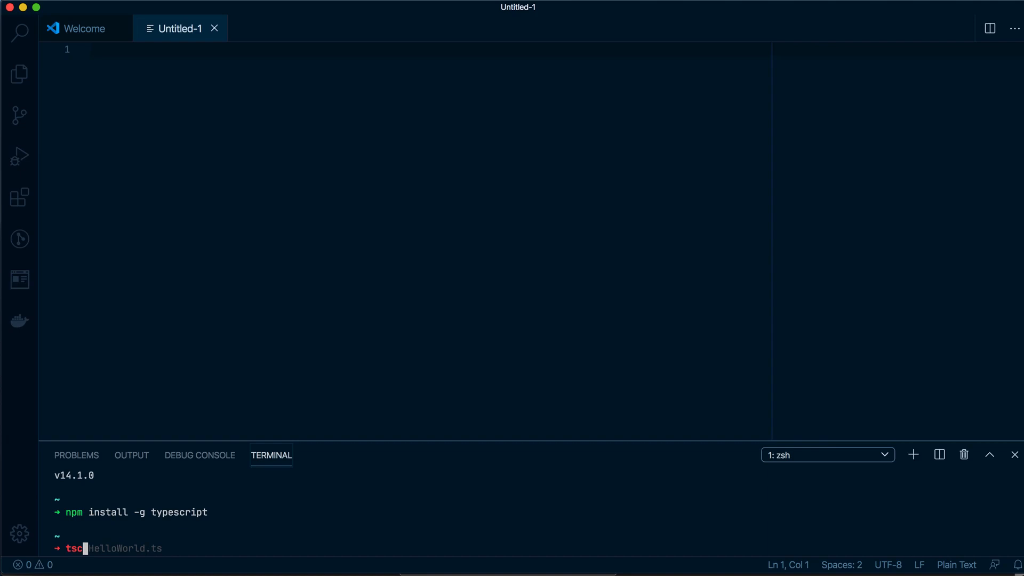
Step: Check npm's version and run tsc --version, which reports TypeScript 3.8.3
text(--version)
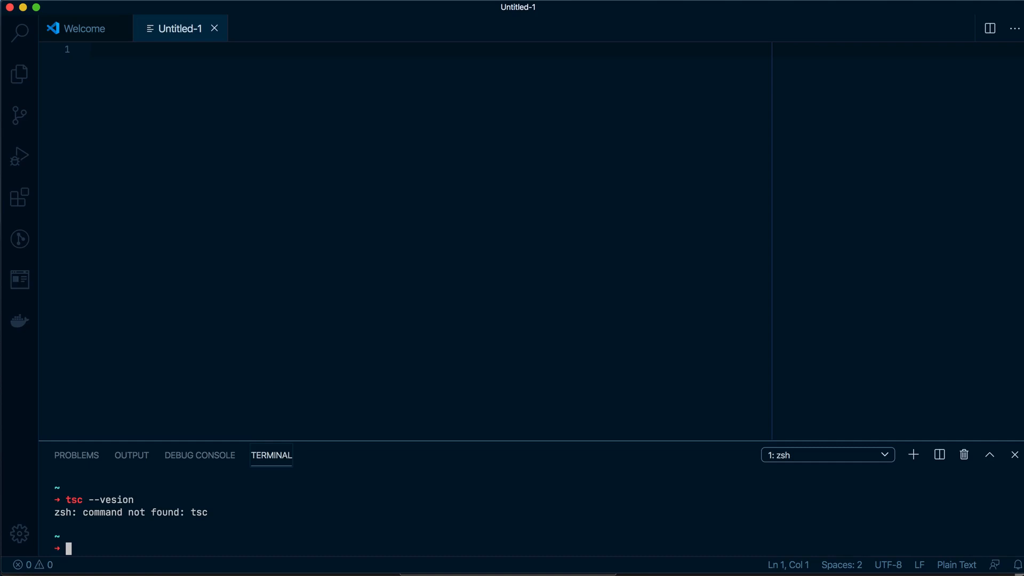
text(npm -v)
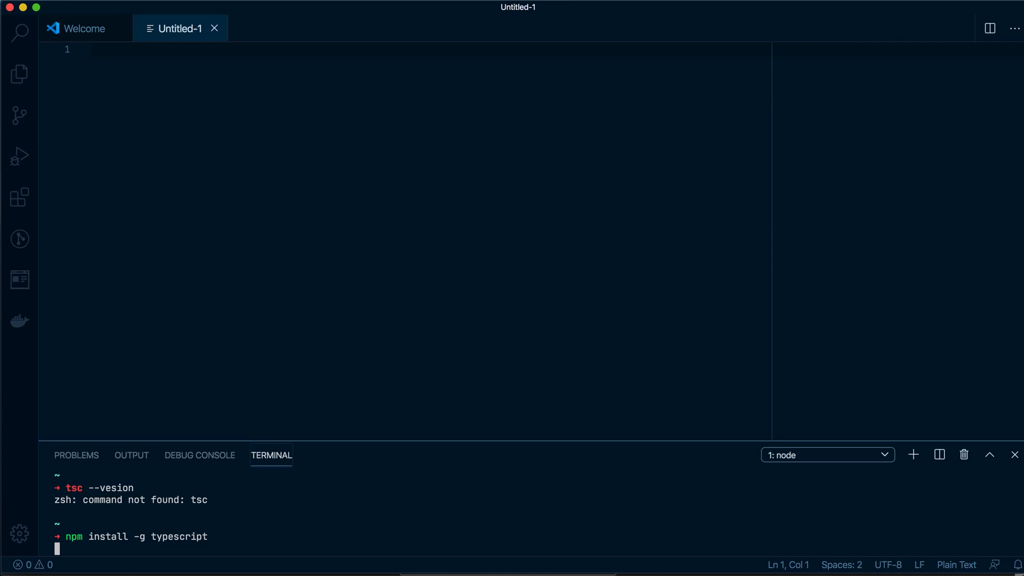
mouse_move(260, 531)
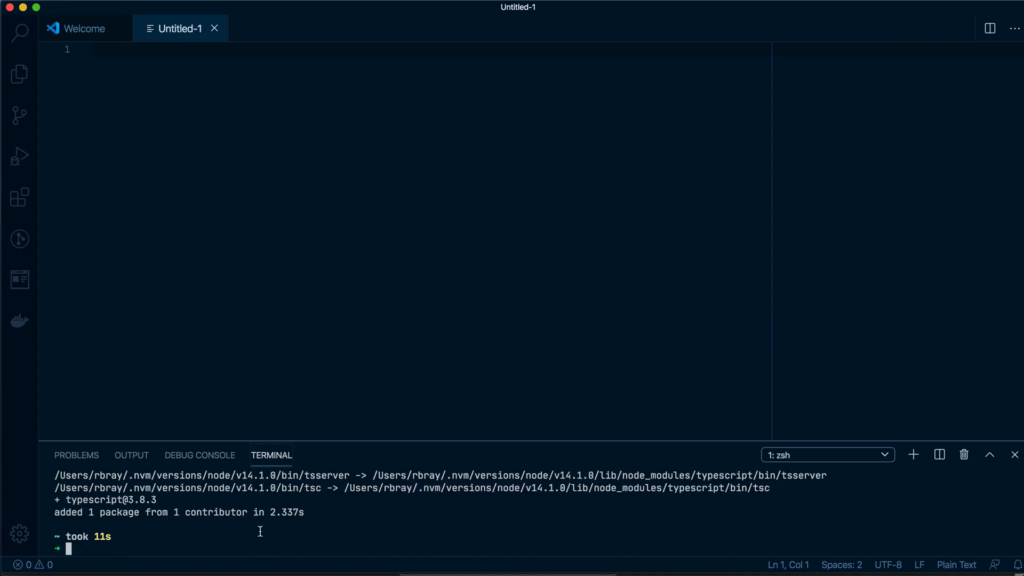
text(tsc --vesion)
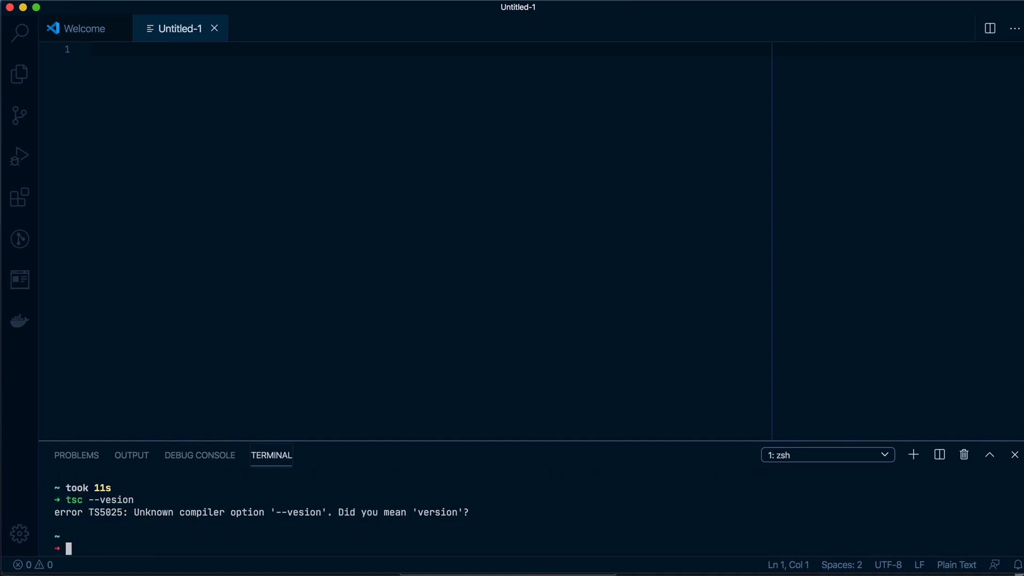
text(tsc --version)
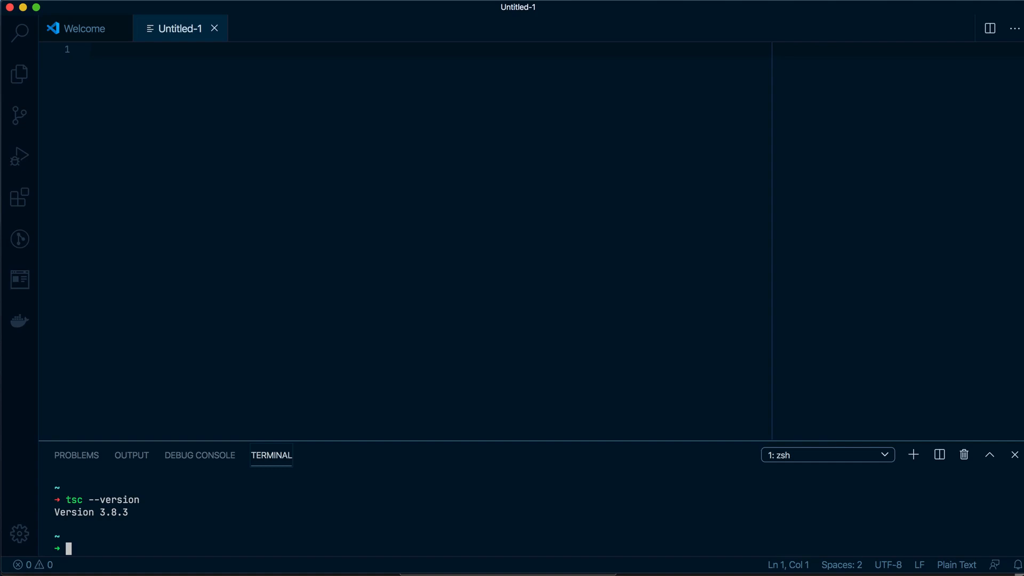
Step: Make the SimpleSM folder, cd into it and open it as the workspace with code
text(mkdir sHelloWorld)
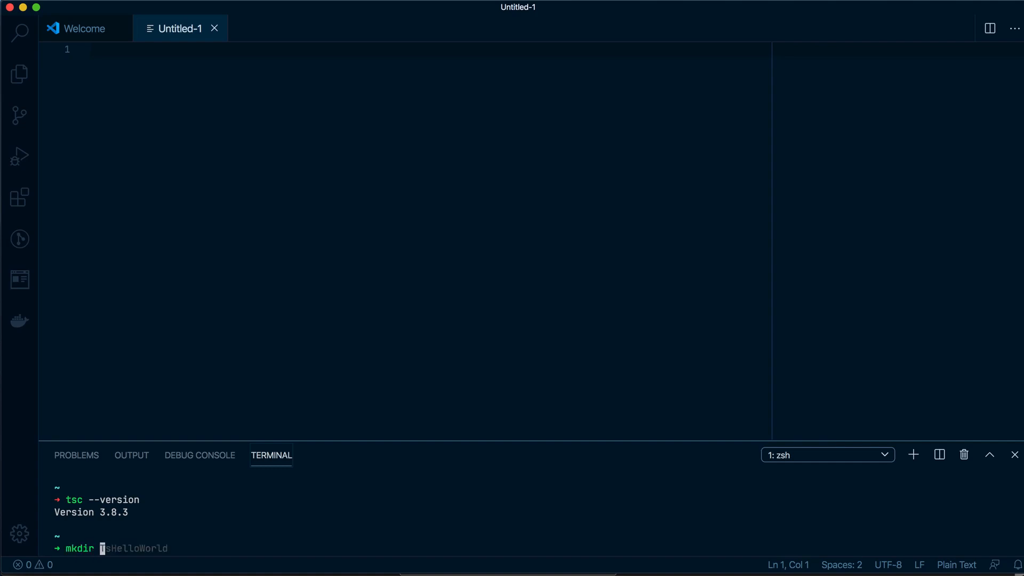
text(SimplePlatformer)
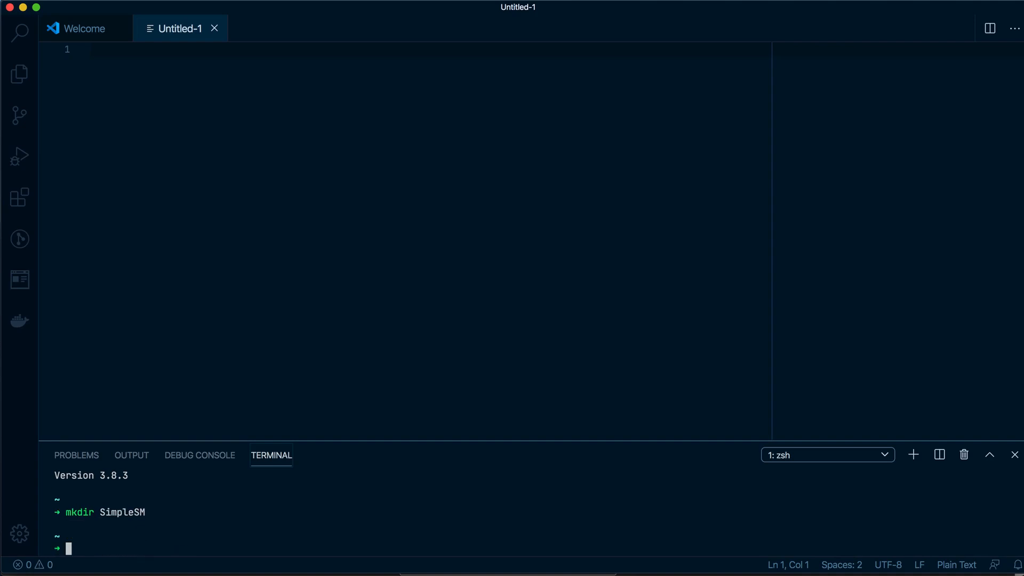
text(cd SimplePlatformer)
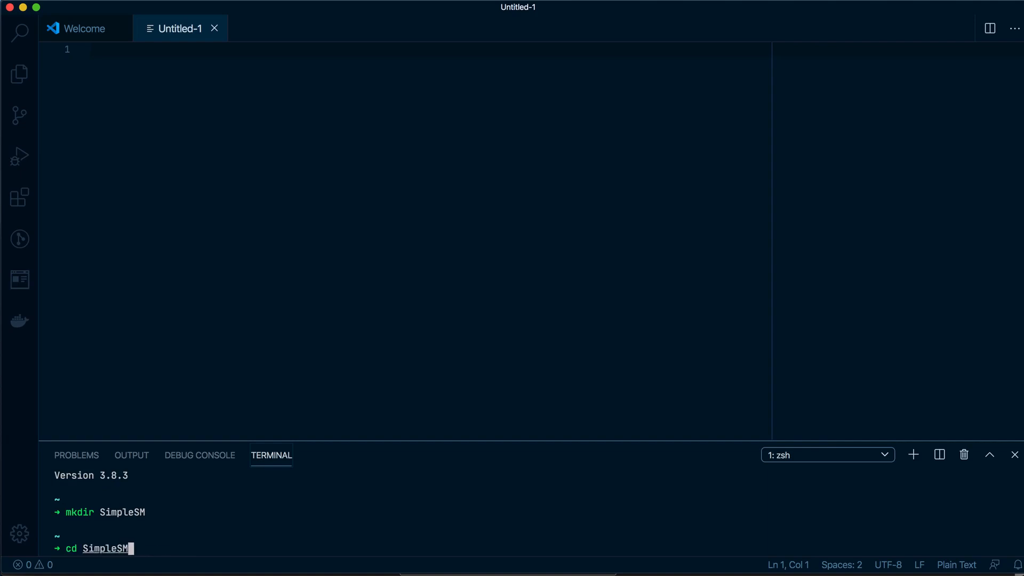
text(code .)
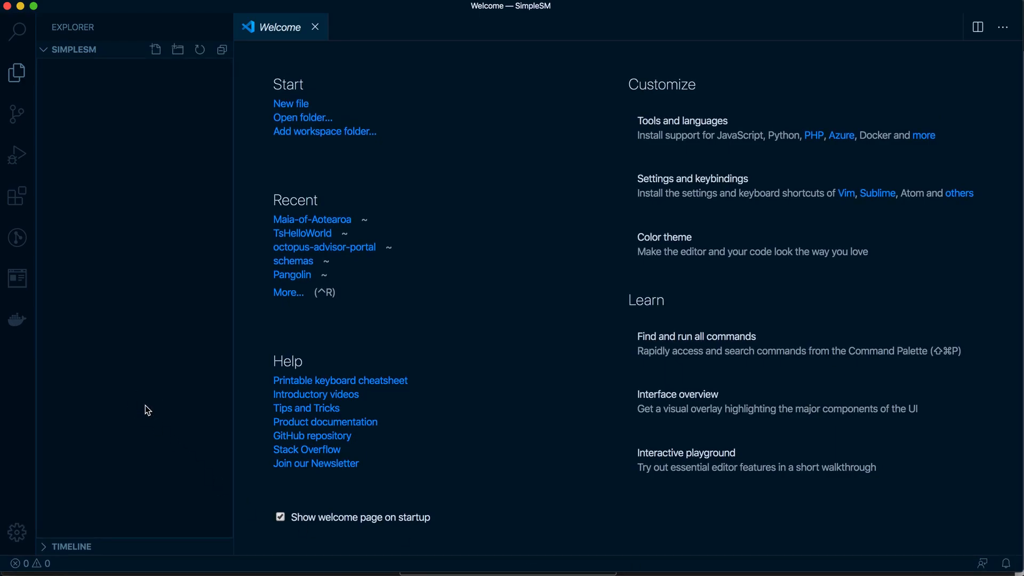
Step: Create TrafficLight.ts with touch in the terminal and open it in the editor
key(Ctrl+`)
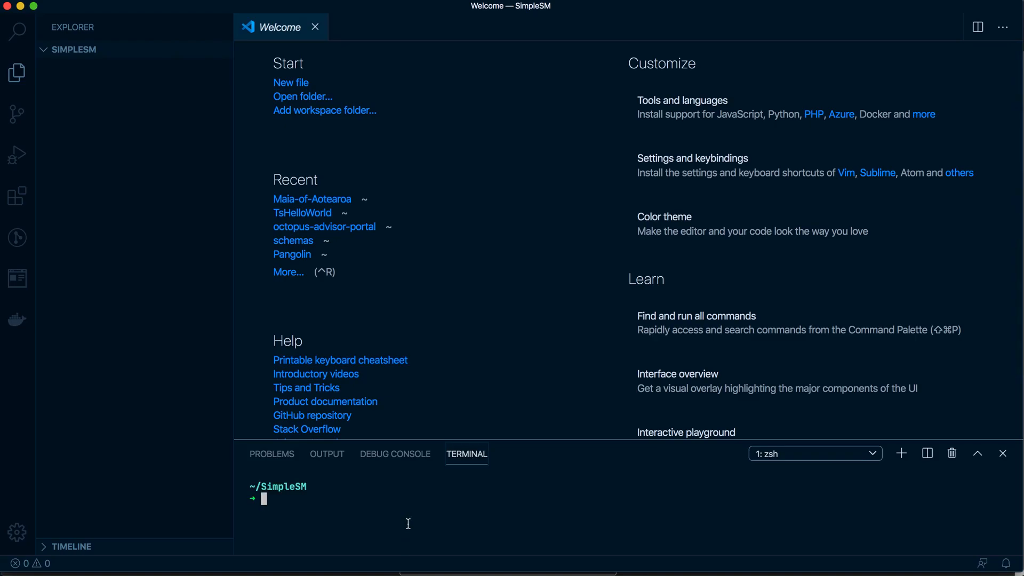
text(touch SimpleSM2.ts)
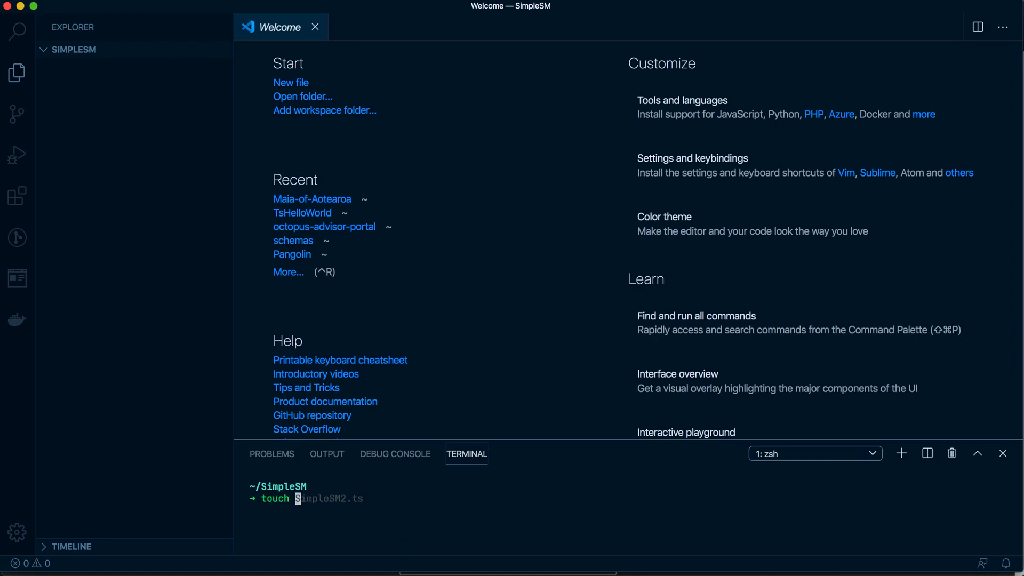
text(Traffic)
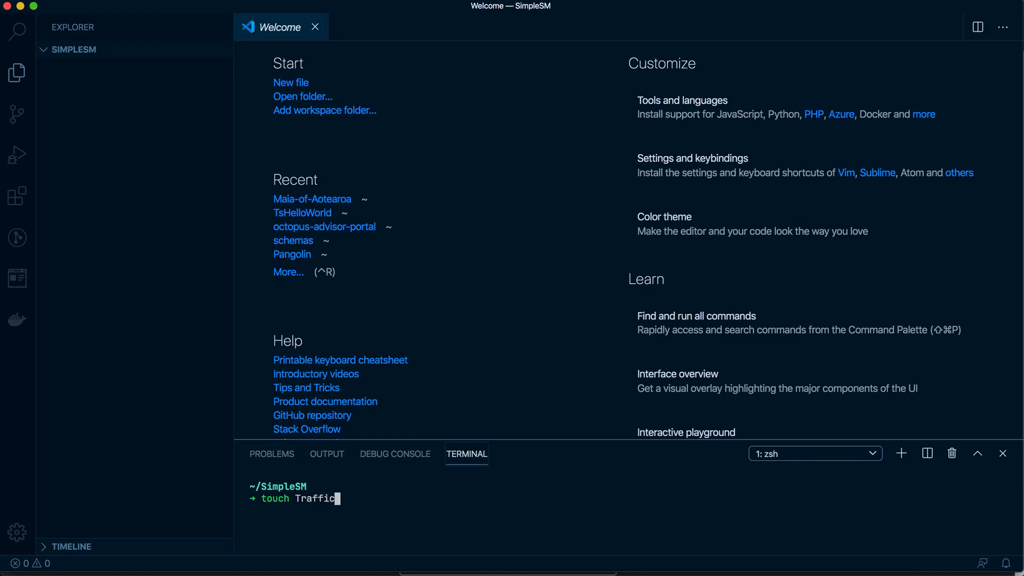
key(Enter)
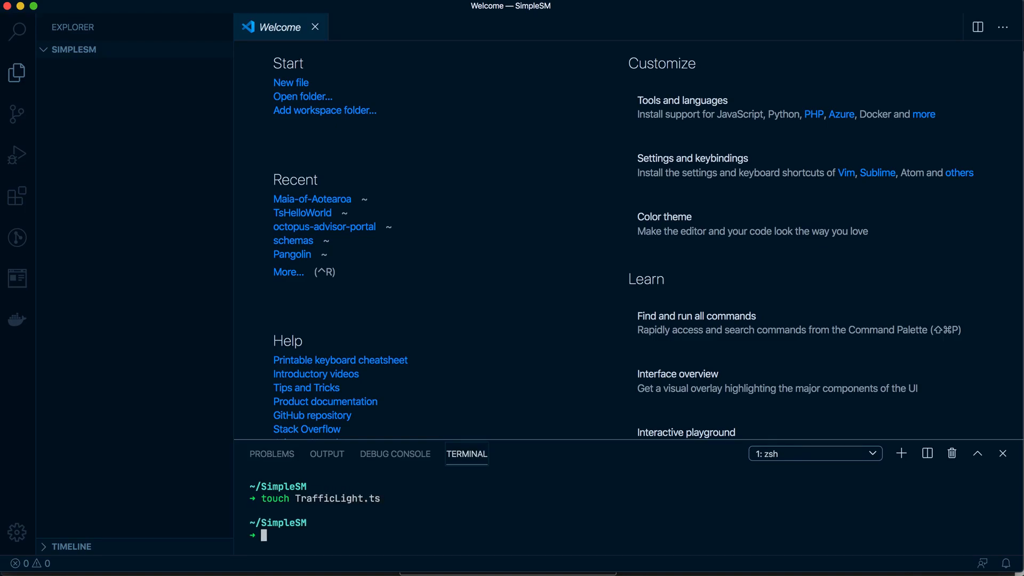
click(93, 66)
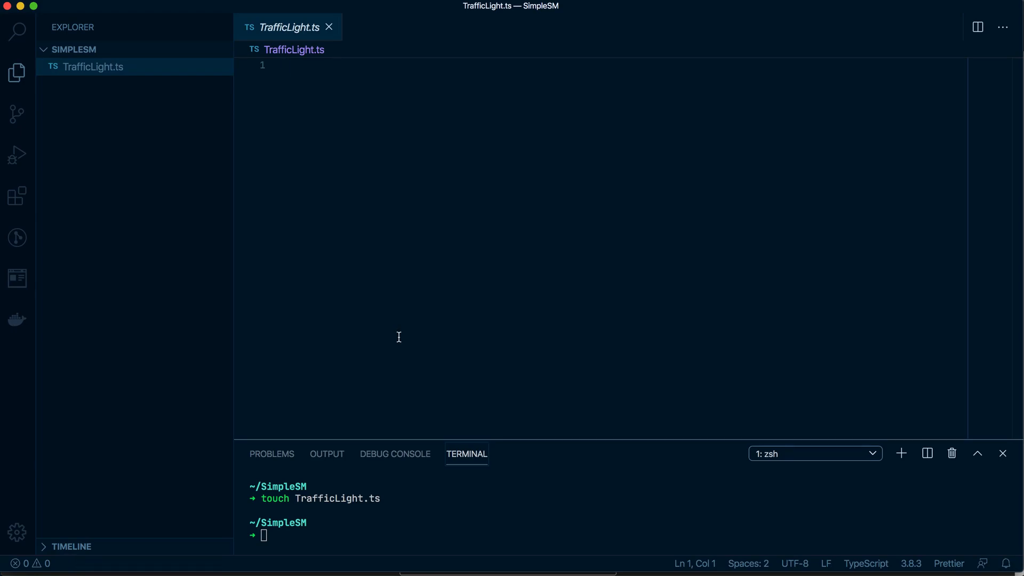
Step: Declare string constants RED = "RED", AMBER = "AMBER" and GREEN = "GREEN"
text(const)
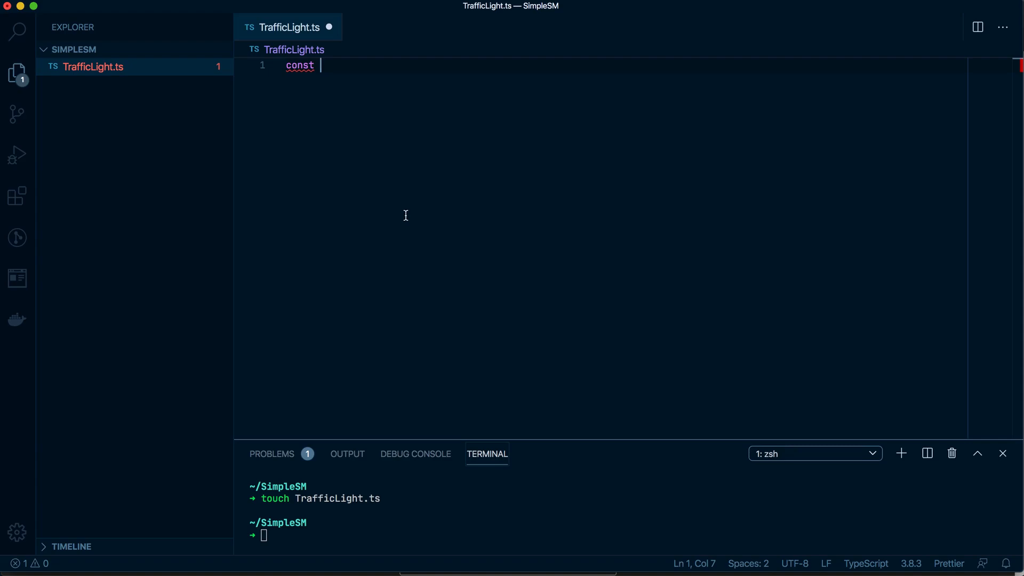
text(RED:)
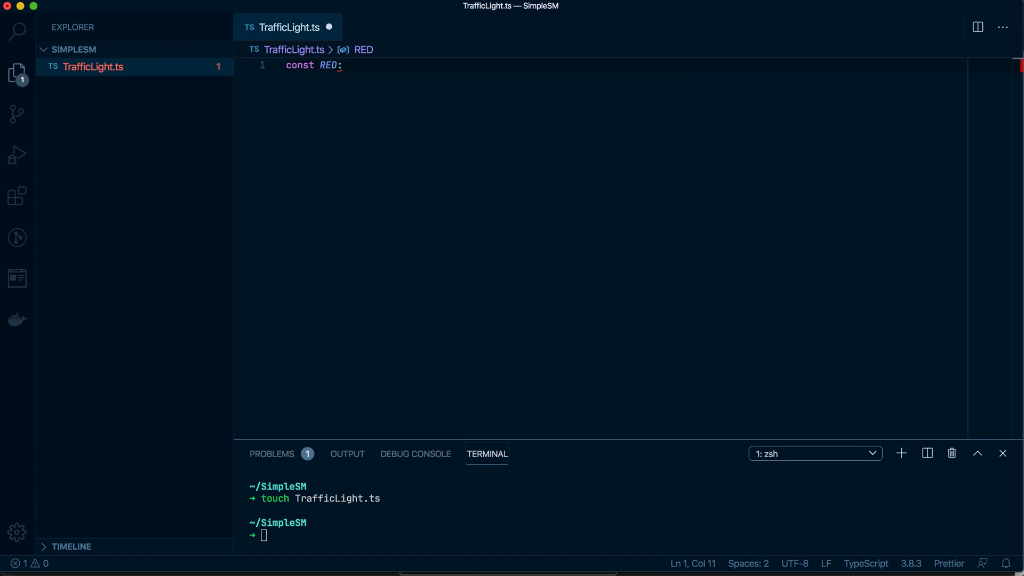
text(string = ")
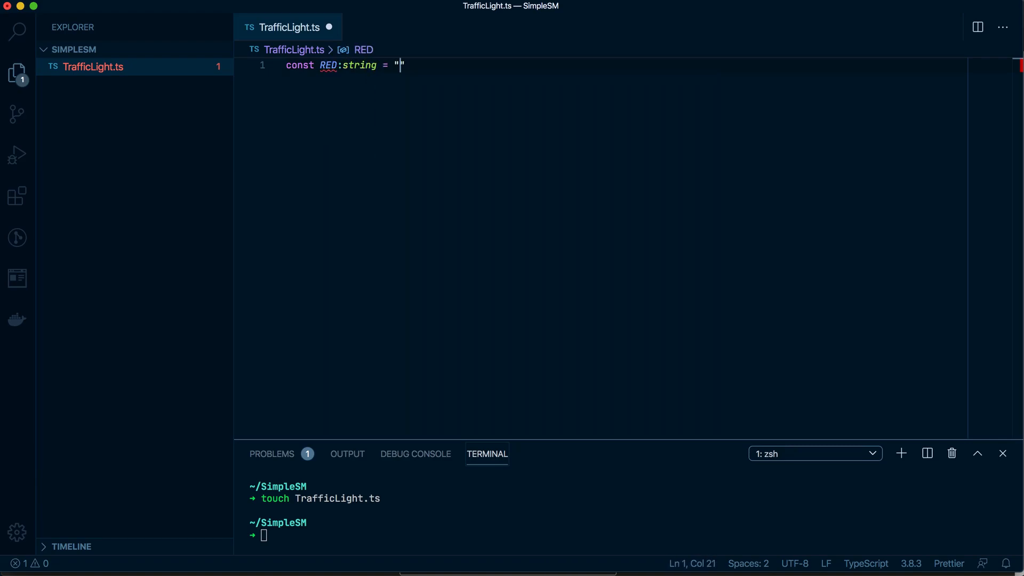
text(Red)
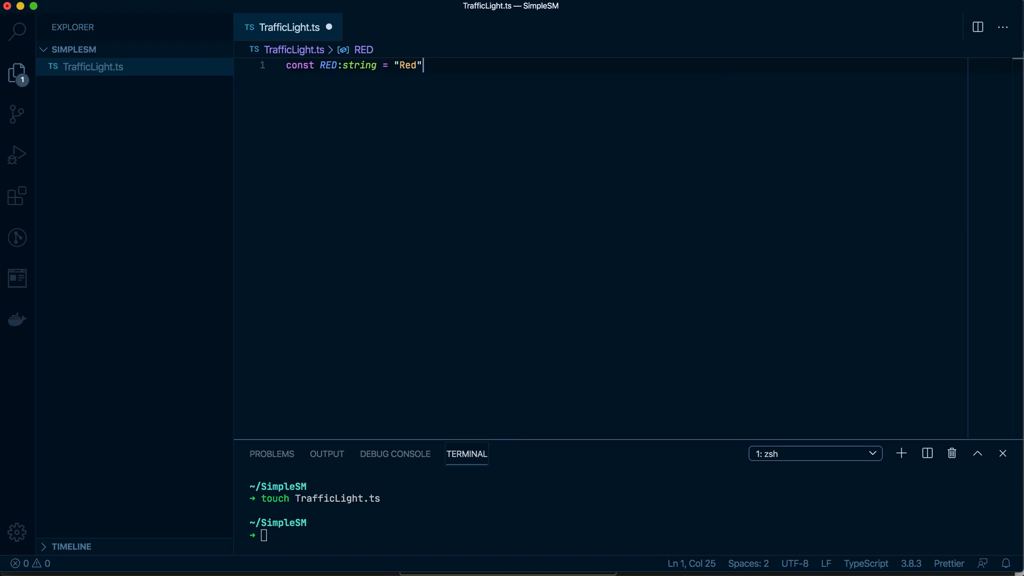
key(Backspace)
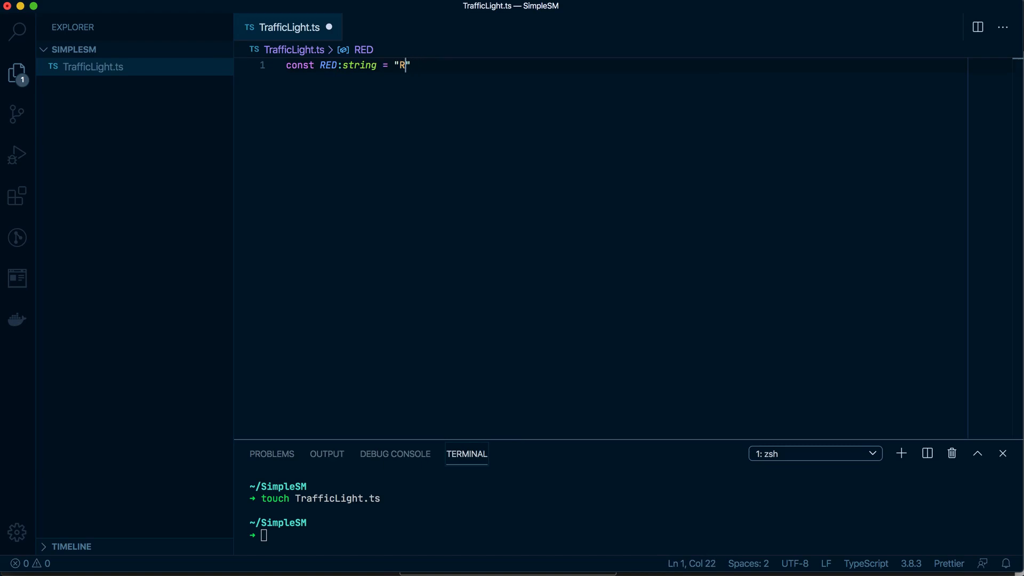
text(ED)
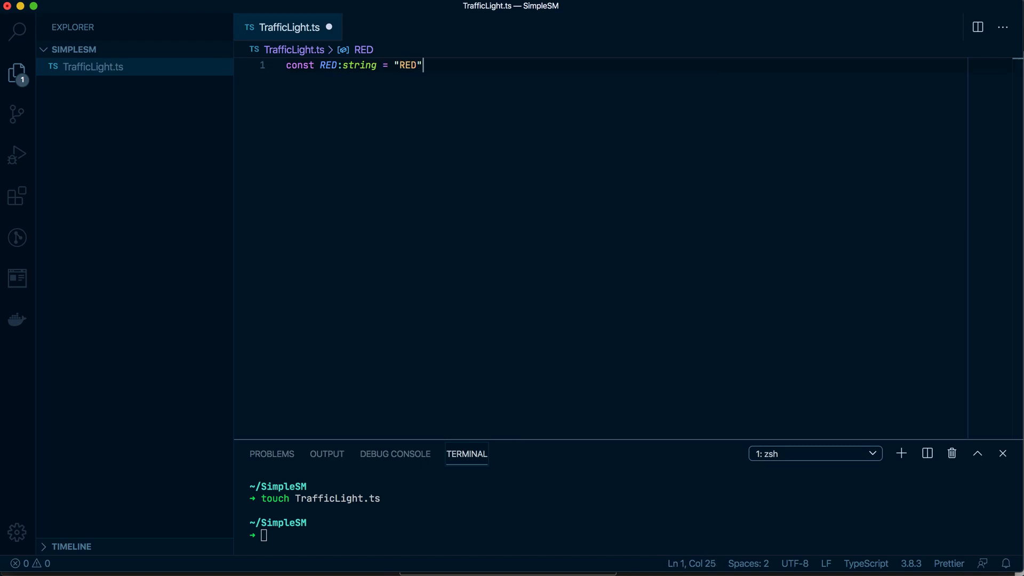
key(Enter)
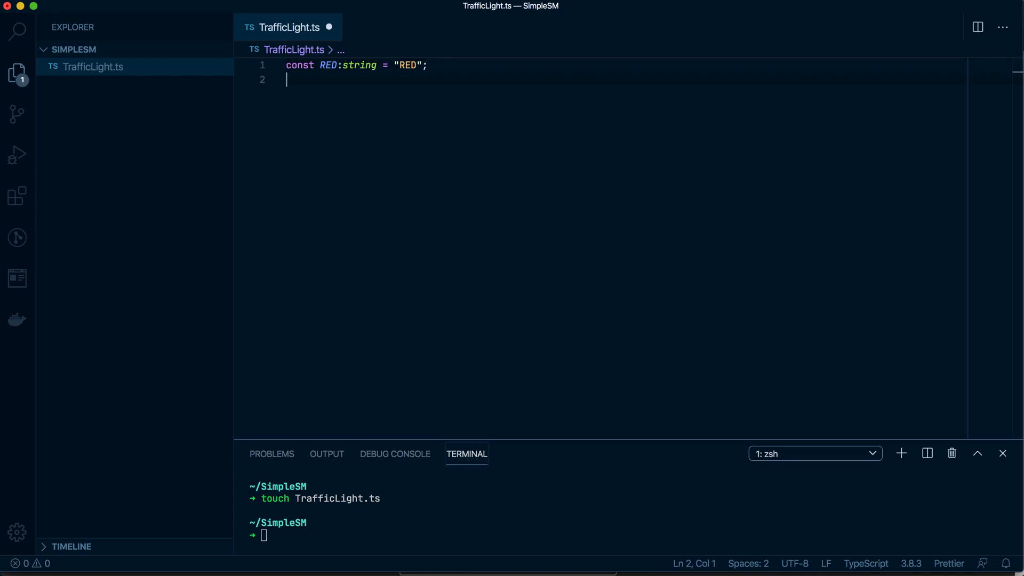
text(const AMBER)
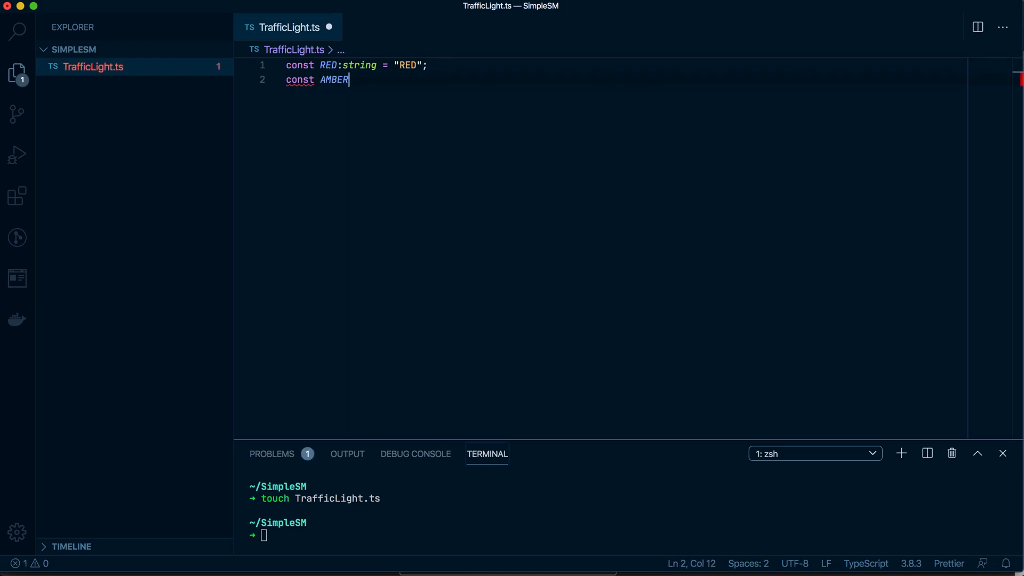
text(:string)
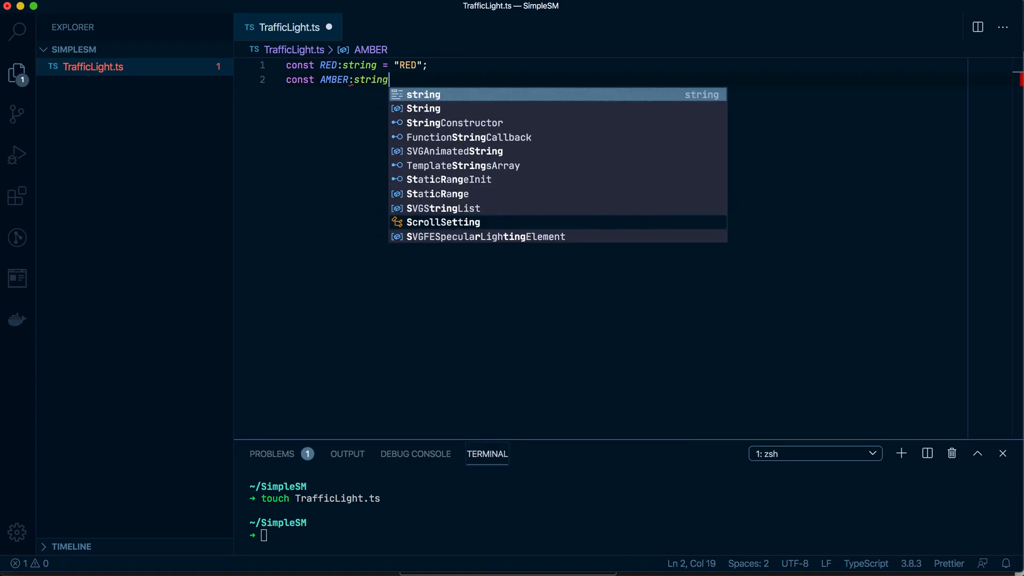
text(= "AMBER";)
text(cons)
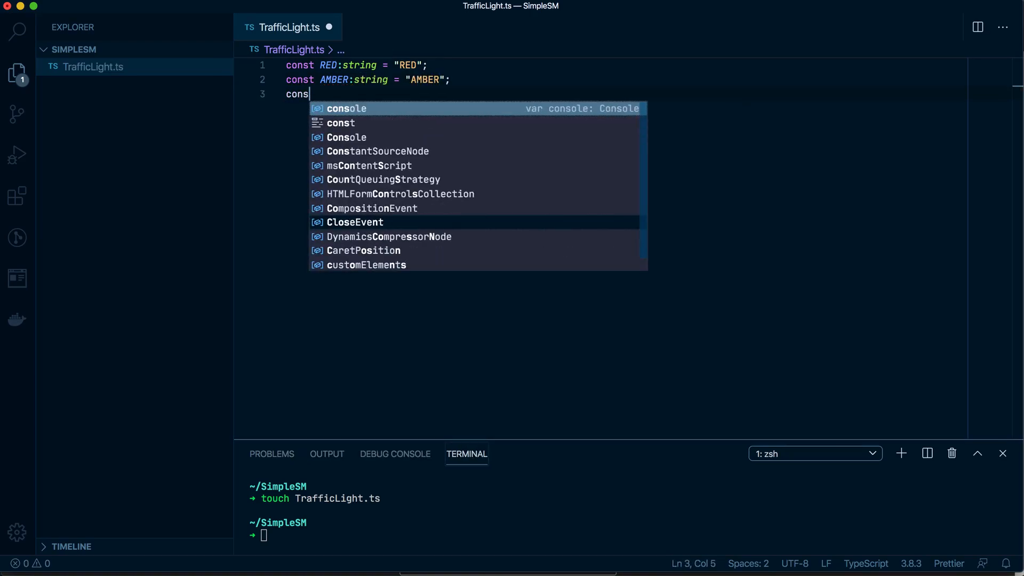
text(GREEN:)
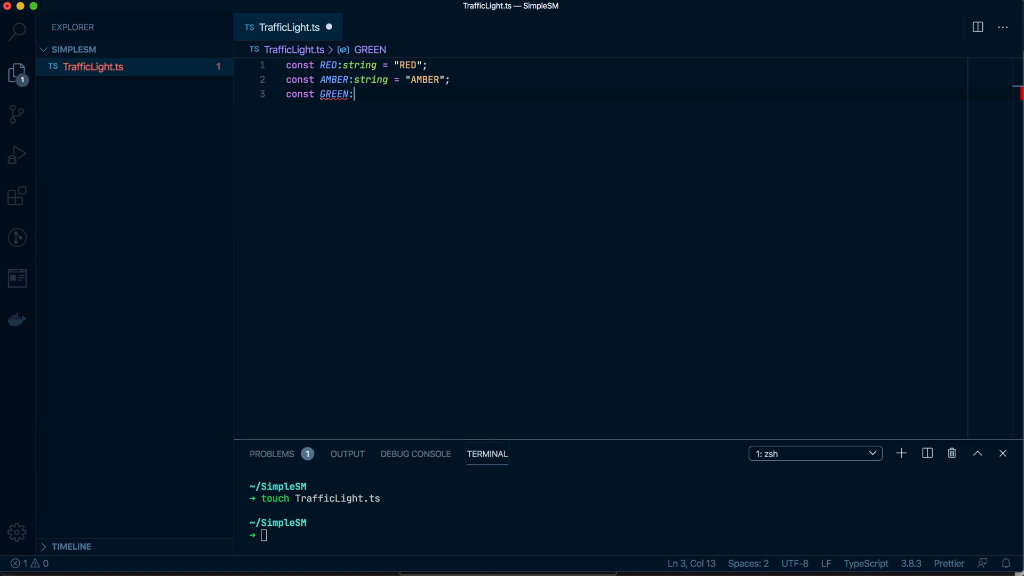
text(string = "")
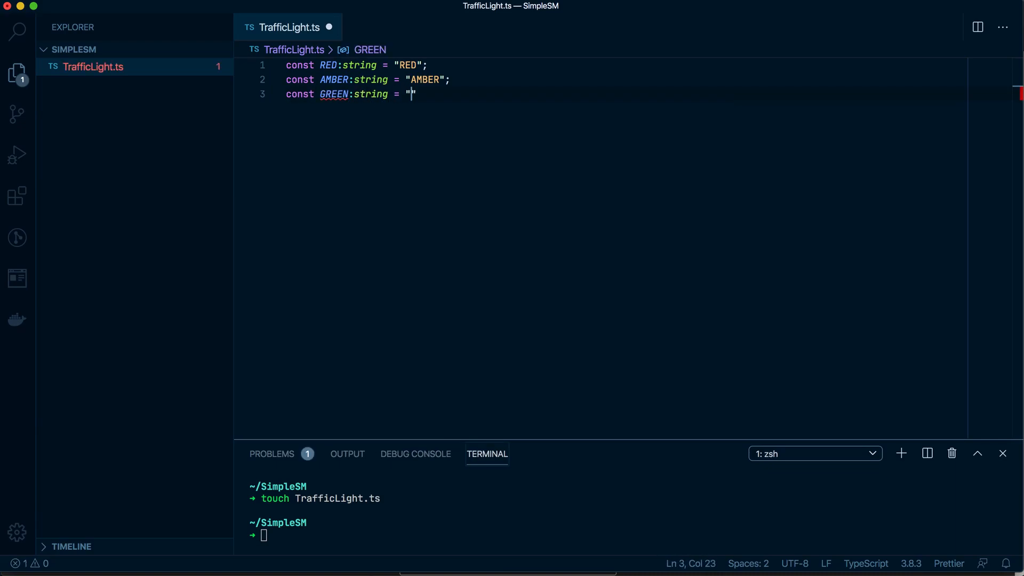
text(GREEN)
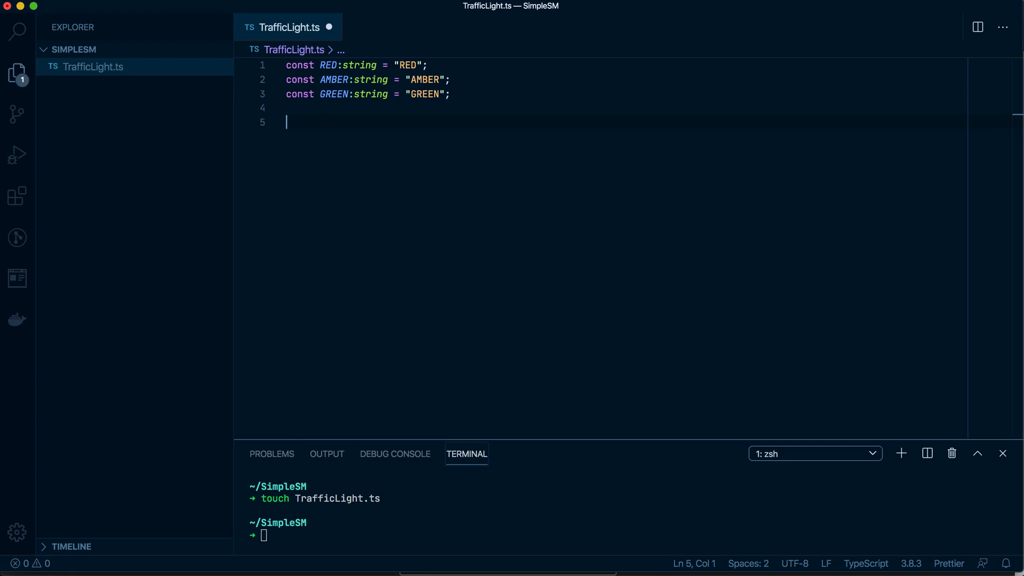
mouse_move(340, 156)
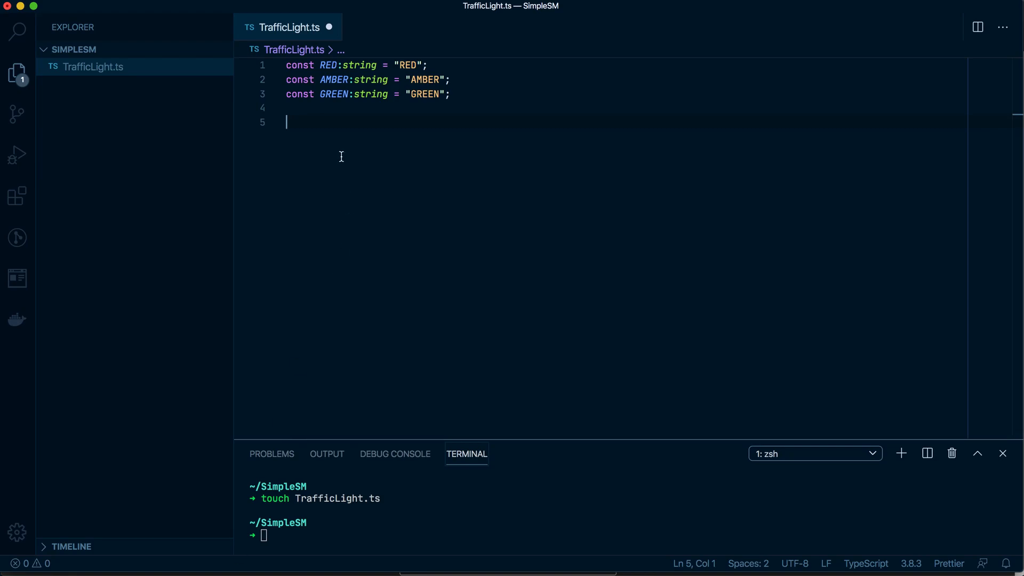
mouse_move(301, 225)
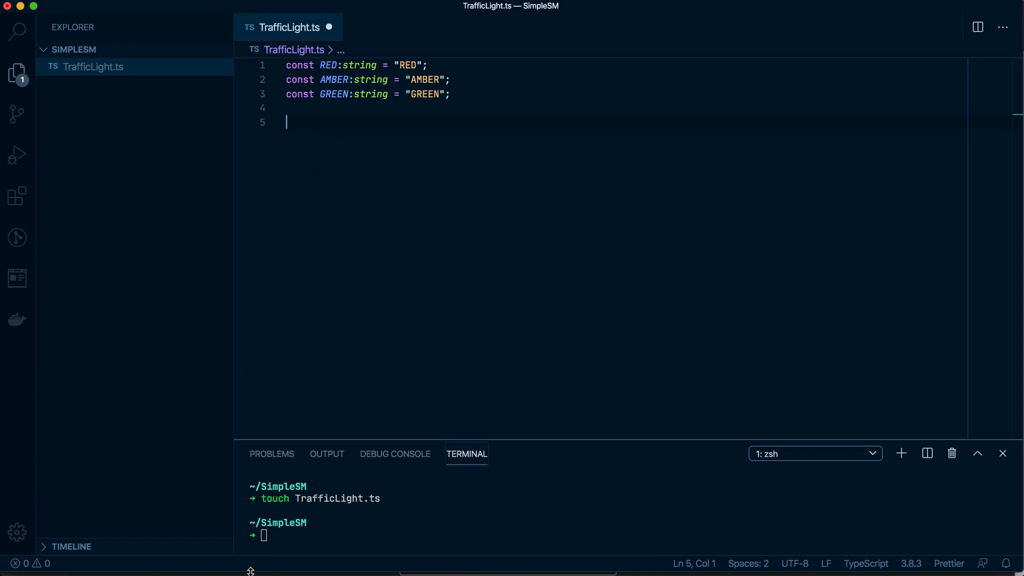
mouse_move(344, 311)
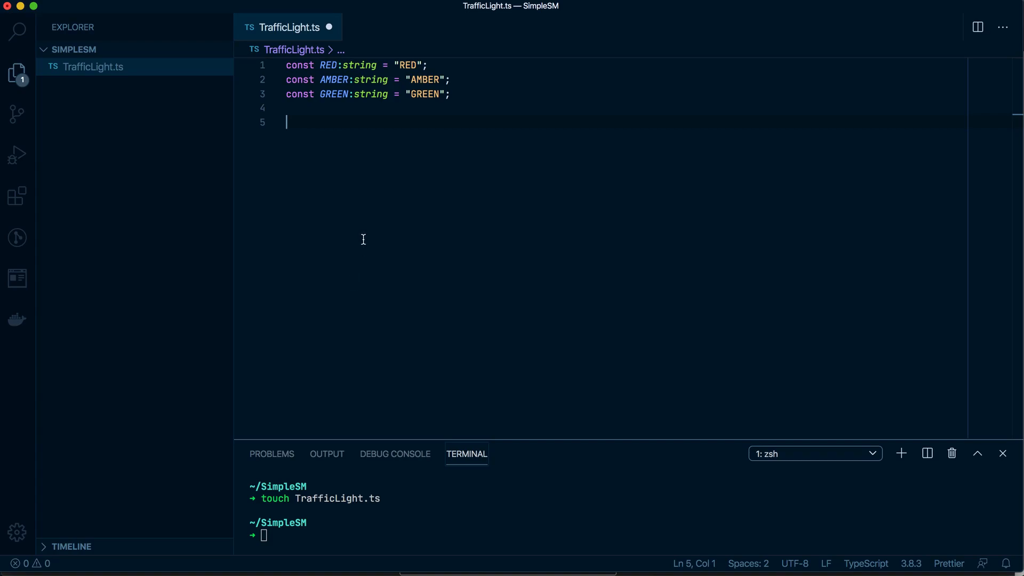
Step: Write an empty function changeLights():void with its braces below the constants
text(function change)
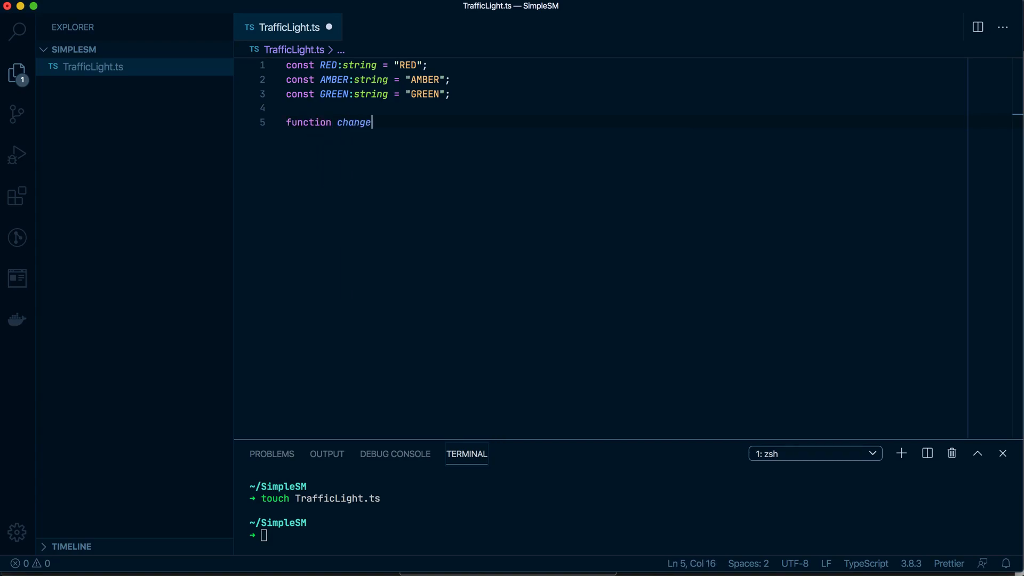
text(Lights())
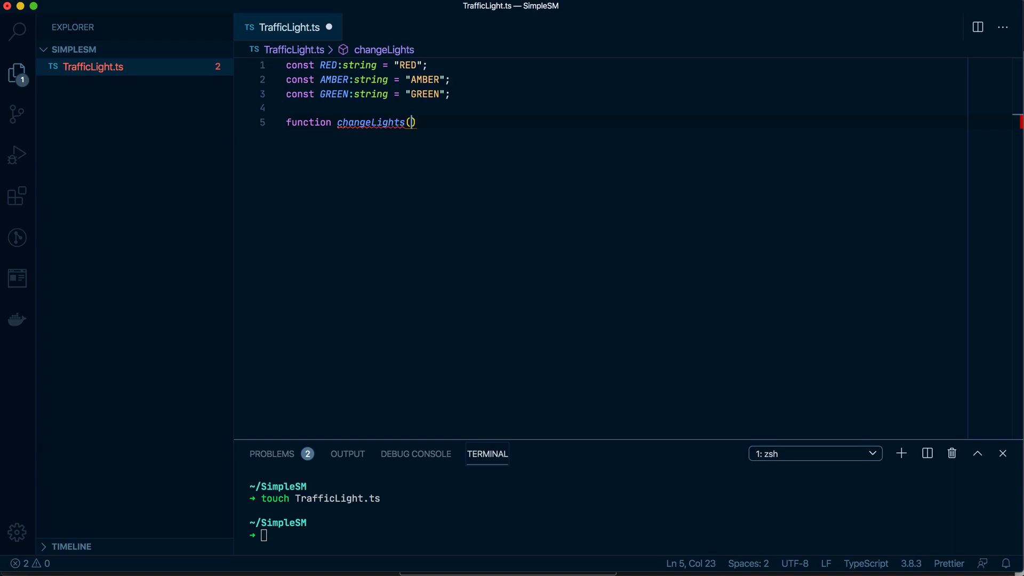
text(:void)
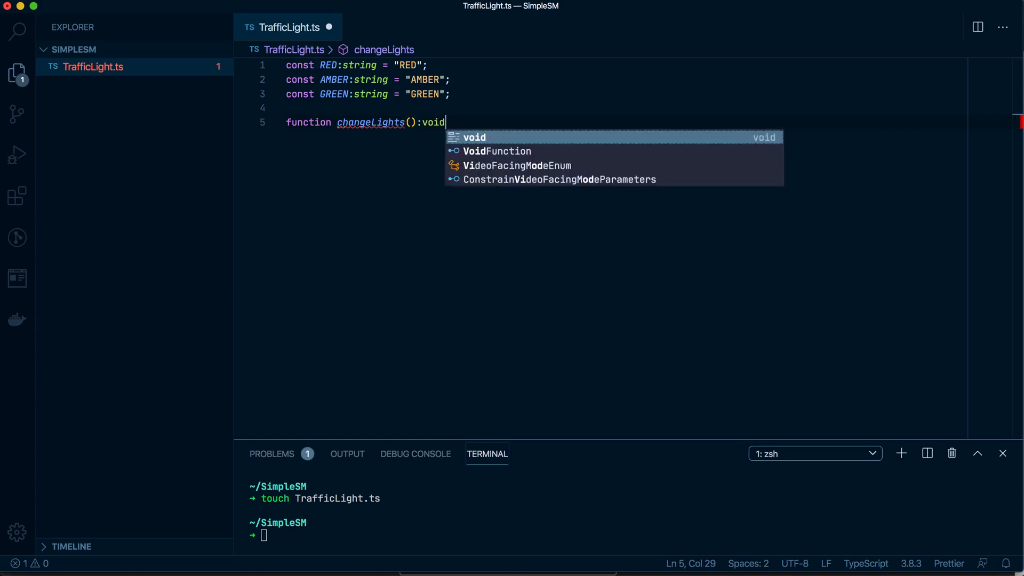
text({)
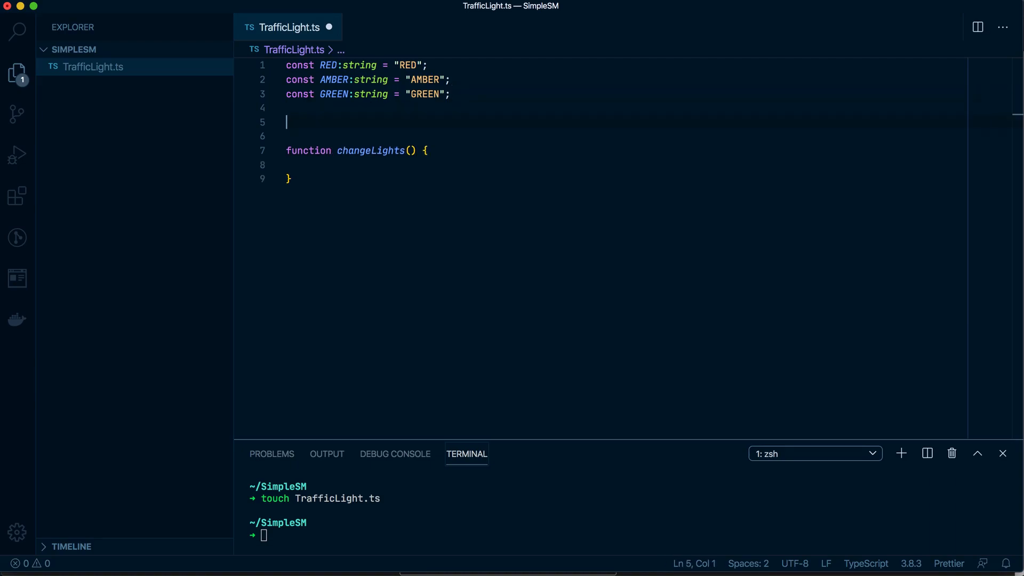
Step: Declare let state:string = RED; above the changeLights function
text(let state:)
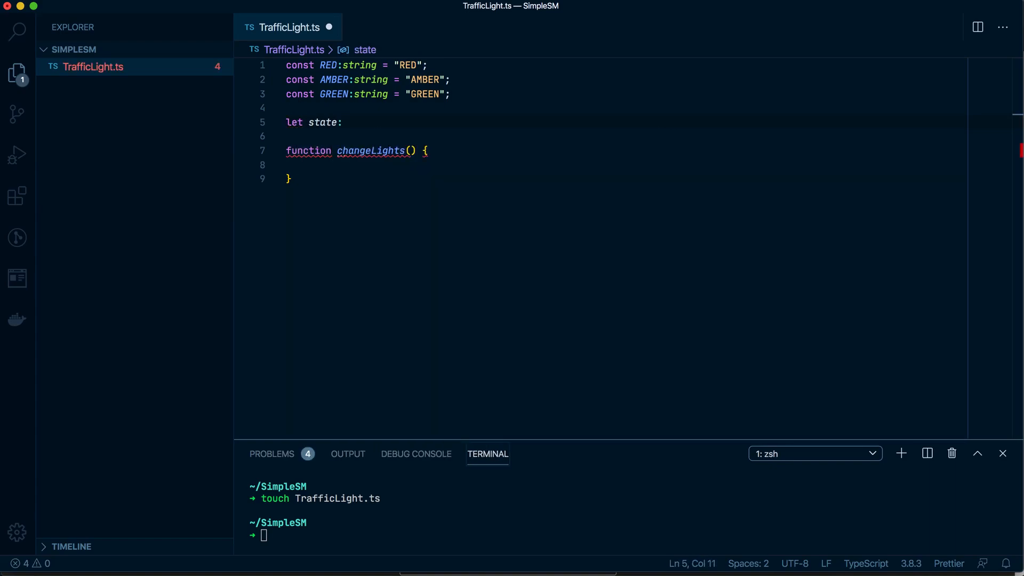
text(stri)
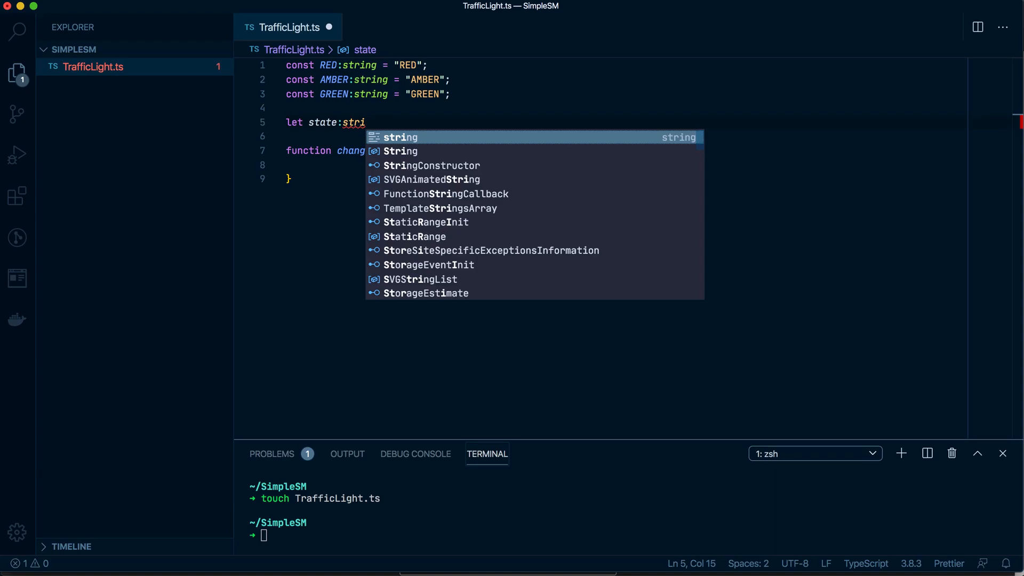
text(ng =)
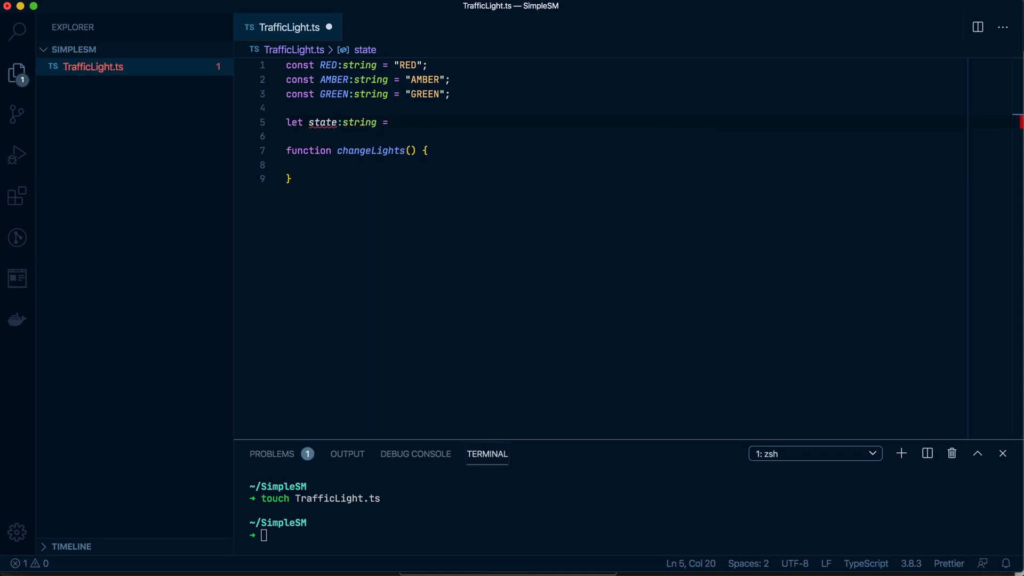
text(RED)
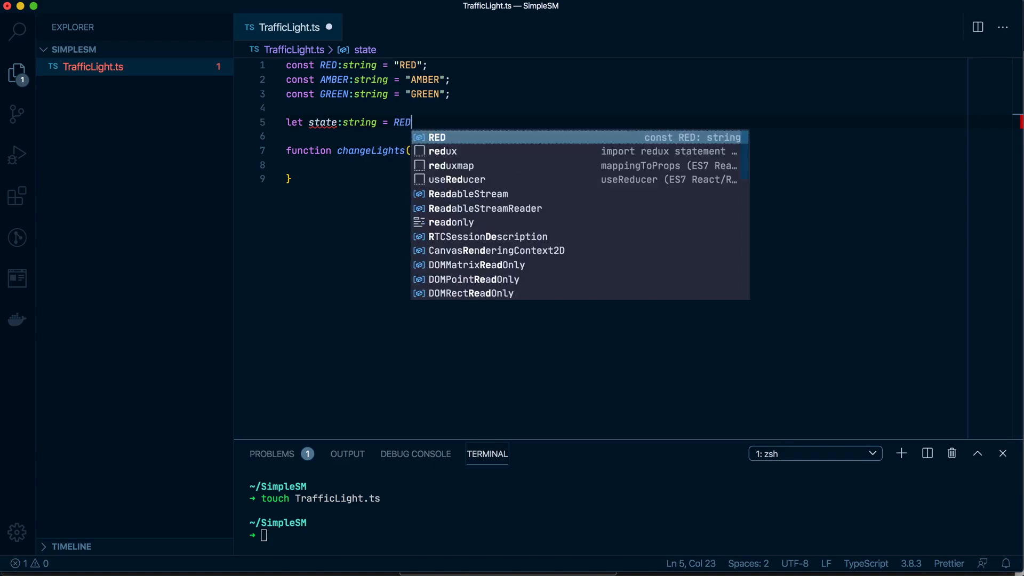
text(;)
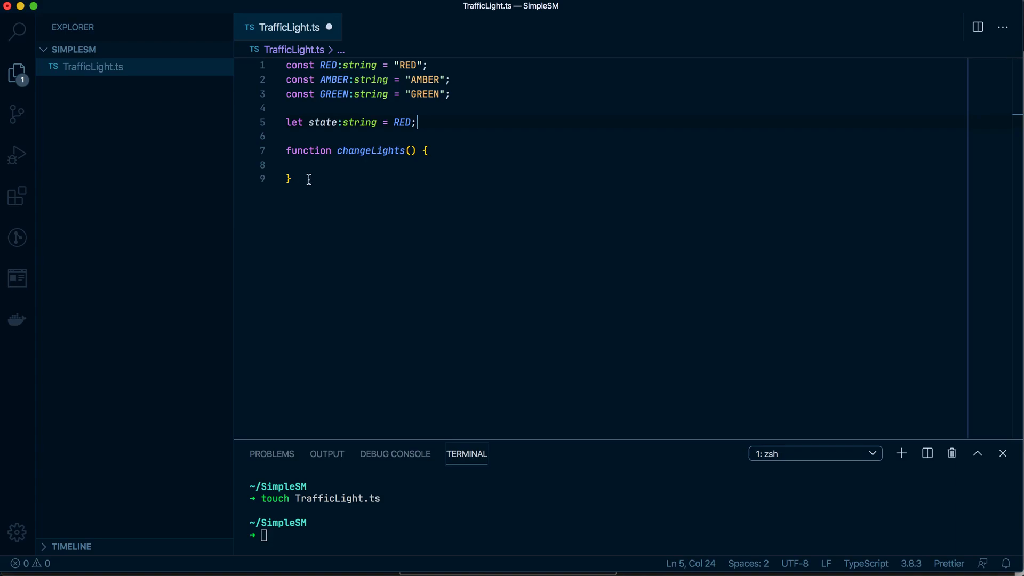
Step: Start a switch(state) in changeLights with a case RED setting state to AMBER, then break
click(294, 164)
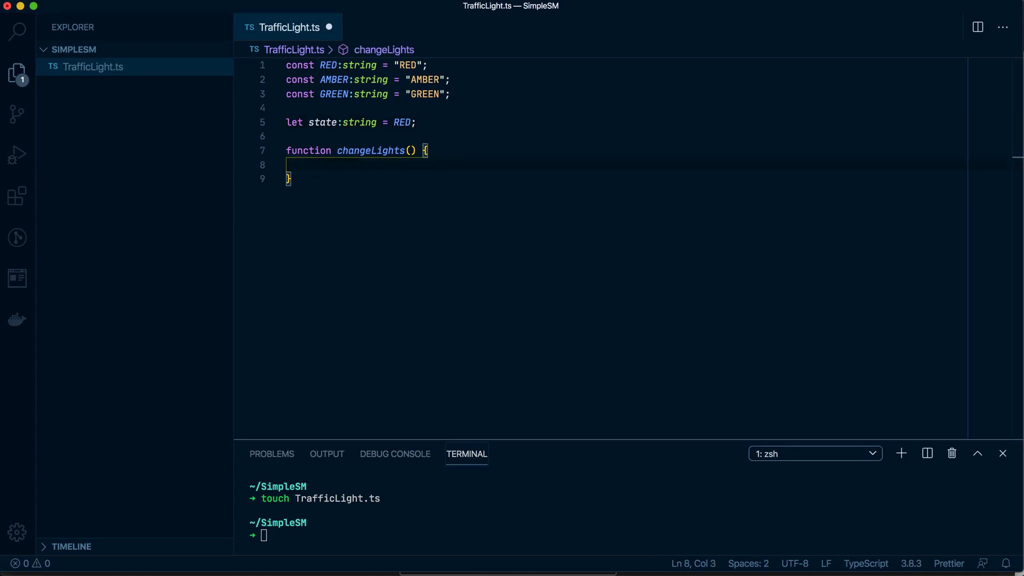
text(switch())
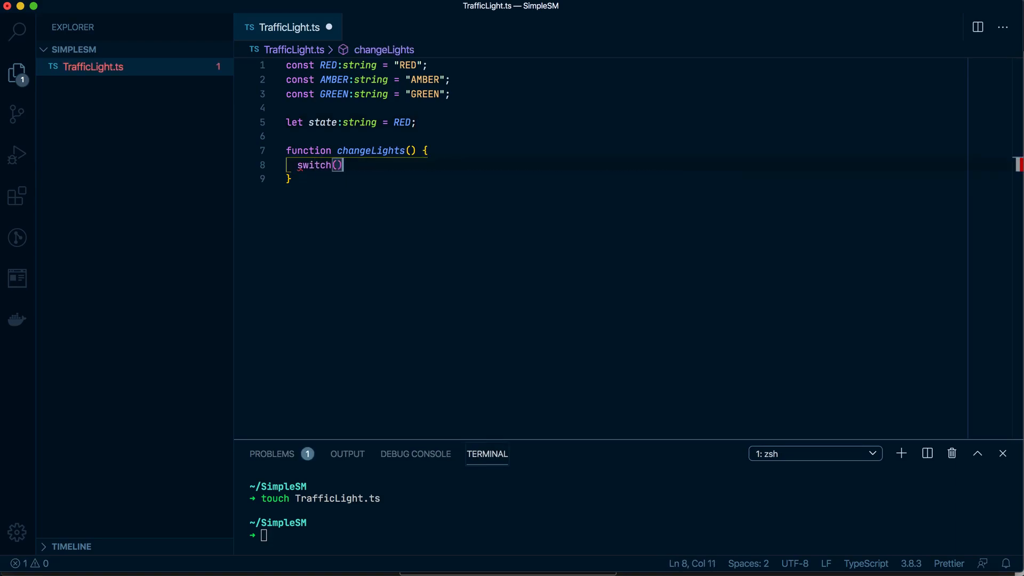
text(state) {)
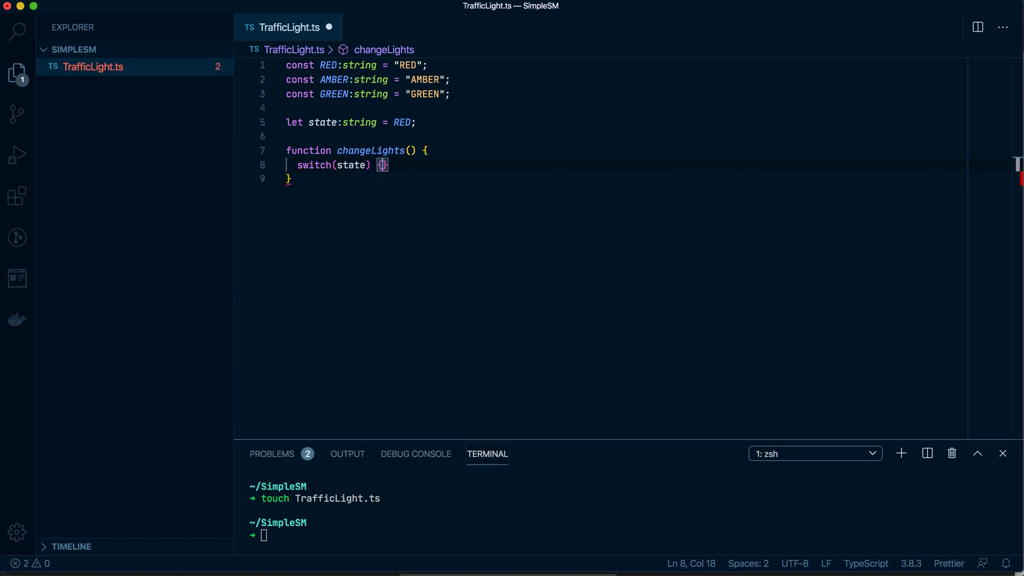
text(case)
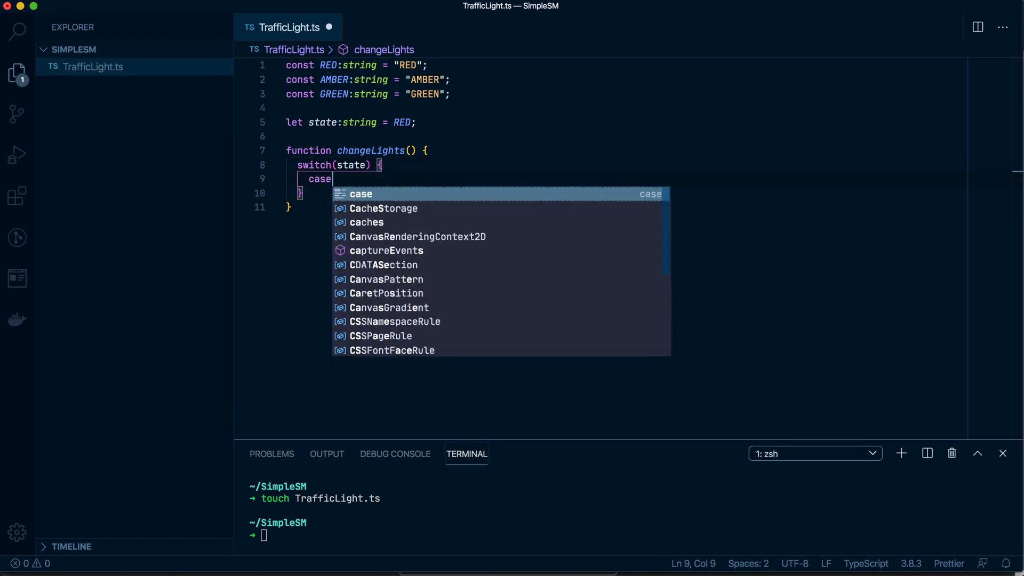
text((RED):)
text(state = AMBER;)
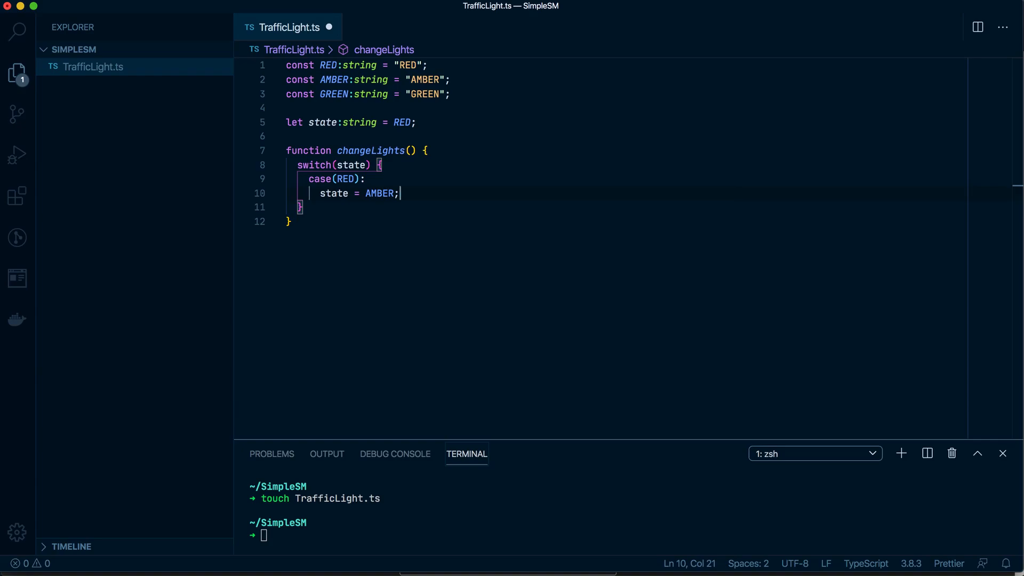
text(break;)
text(ca)
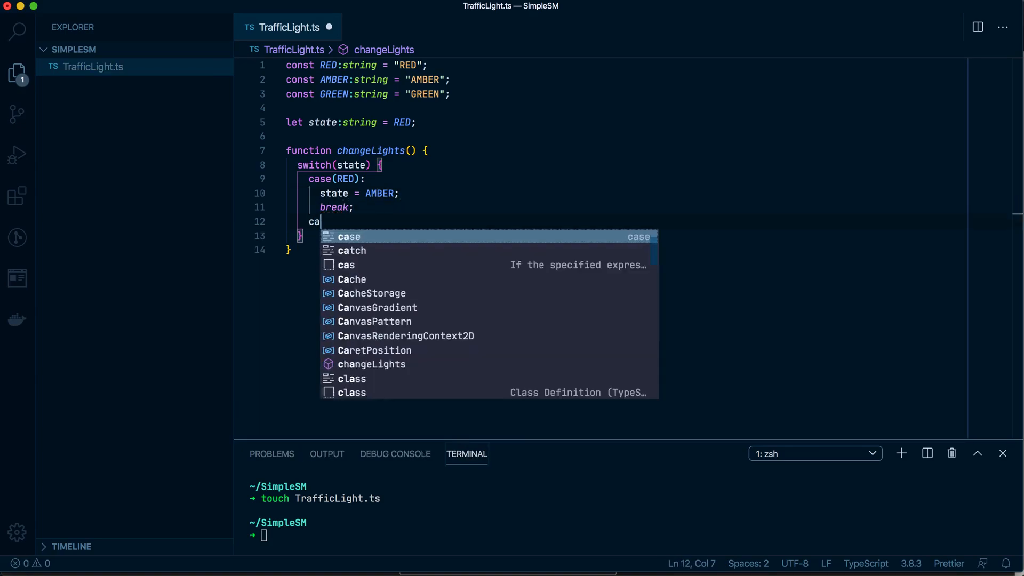
Step: Add case AMBER setting state to GREEN and case GREEN setting it back to RED, each with break
text(se(AMBER):)
text(st)
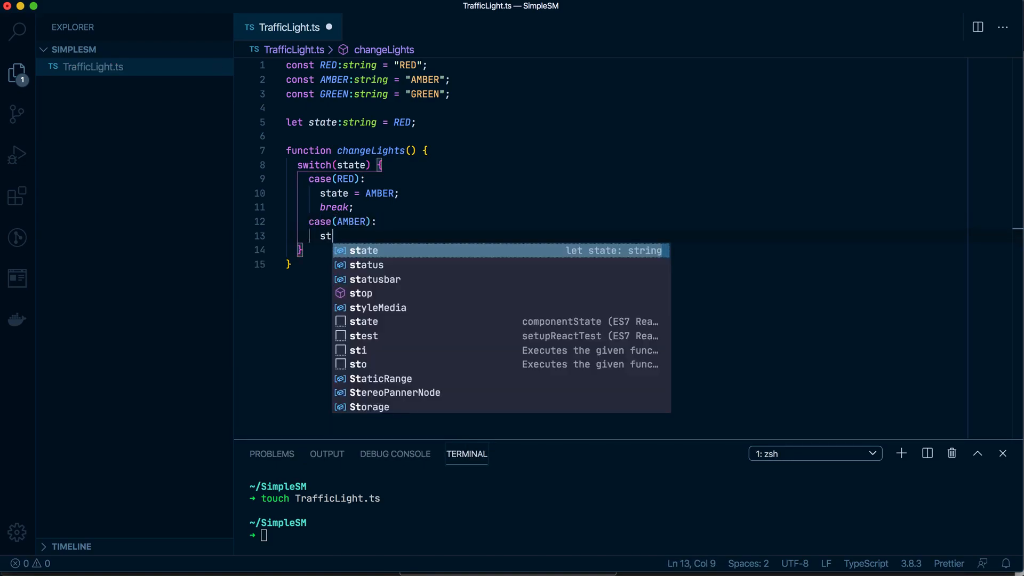
text(ate = GEEN)
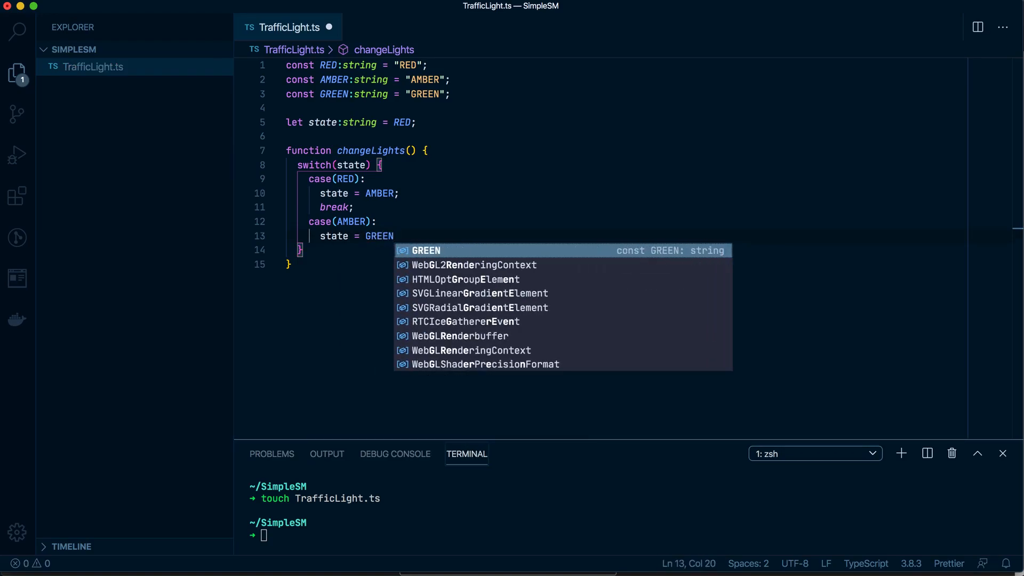
text(brea)
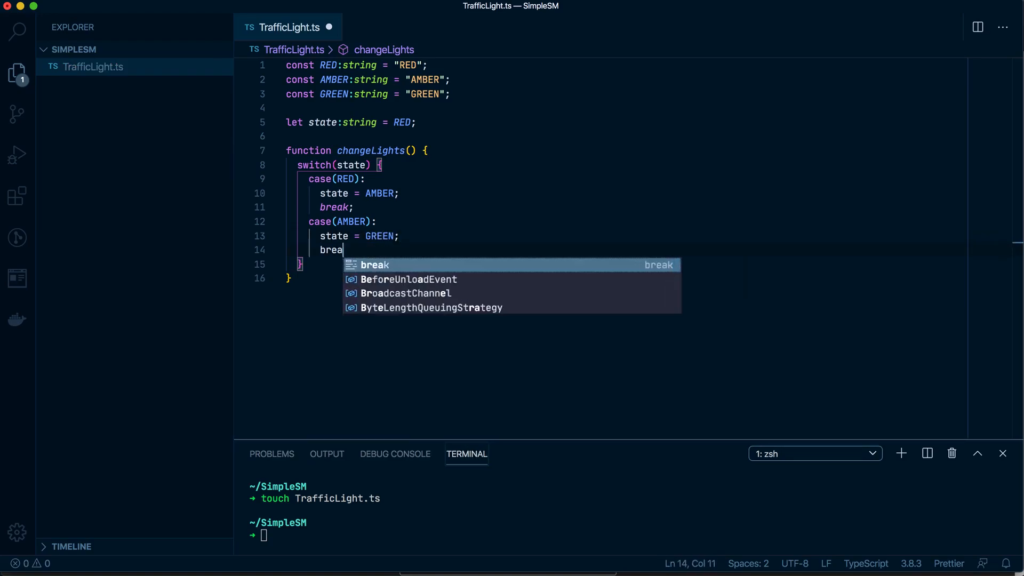
key(Enter)
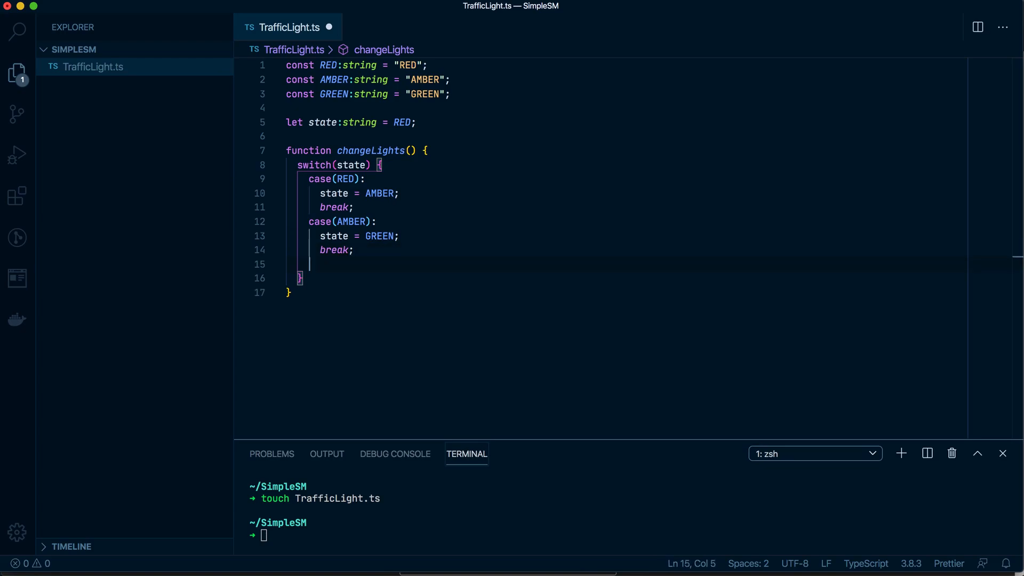
text(case()
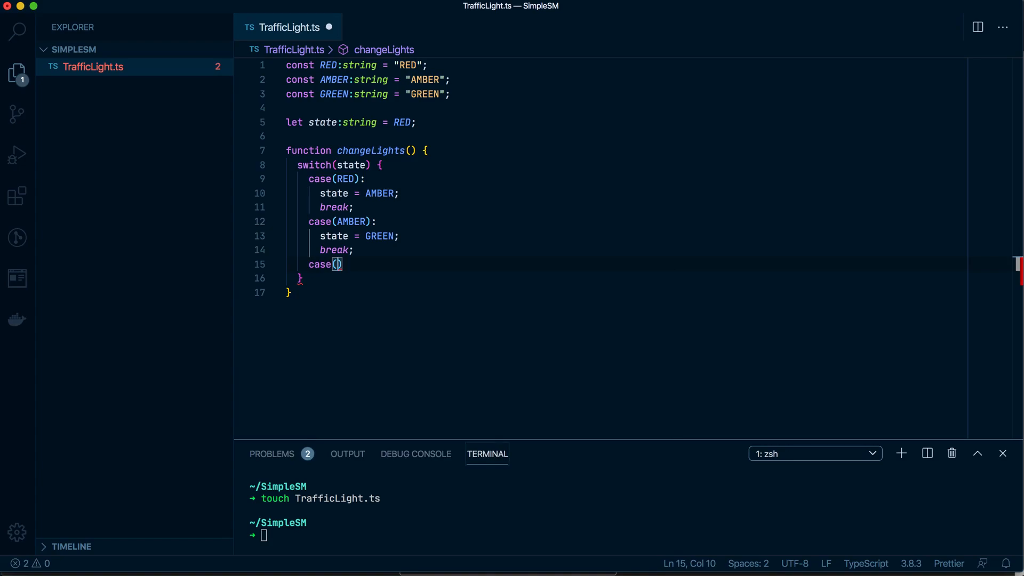
text(GREEN):)
text(state =)
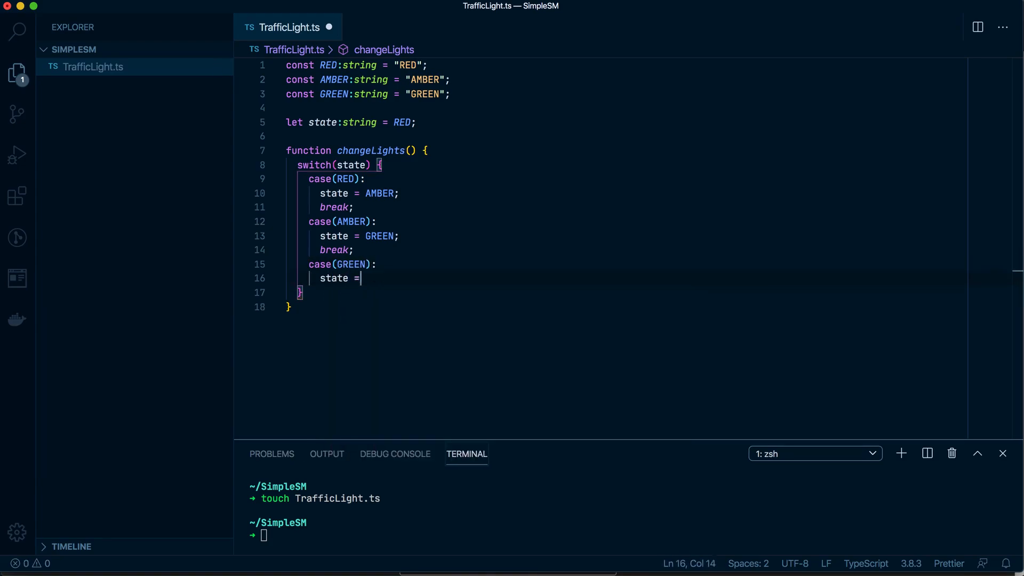
text(RED;)
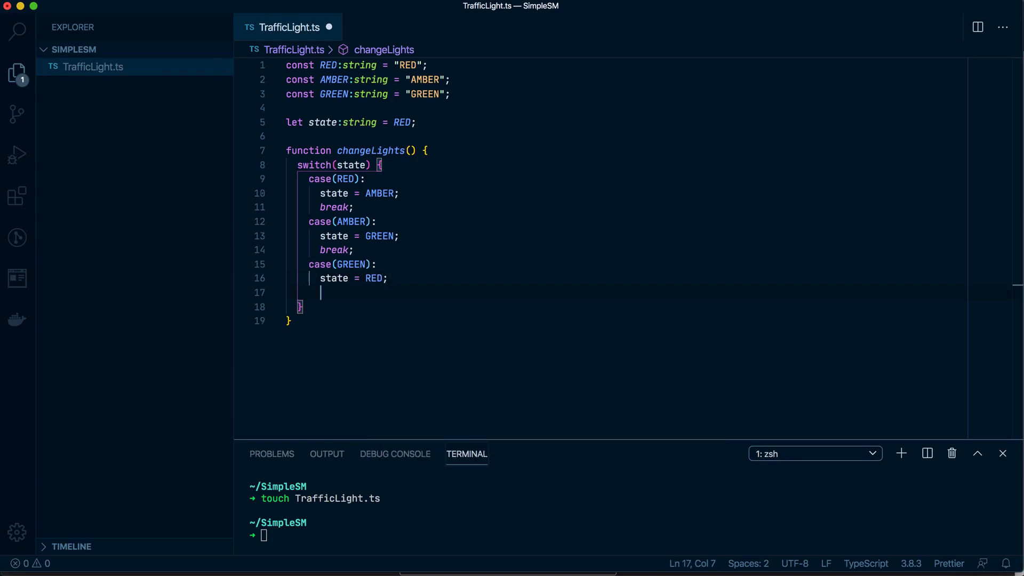
text(break;)
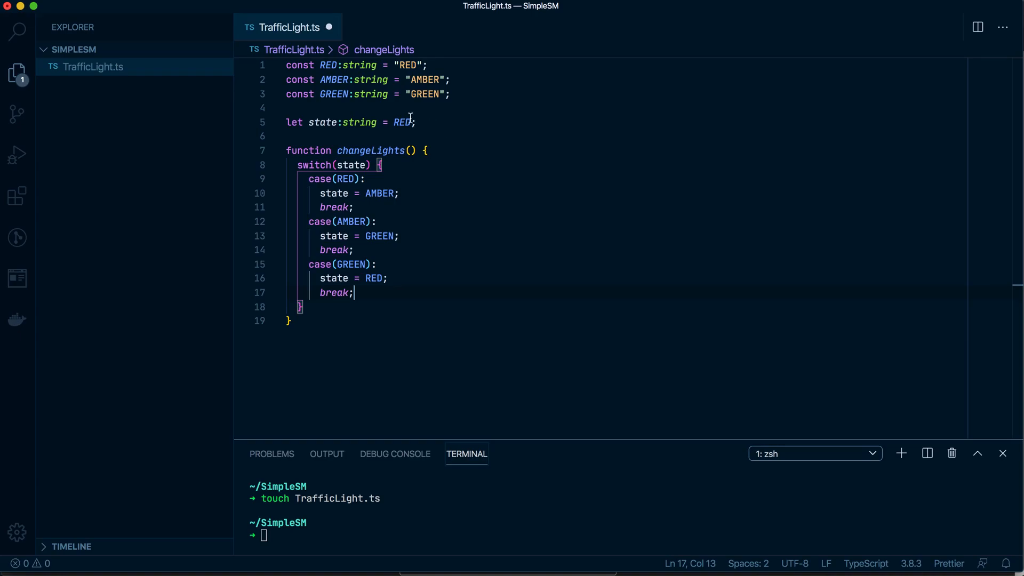
Step: Declare let lights:string; on a new line below the state variable
key(Enter)
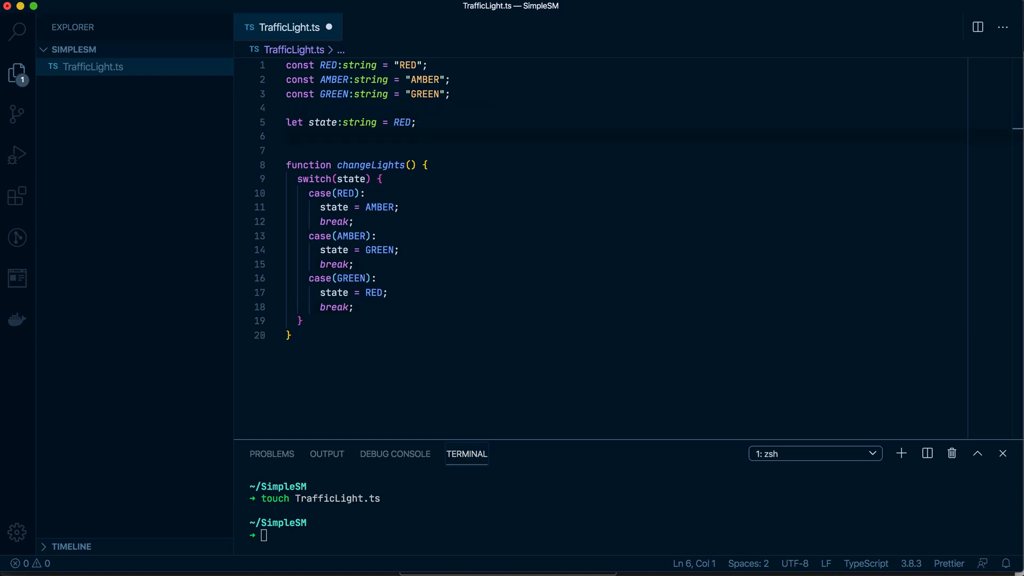
text(let lightas)
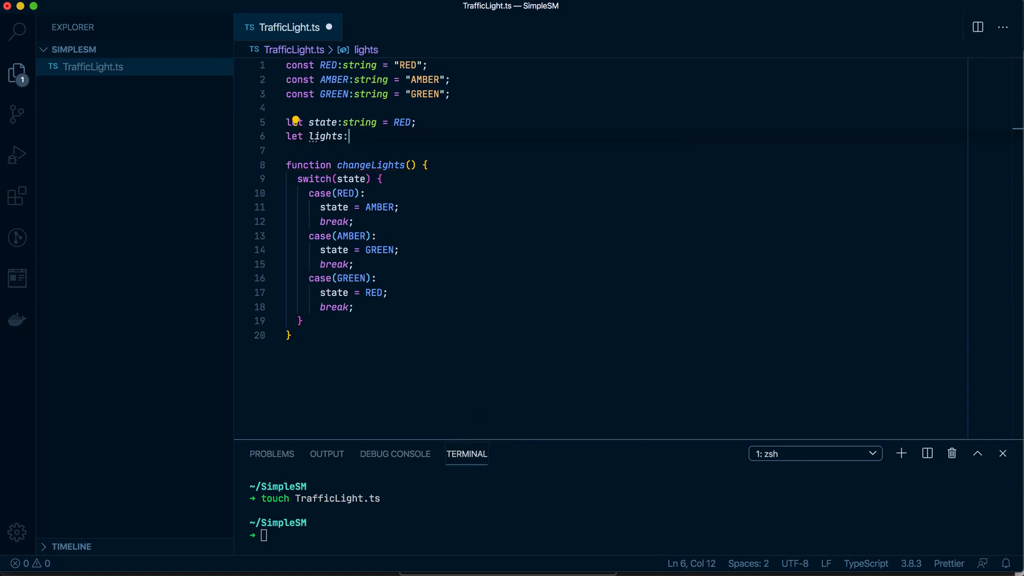
text(string)
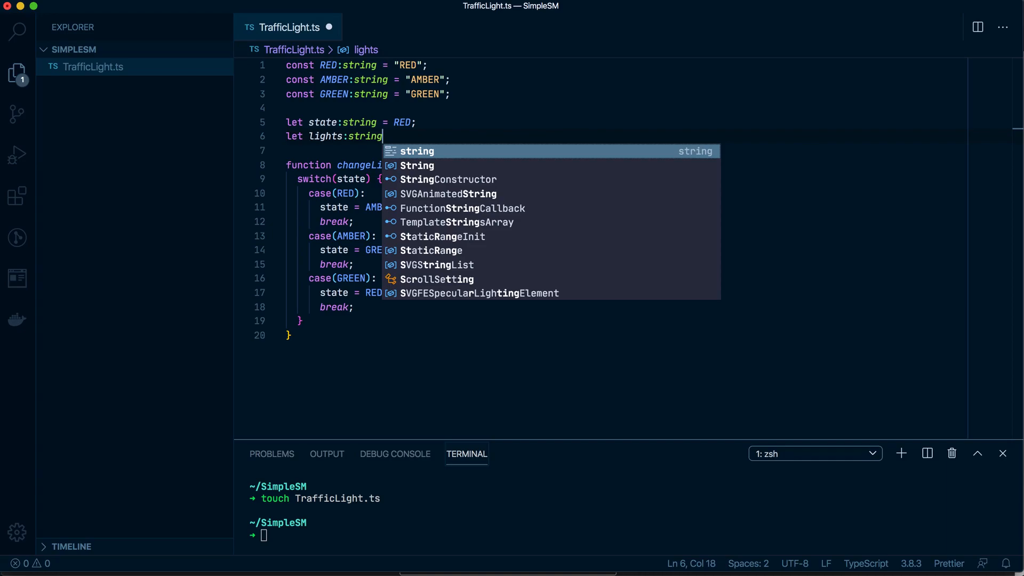
key(Escape)
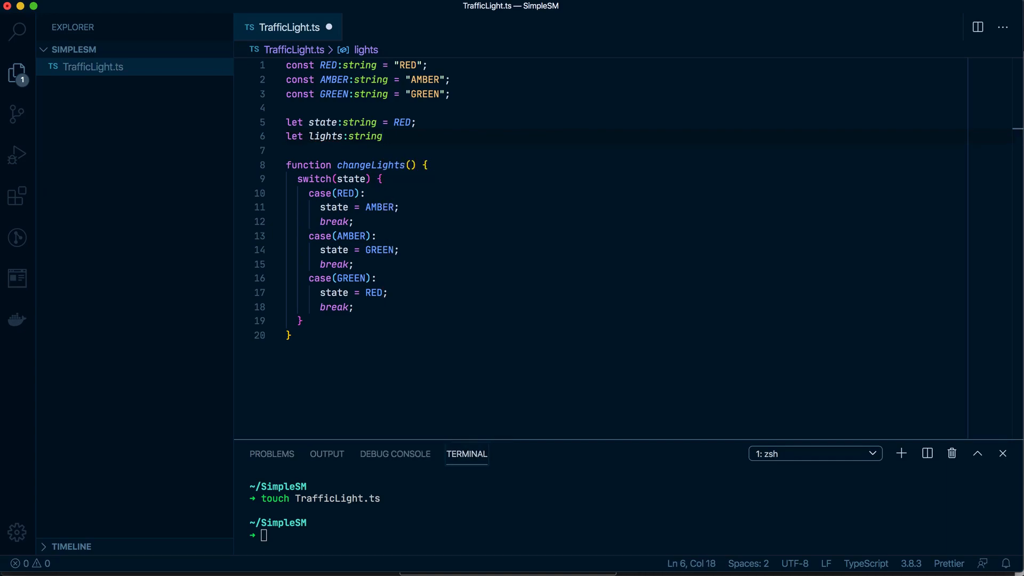
text(;)
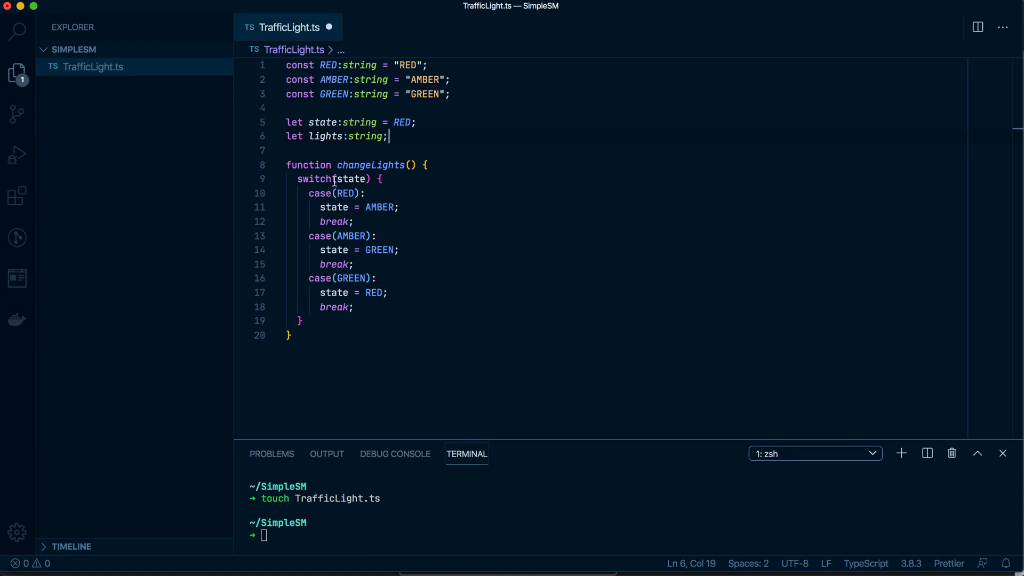
Step: Add light = "Red"; on a new line inside the RED case
key(Enter)
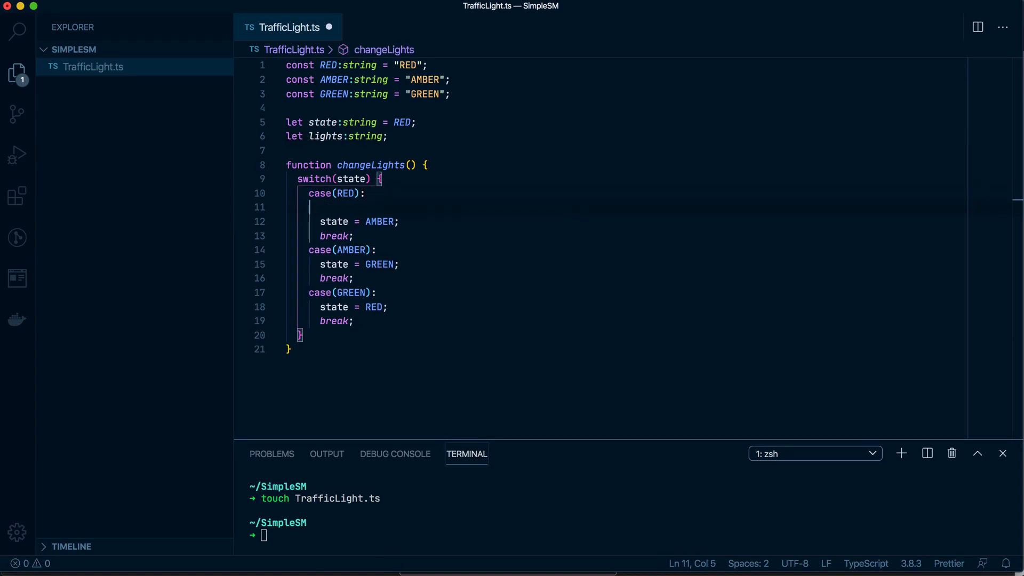
text(light)
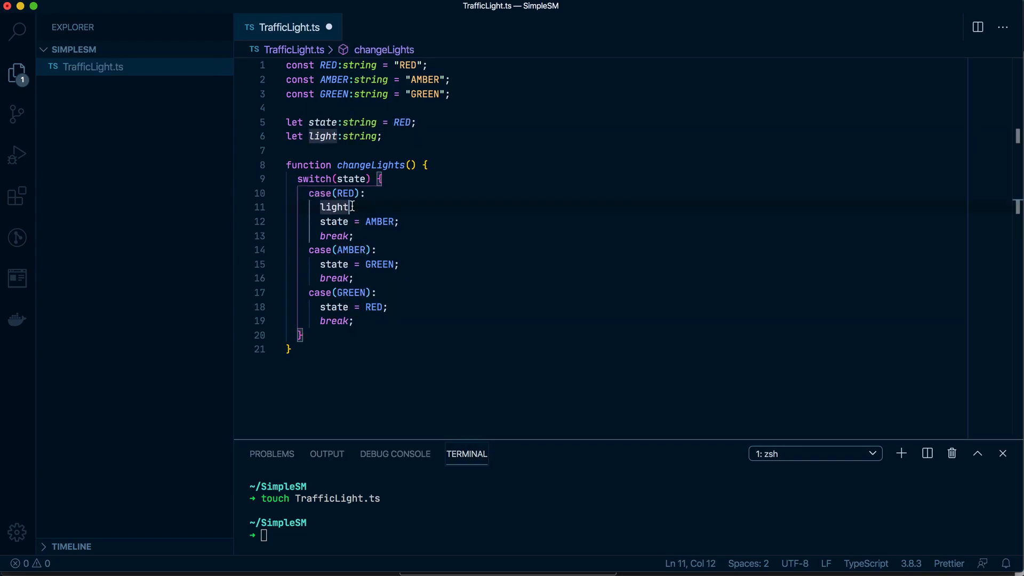
text(= "Red")
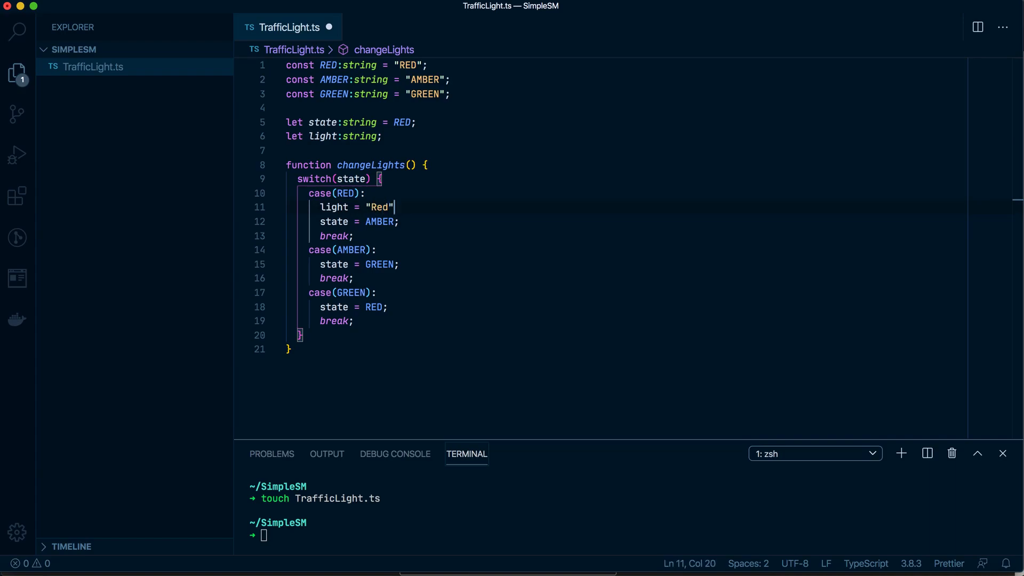
text(;)
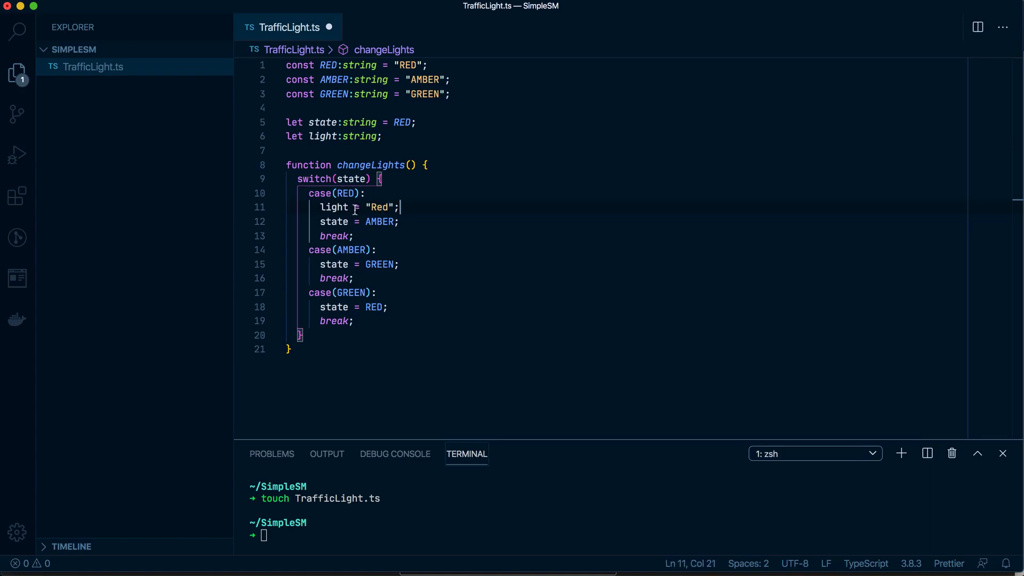
Step: Copy the Red assignment into the other cases and change the GREEN case to light = "Green";
triple_click(350, 207)
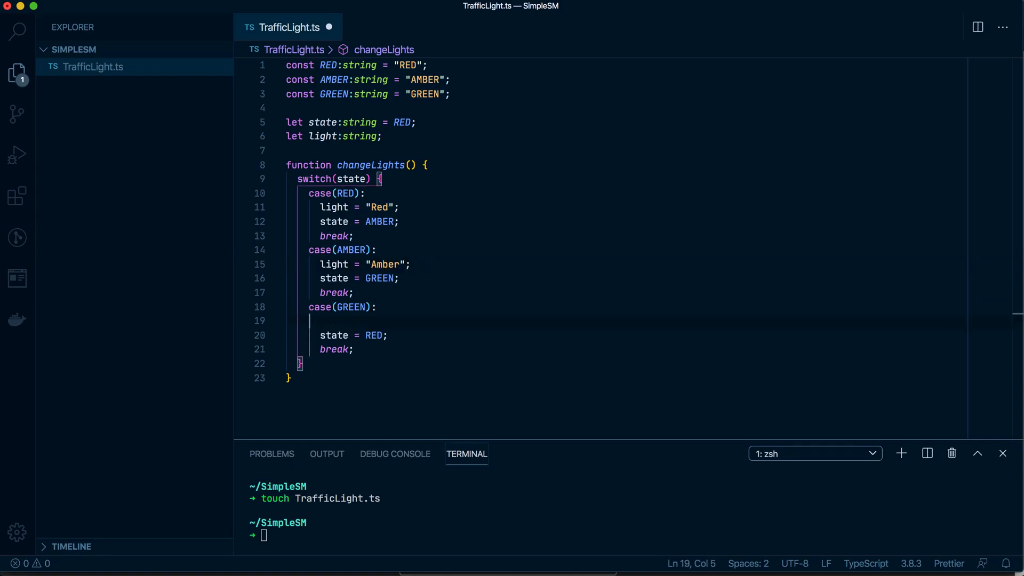
text(light = "Red";)
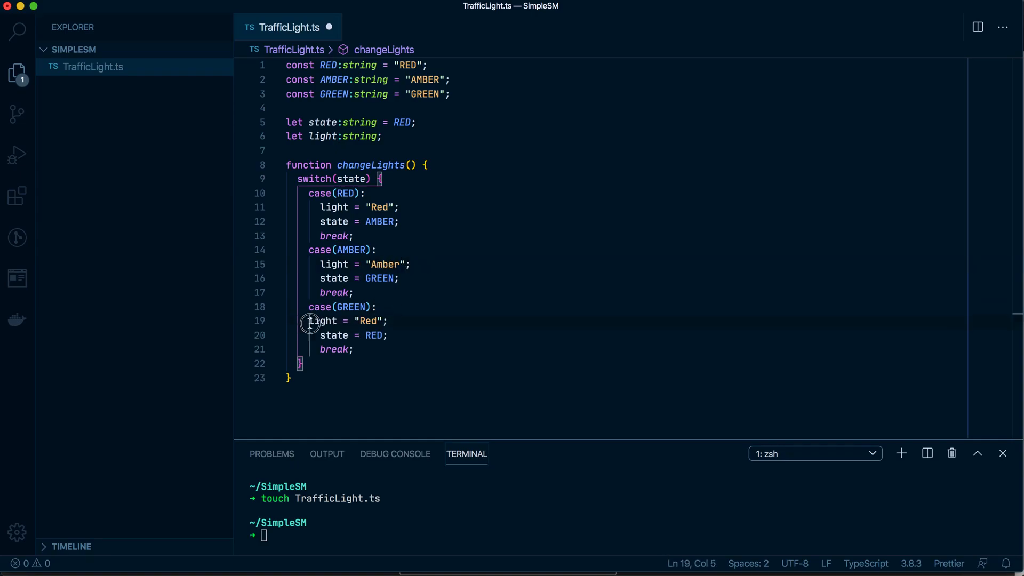
double_click(377, 321)
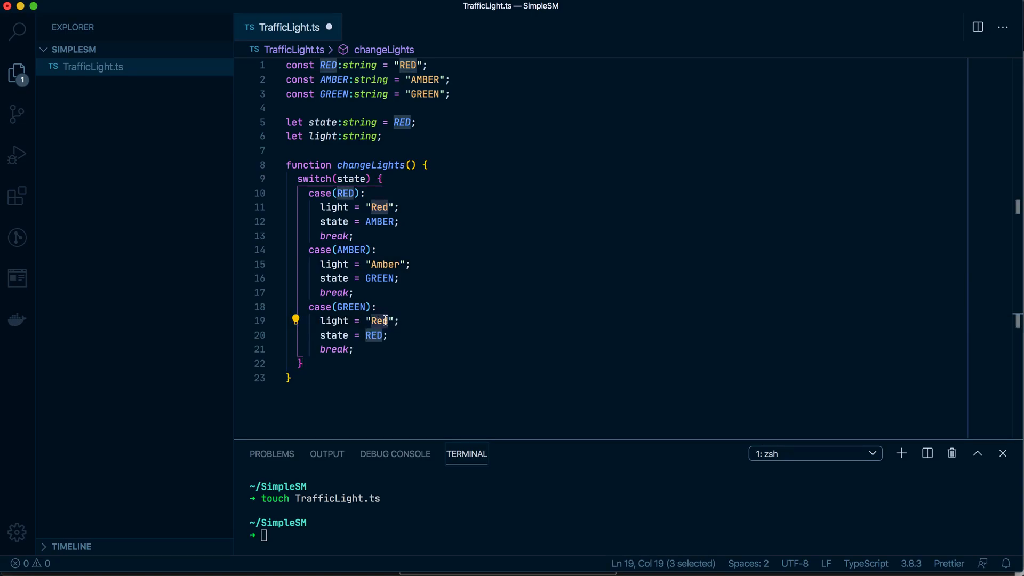
text(Green)
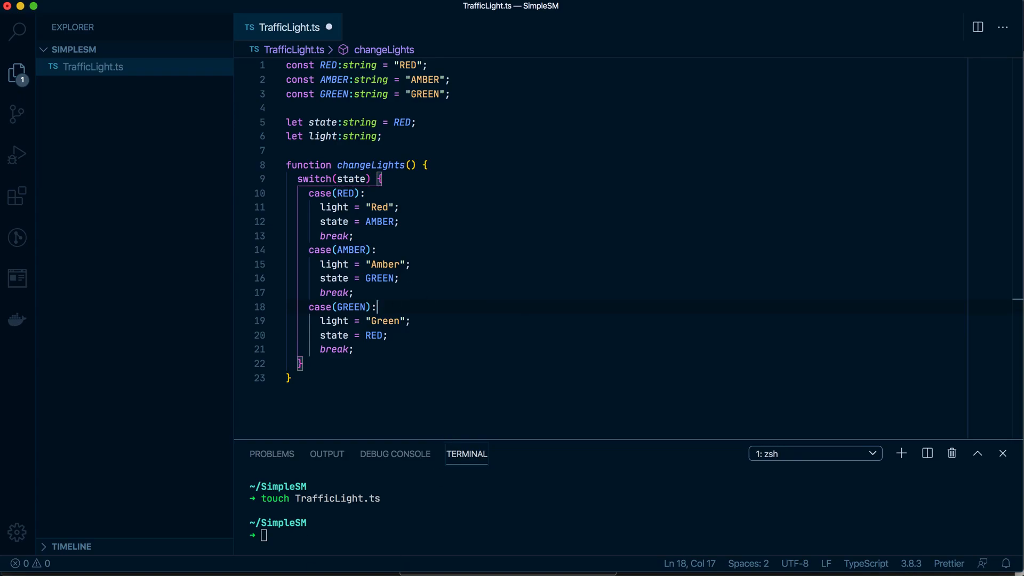
mouse_move(326, 453)
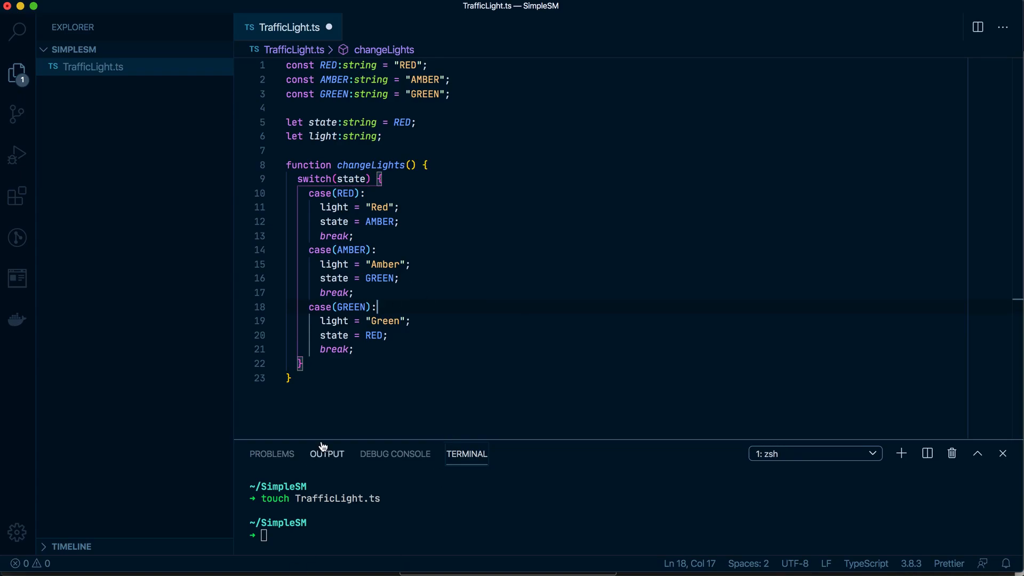
mouse_move(326, 453)
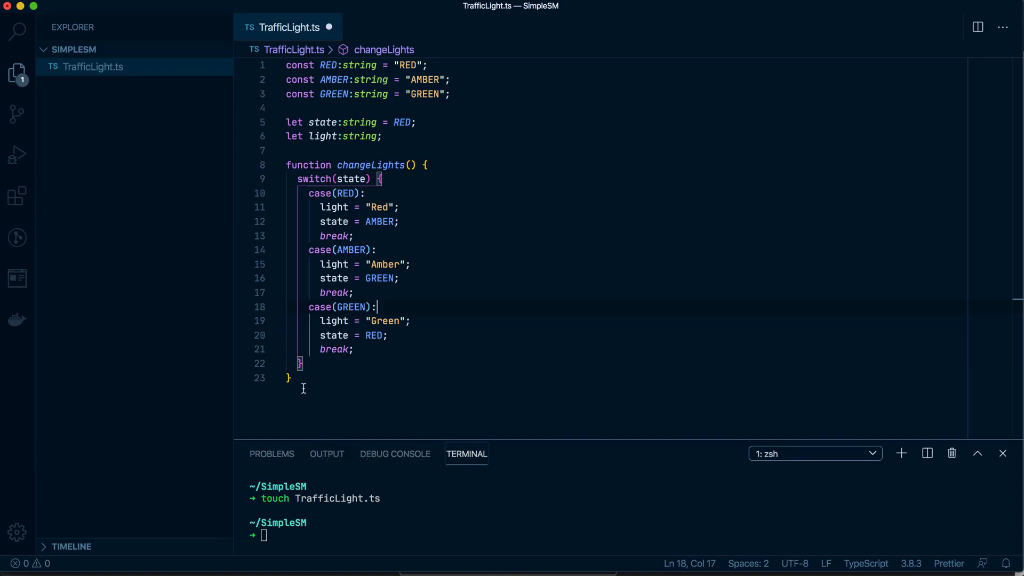
Step: Add setInterval(changeLights, 1000); below the function and log light after the switch, then save
text(setInterval()
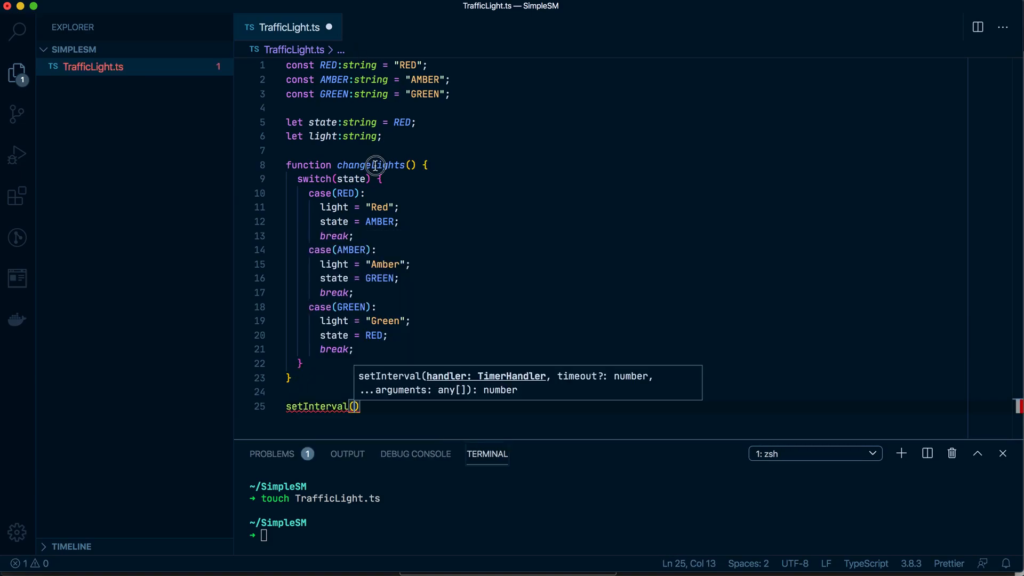
text(changeLights)
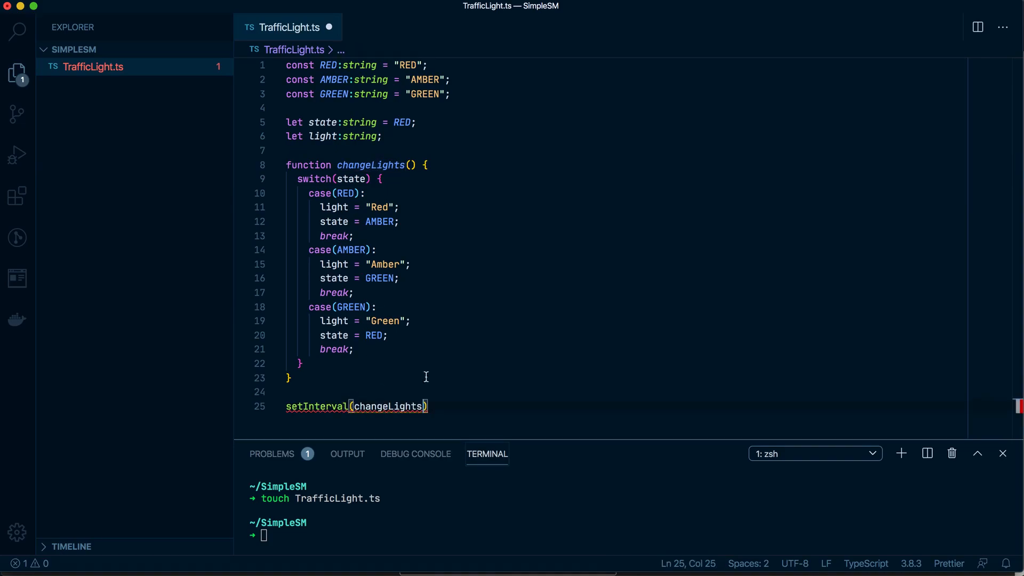
text(, 100)
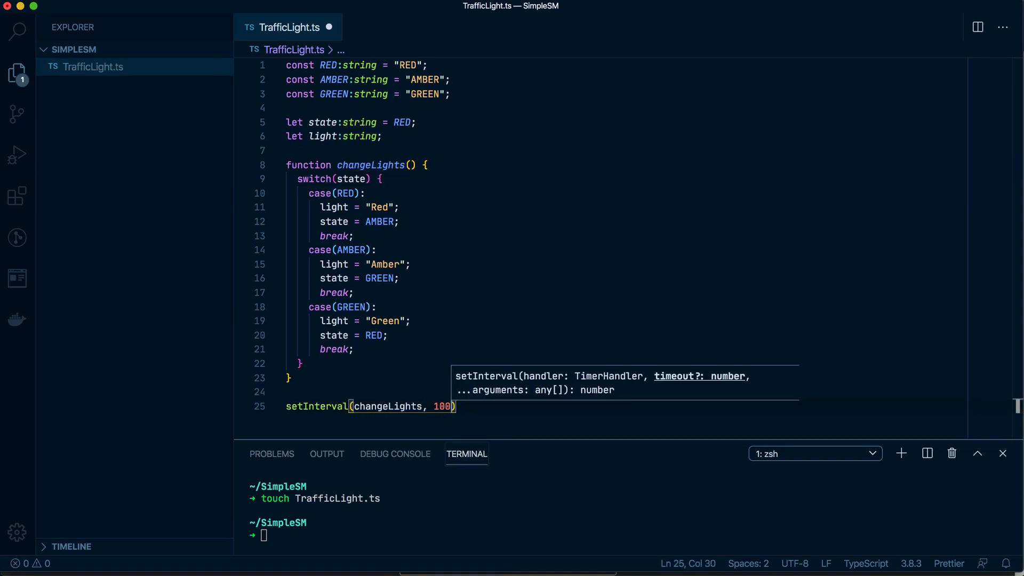
text(0;)
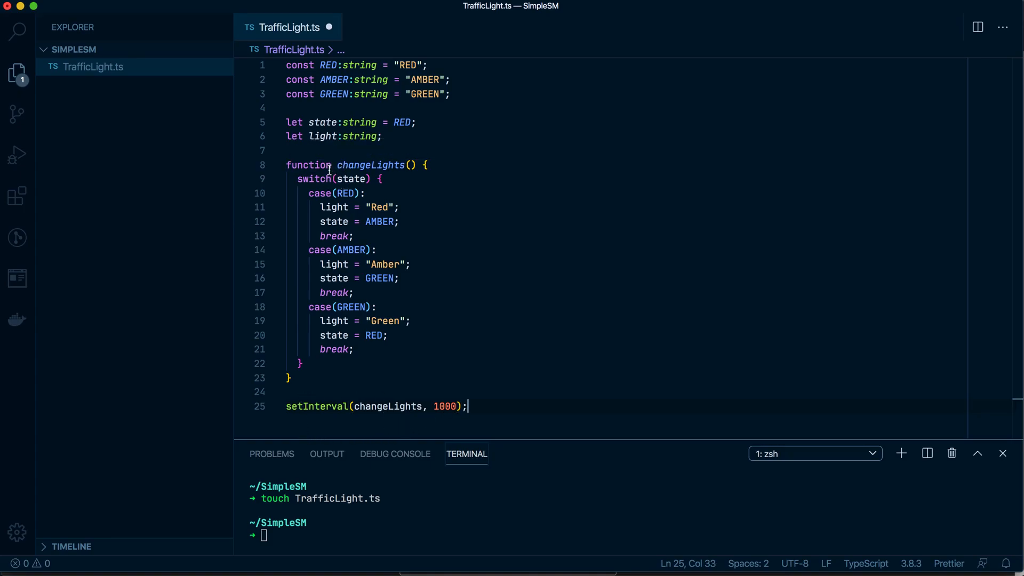
double_click(334, 207)
text(console.log(light);)
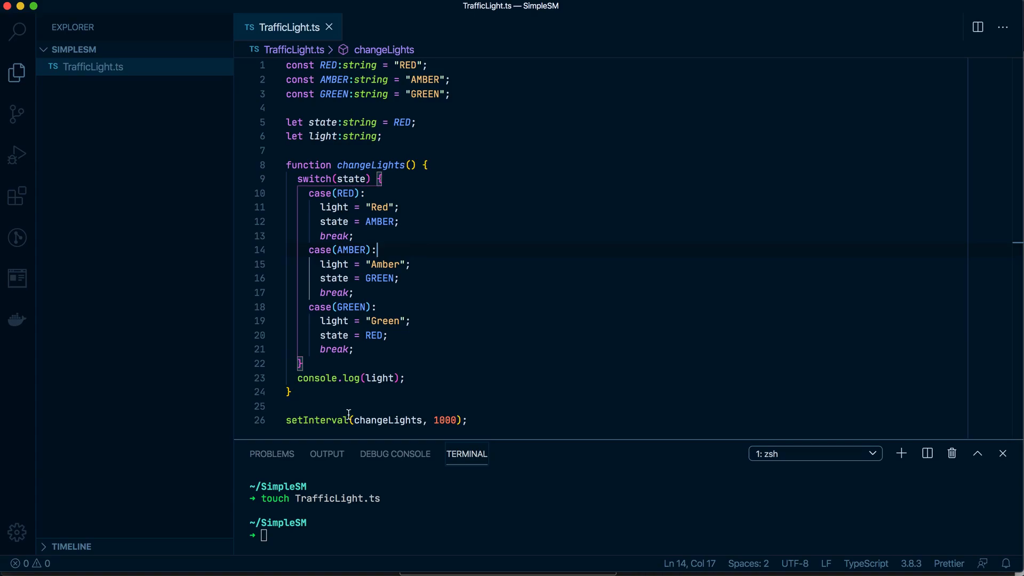
Step: Compile TrafficLight.ts with tsc, run node TrafficLight.js cycling Red/Amber/Green, then stop with Ctrl+C
drag(286, 407, 459, 420)
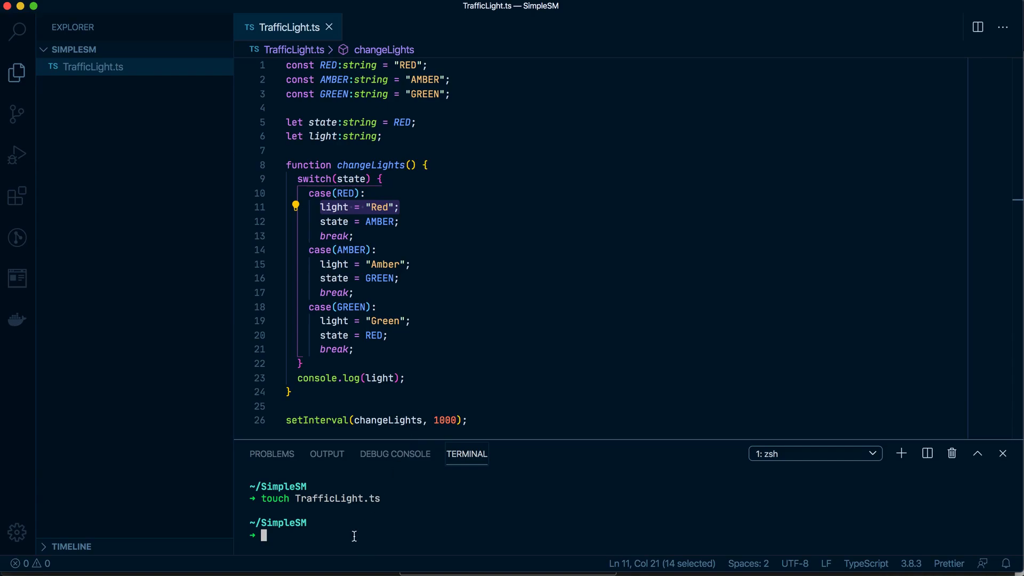
text(tsc -version)
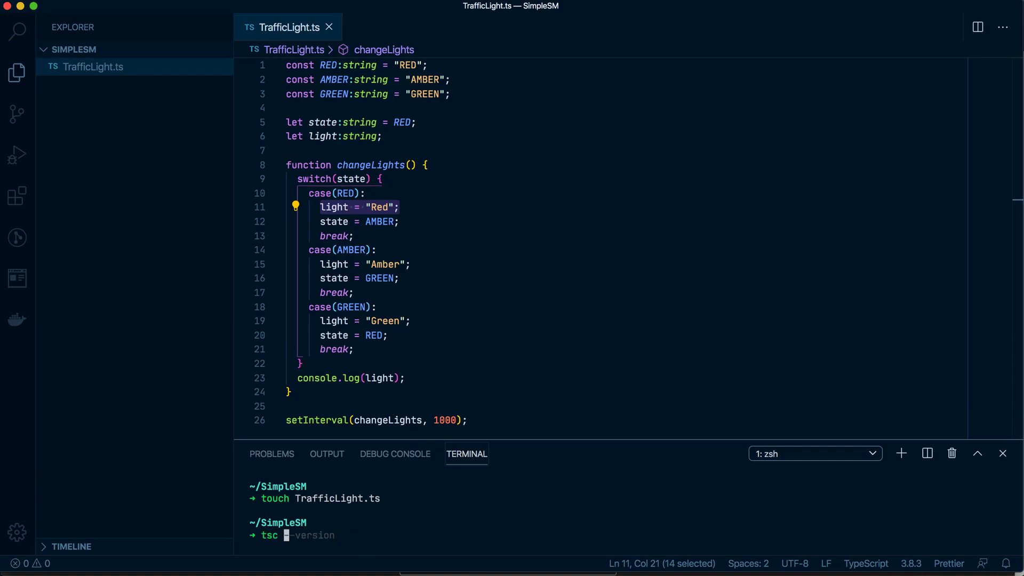
text(TrafficLight.ts)
text(node)
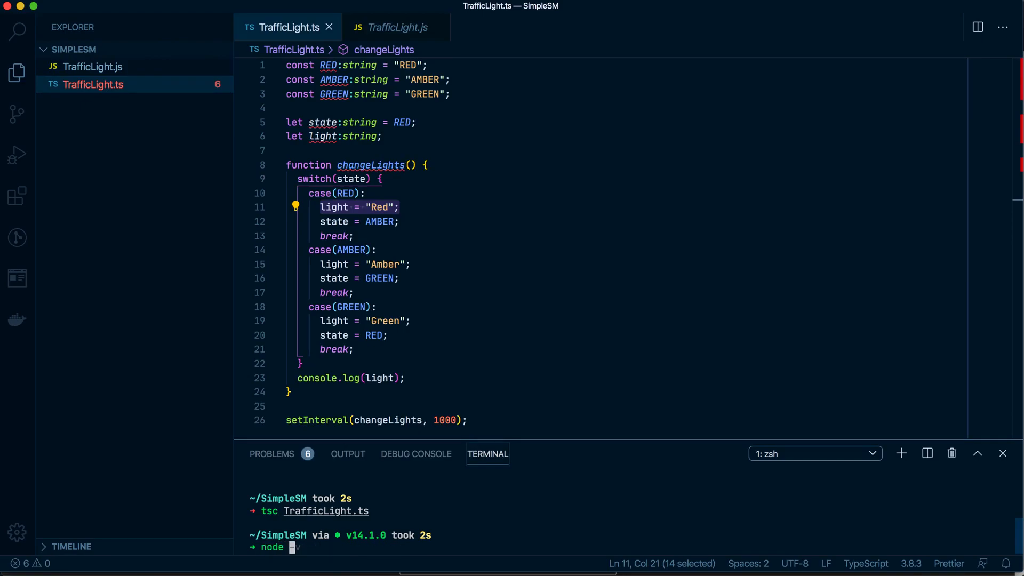
mouse_move(289, 341)
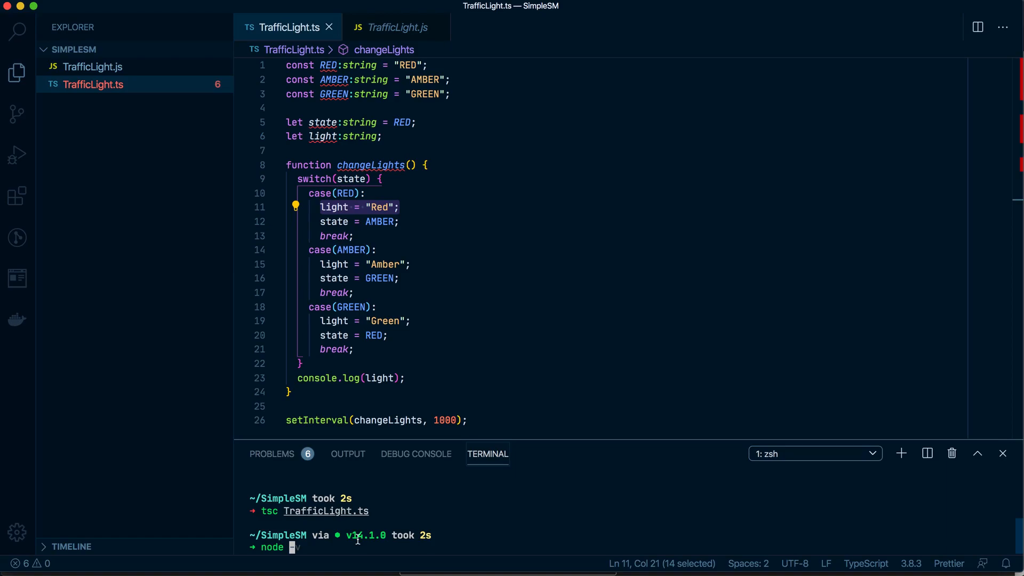
text(TrafficL)
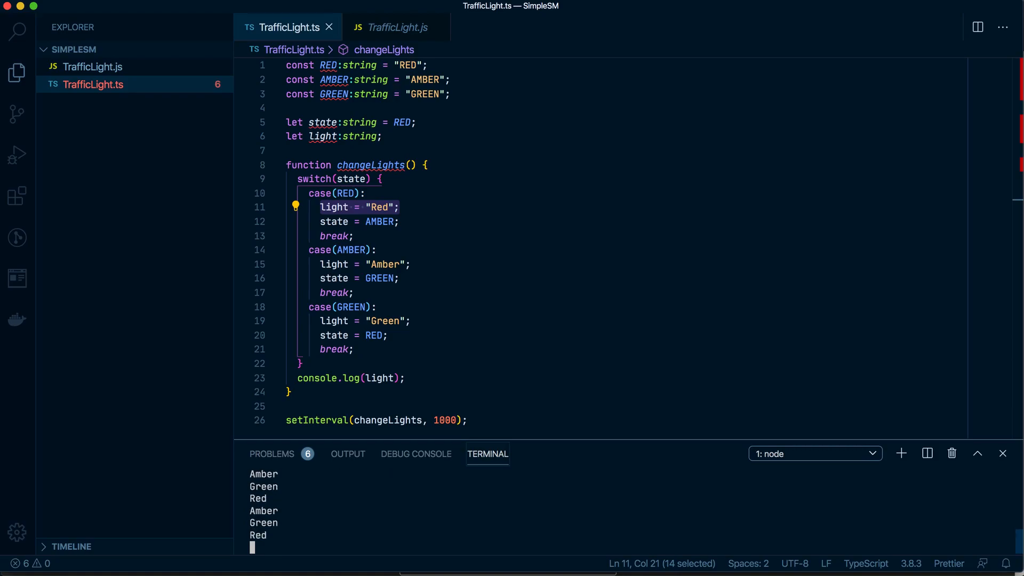
key(ctrl+c)
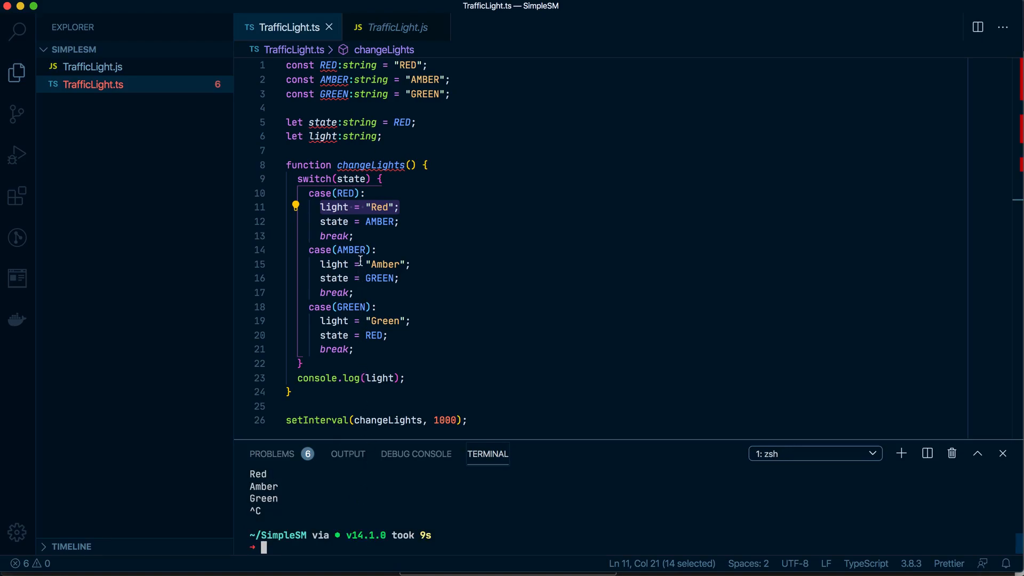
mouse_move(327, 65)
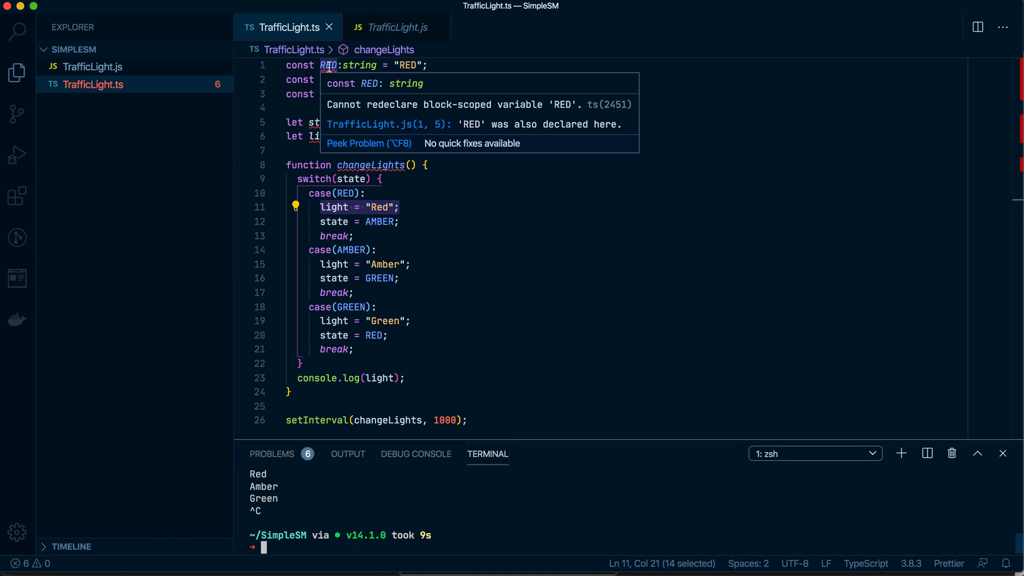
mouse_move(345, 214)
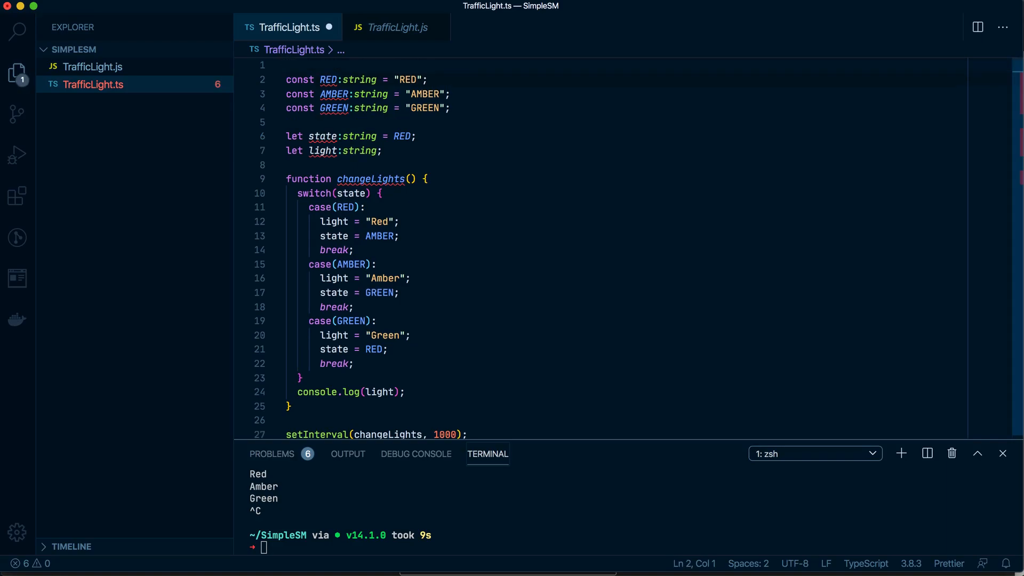
Step: Add export {}; as the first line of TrafficLight.ts to clear the redeclaration errors
text(export {};)
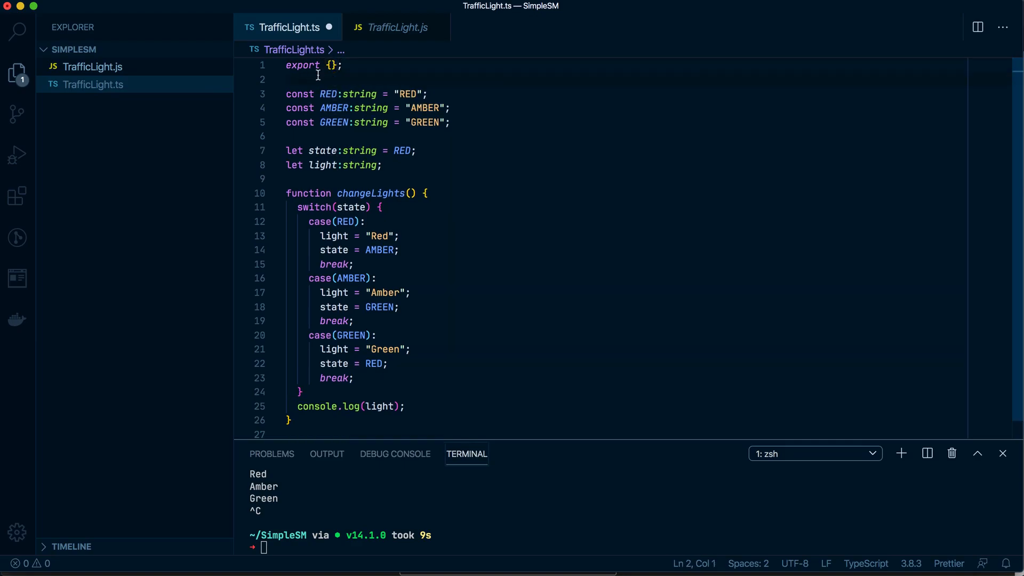
double_click(333, 65)
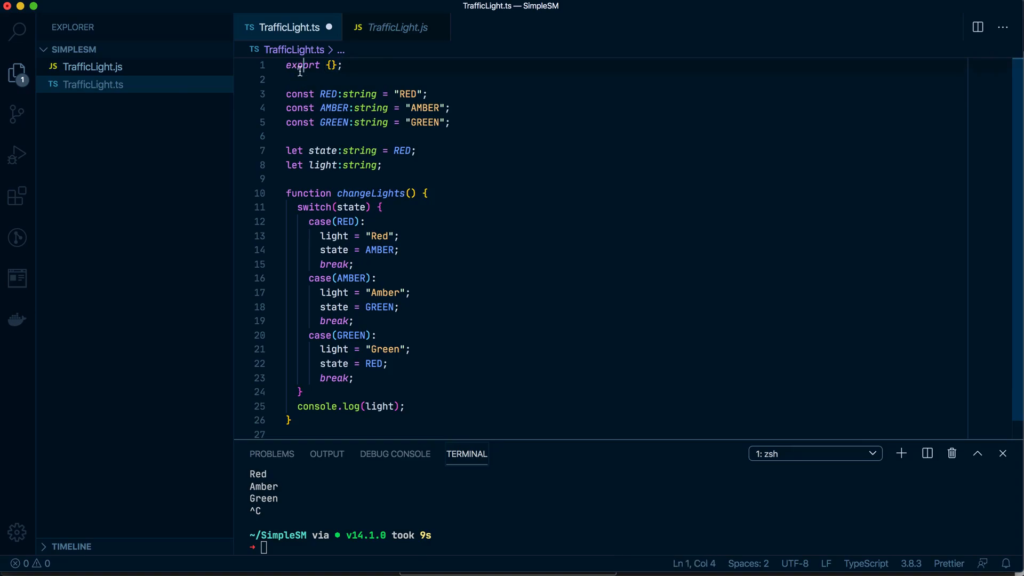
double_click(301, 65)
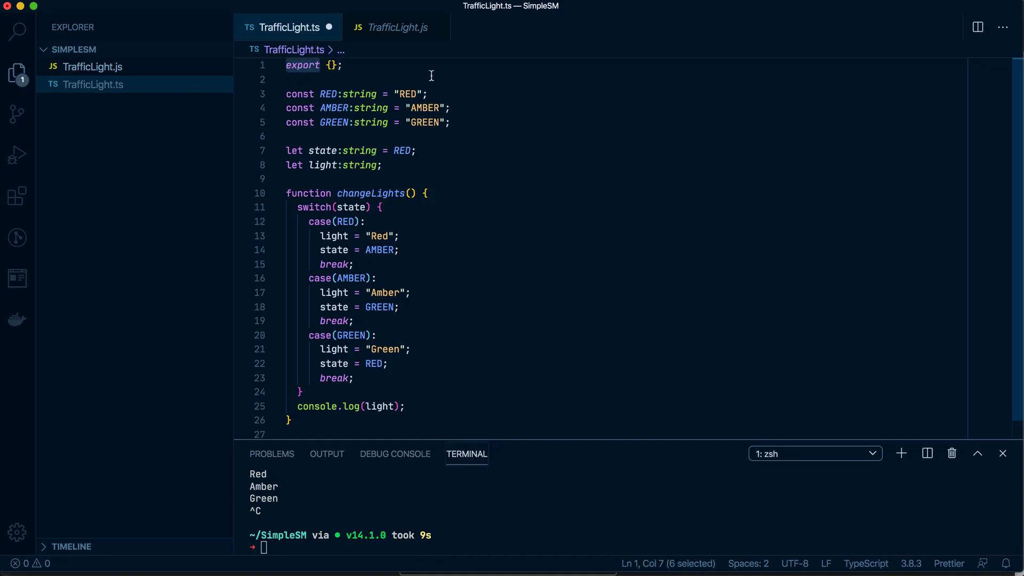
mouse_move(409, 27)
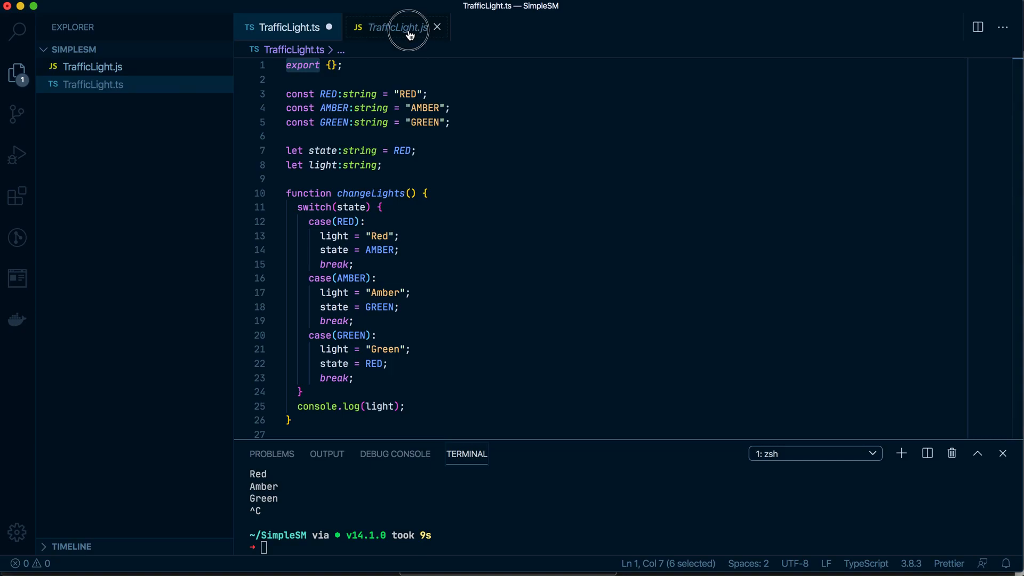
Step: Review the compiled TrafficLight.js, rerun it with node, close its tab and delete the colour constants
click(397, 28)
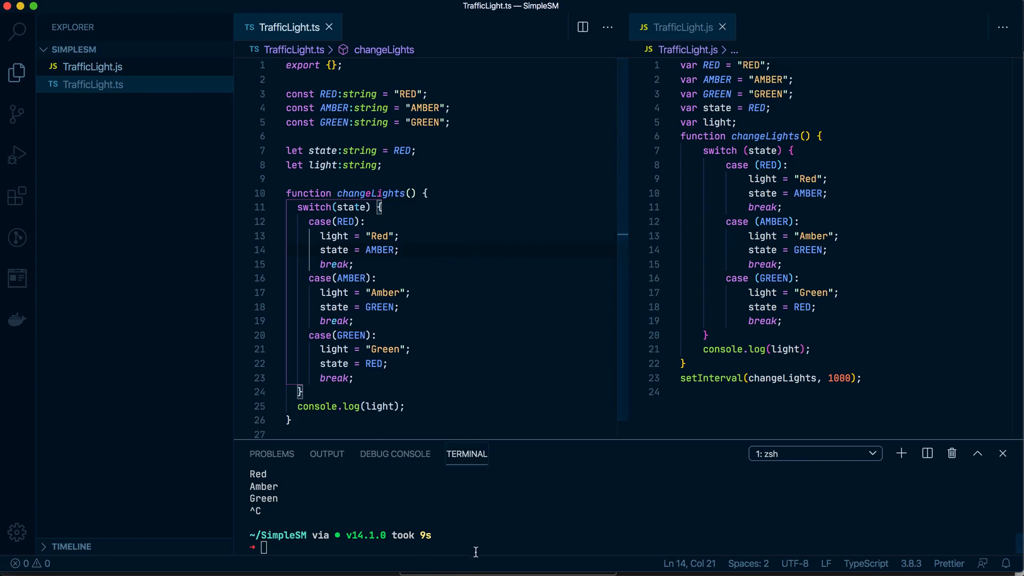
text(node TrafficLight.js)
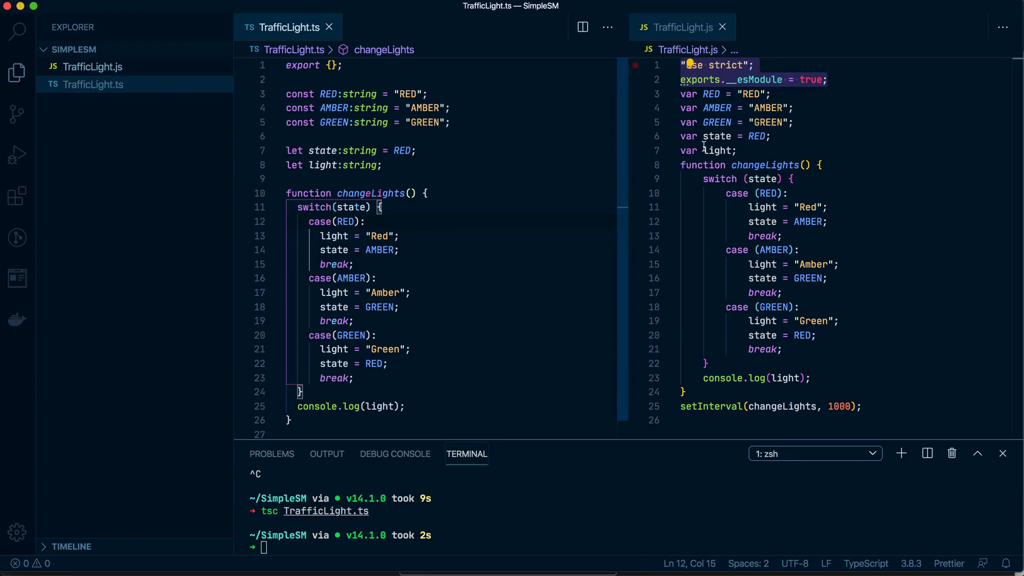
click(724, 28)
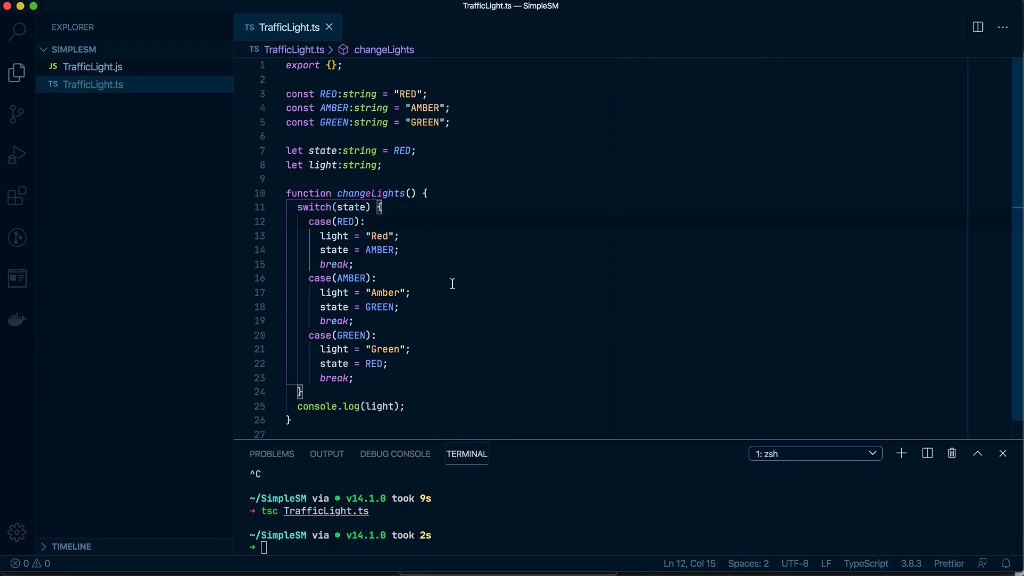
click(415, 286)
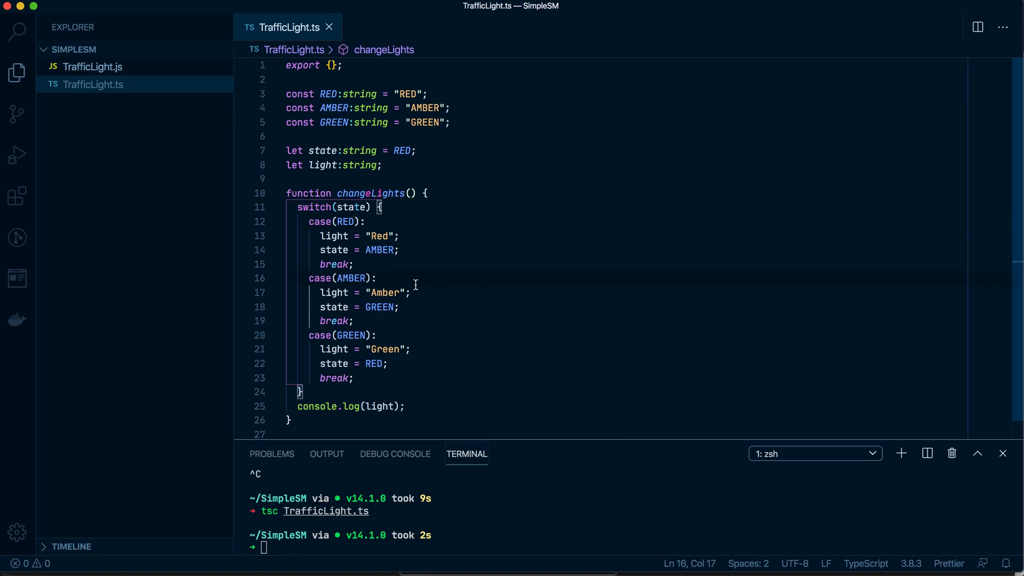
click(441, 150)
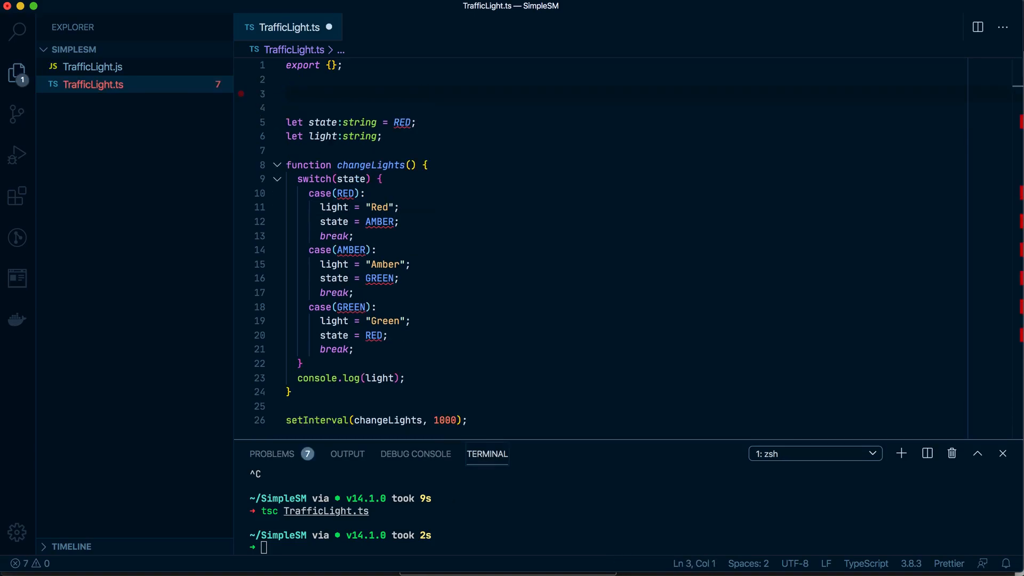
Step: Declare enum States { Red, Amber, Green } and type the state variable as States
text(enum)
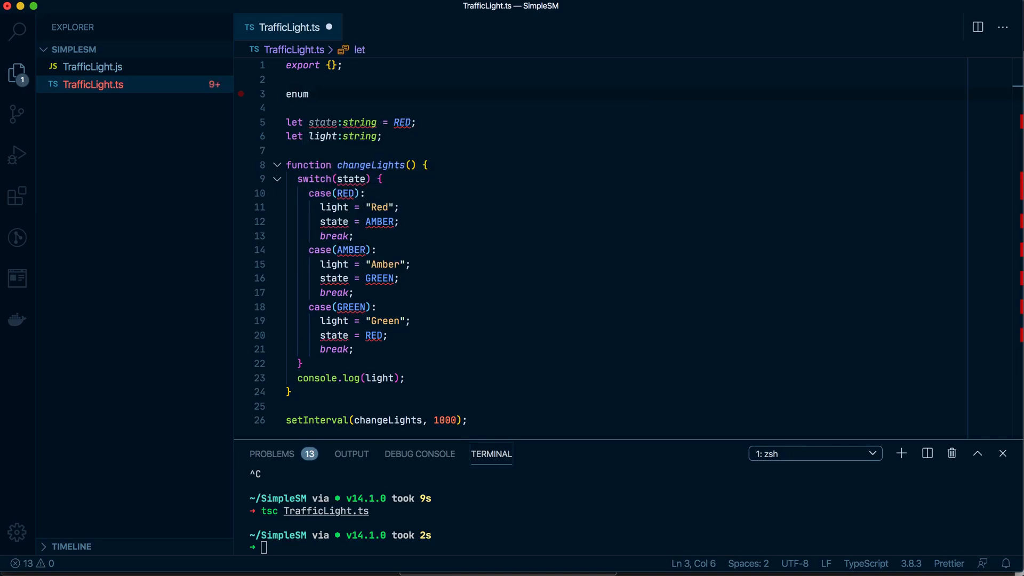
text(States)
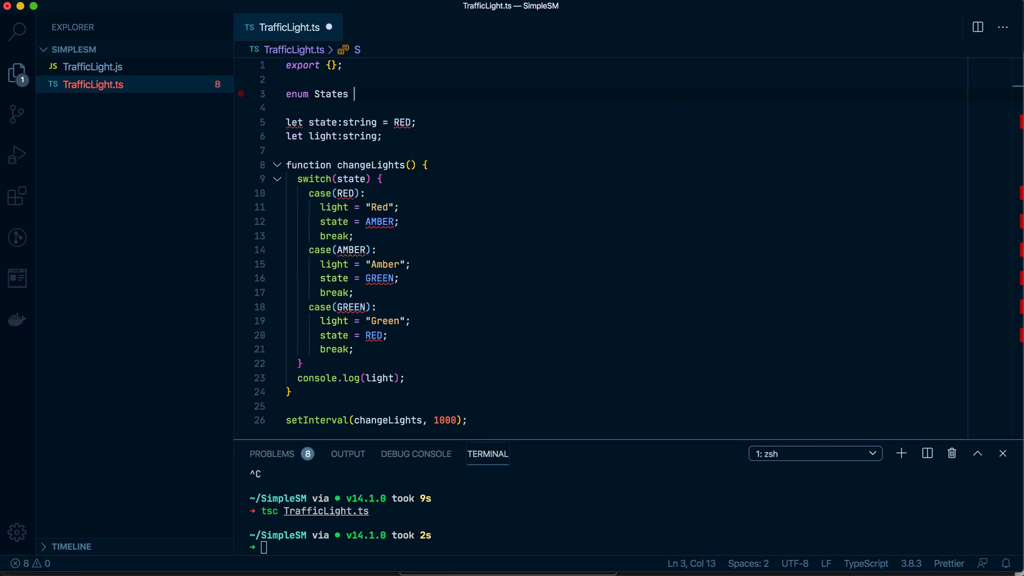
text({)
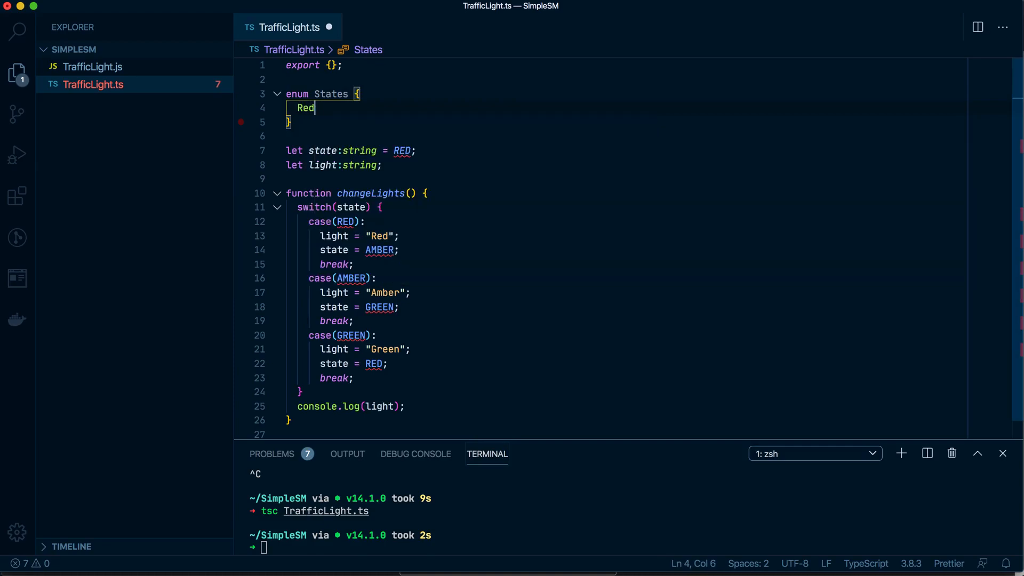
text(,)
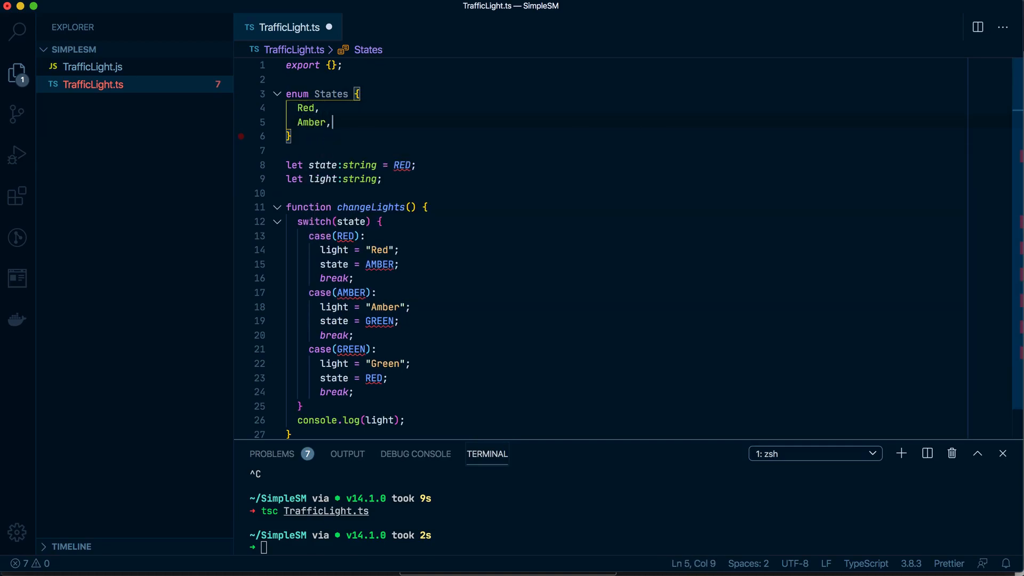
text(Green)
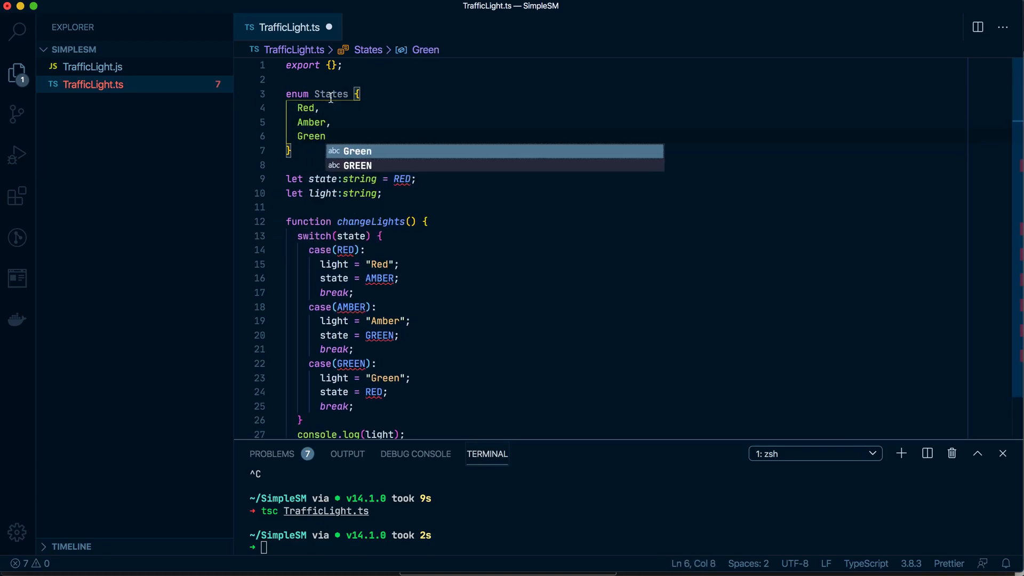
double_click(331, 94)
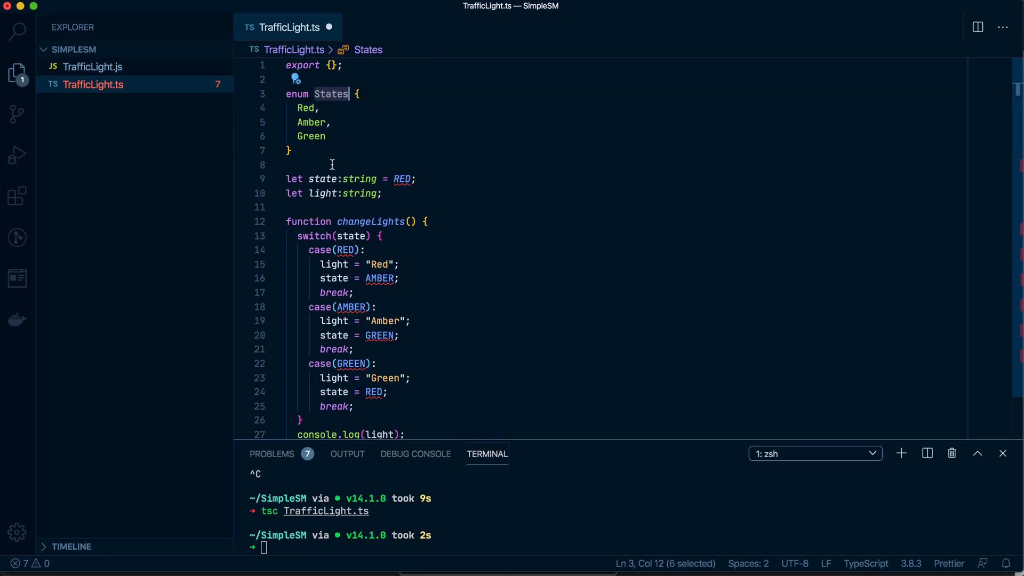
text(States)
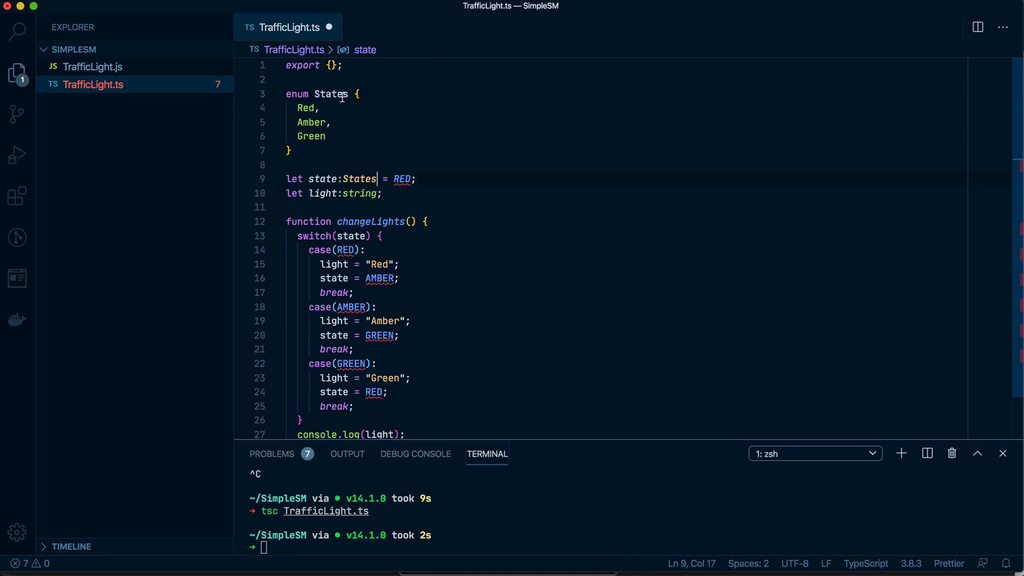
text(States.Red)
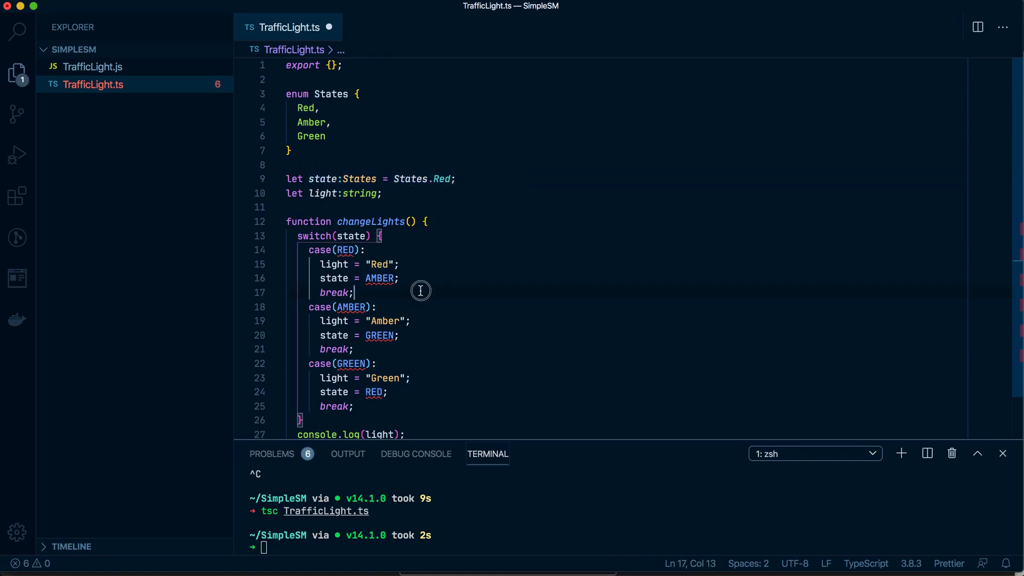
mouse_move(443, 178)
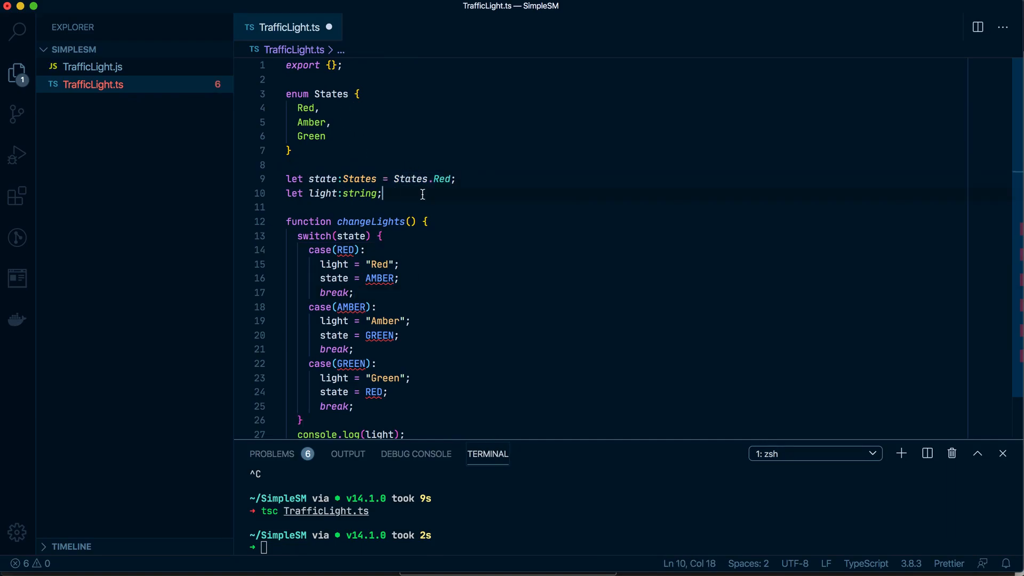
Step: Change every switch case and assignment to States.Red/Amber/Green and save the file
drag(387, 178, 451, 179)
text(States.)
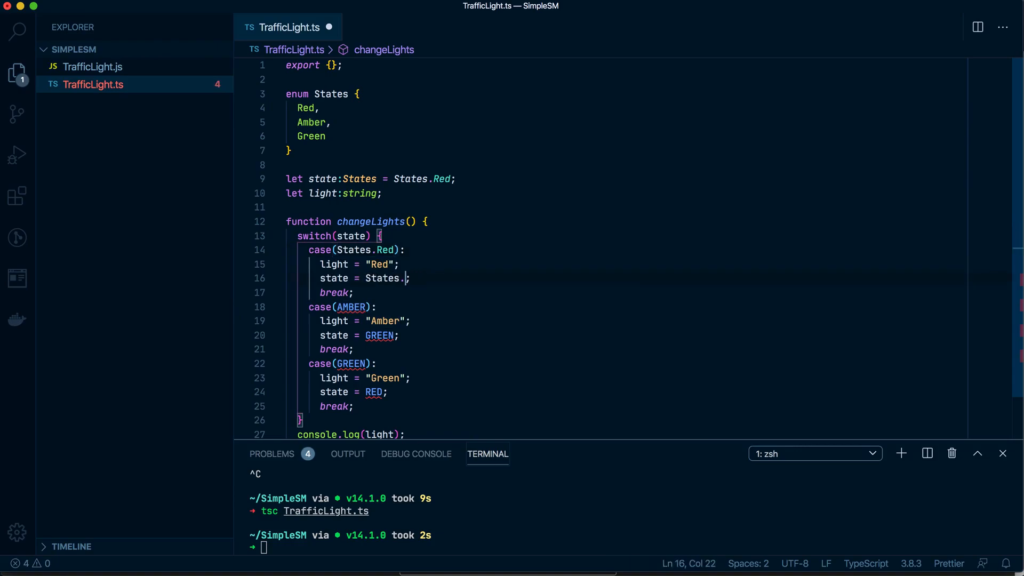
text(Amber)
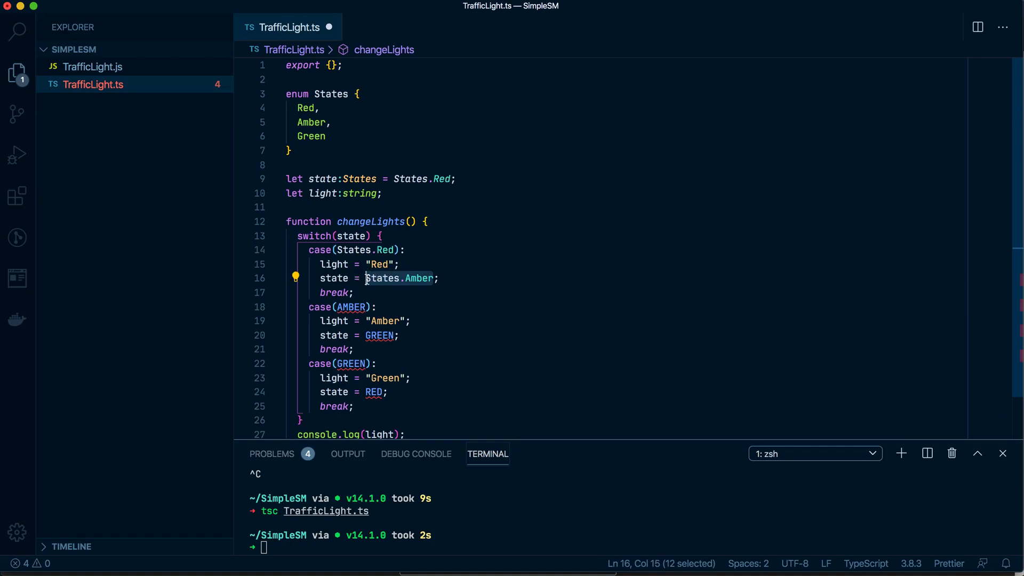
text(States.Amber)
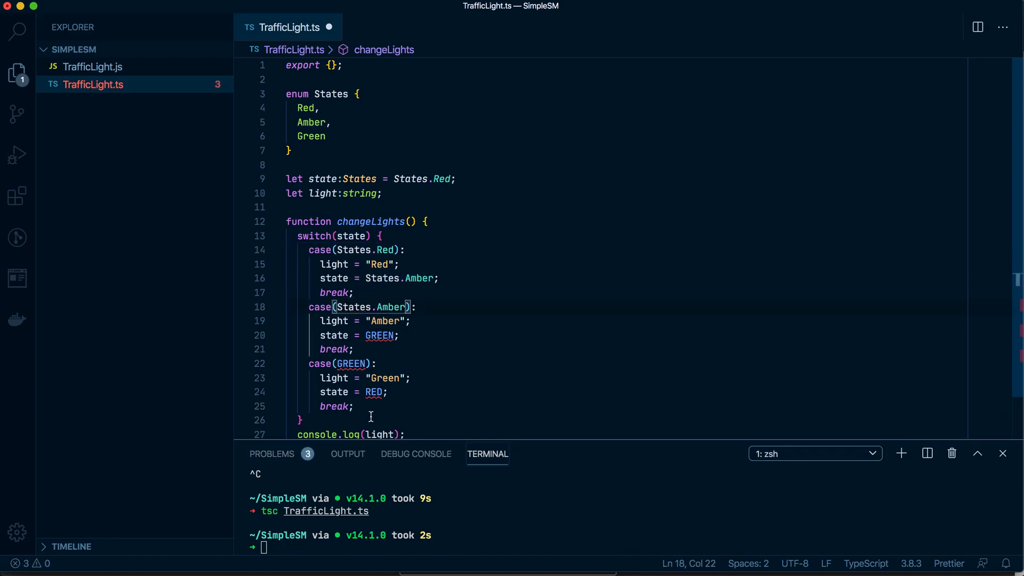
text(States.)
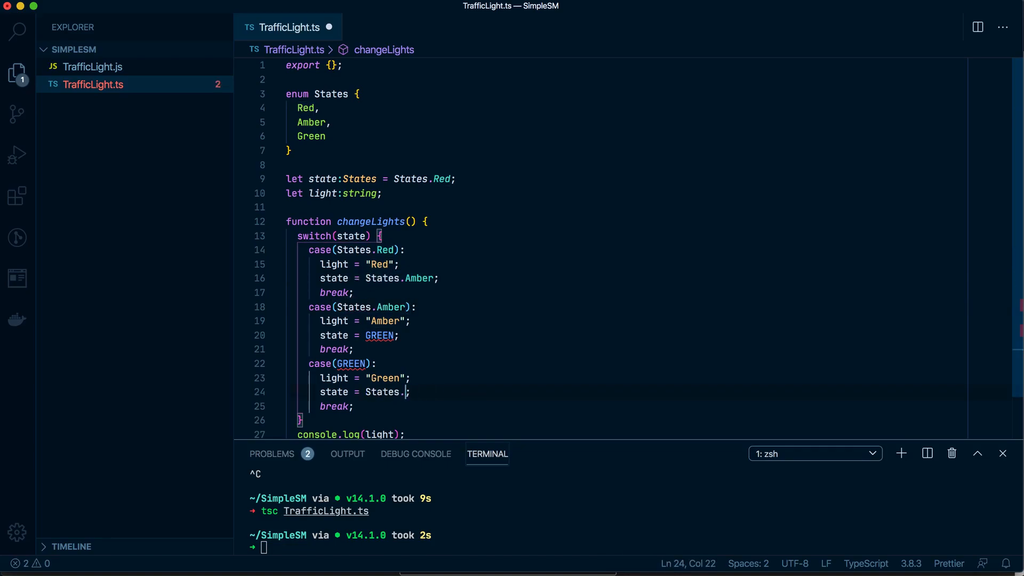
text(Red)
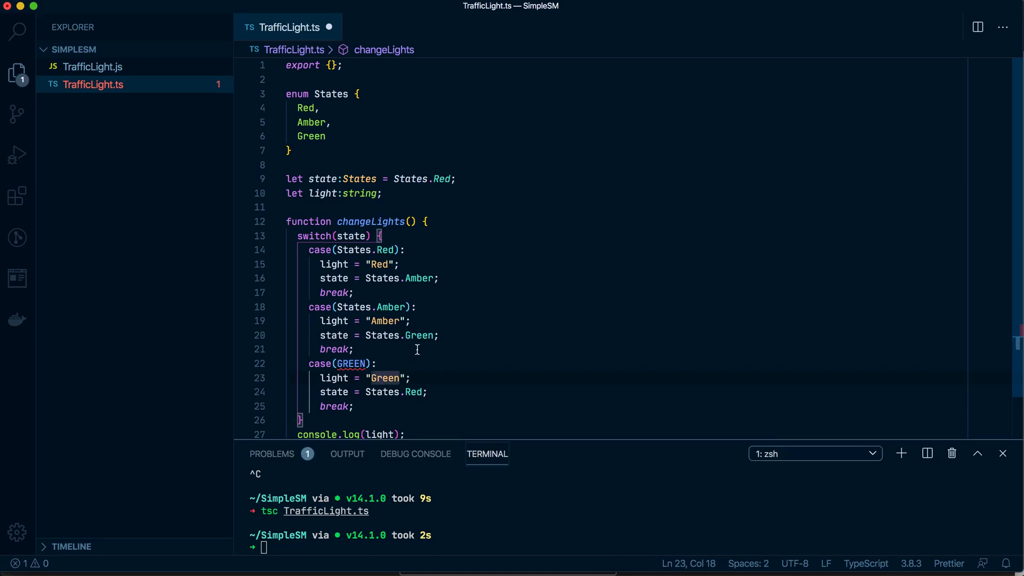
double_click(383, 335)
text(States.Green)
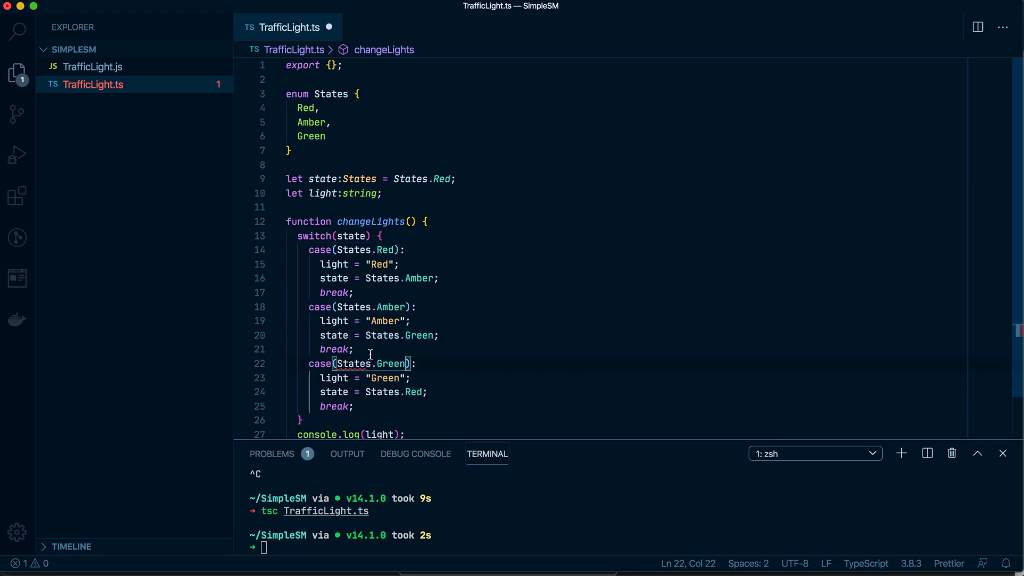
key(cmd+s)
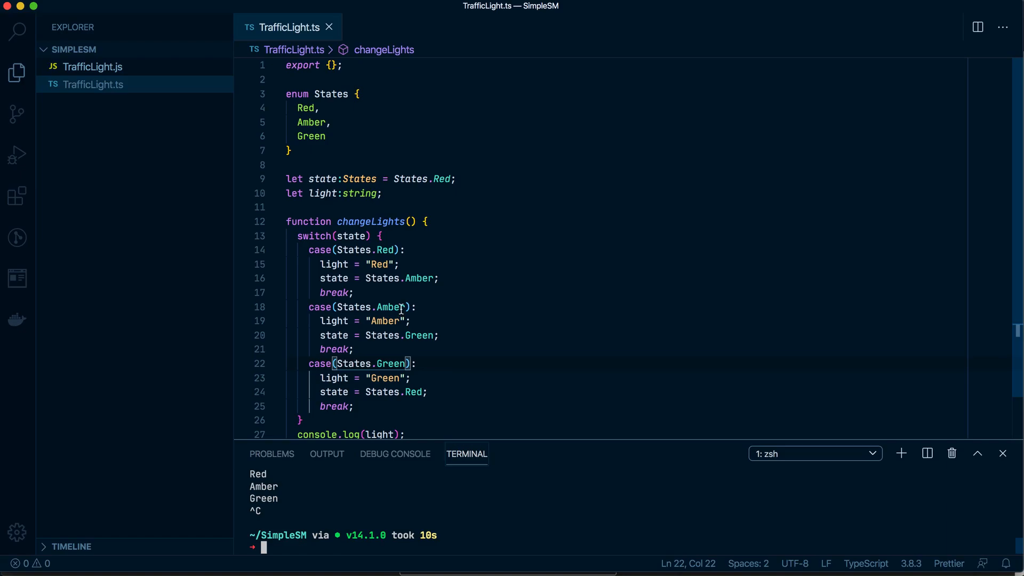
Step: Review the finished enum-based changeLights switch after it prints Red, Amber, Green
double_click(334, 265)
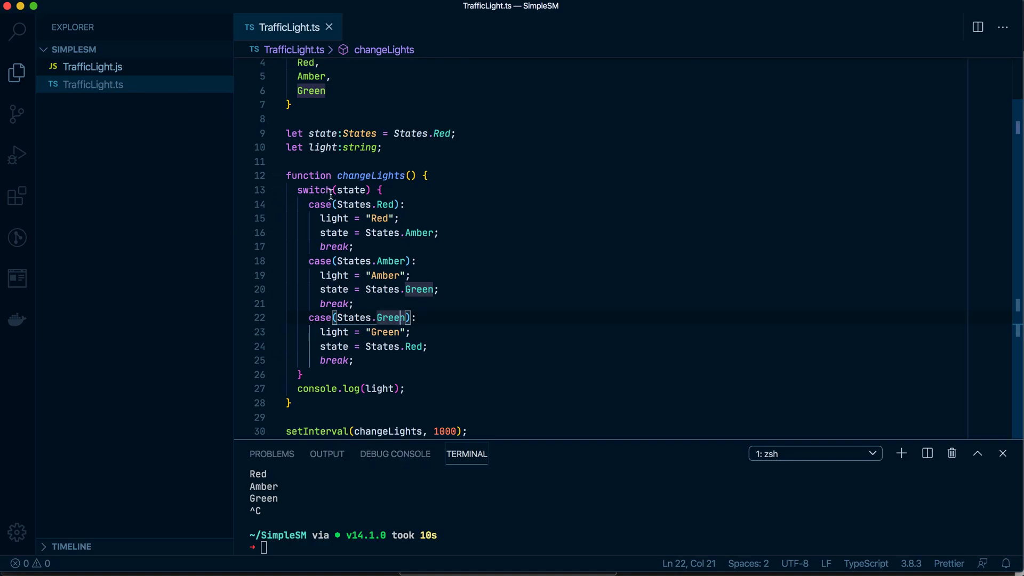
click(326, 190)
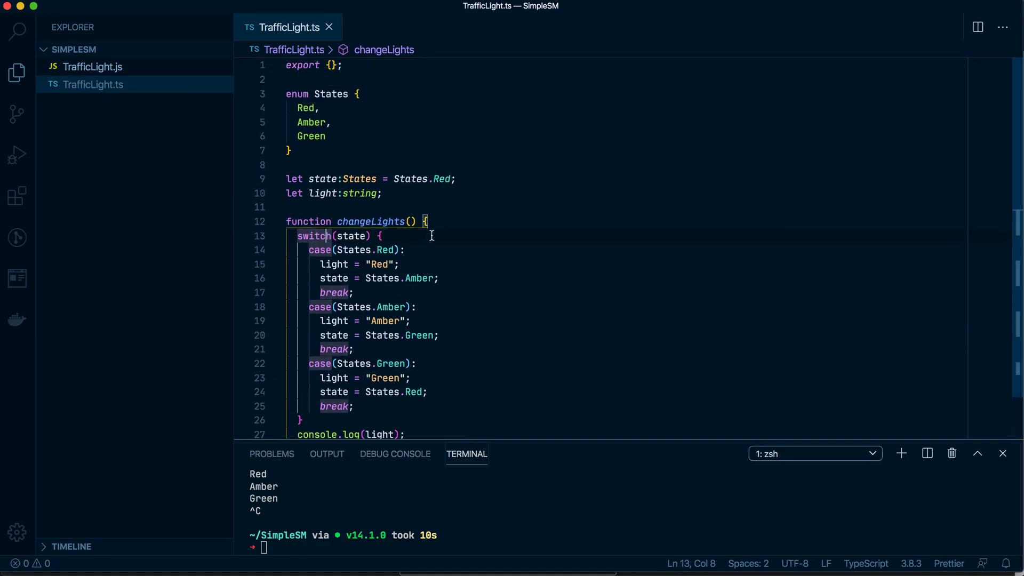
scroll(down, 3)
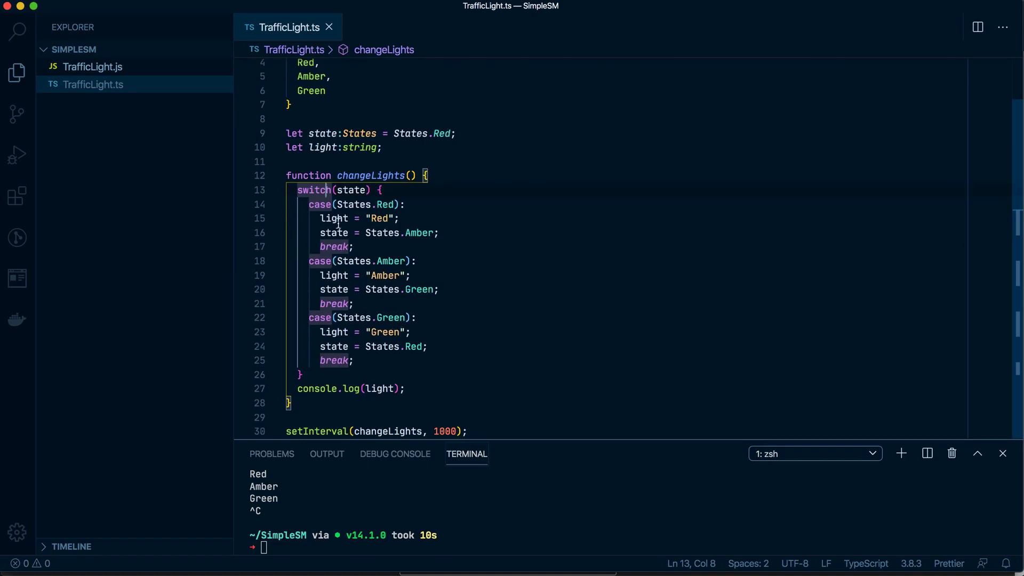
mouse_move(399, 217)
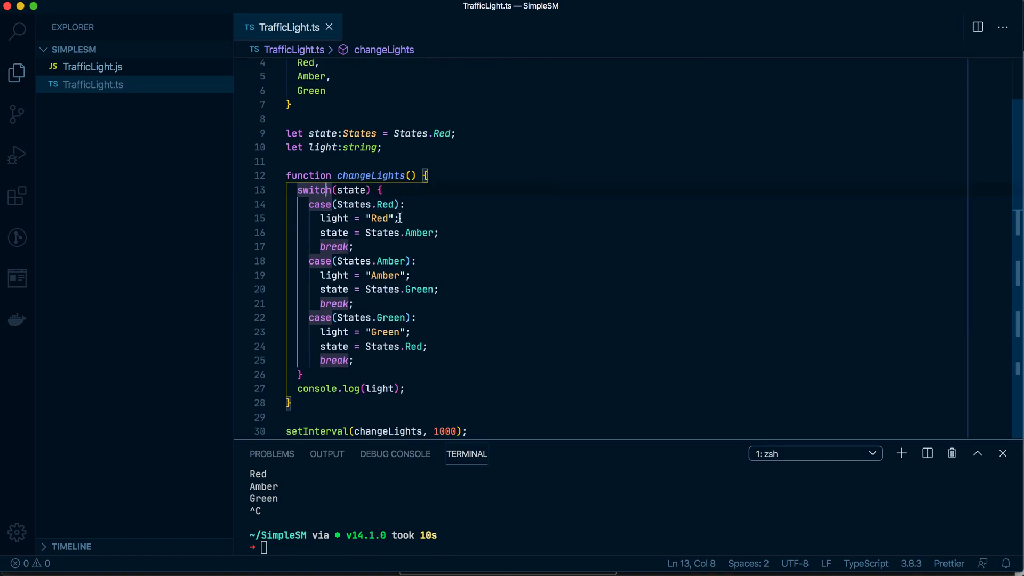